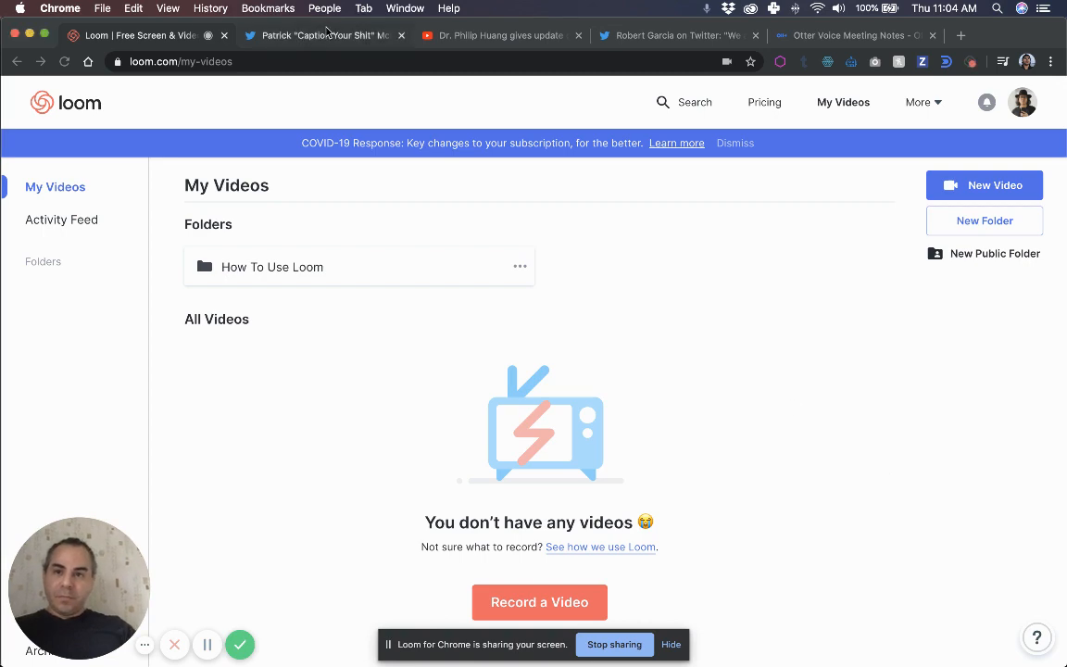
Switch from the Loom library to the tweet about captioning Coronavirus videos
left_click(322, 35)
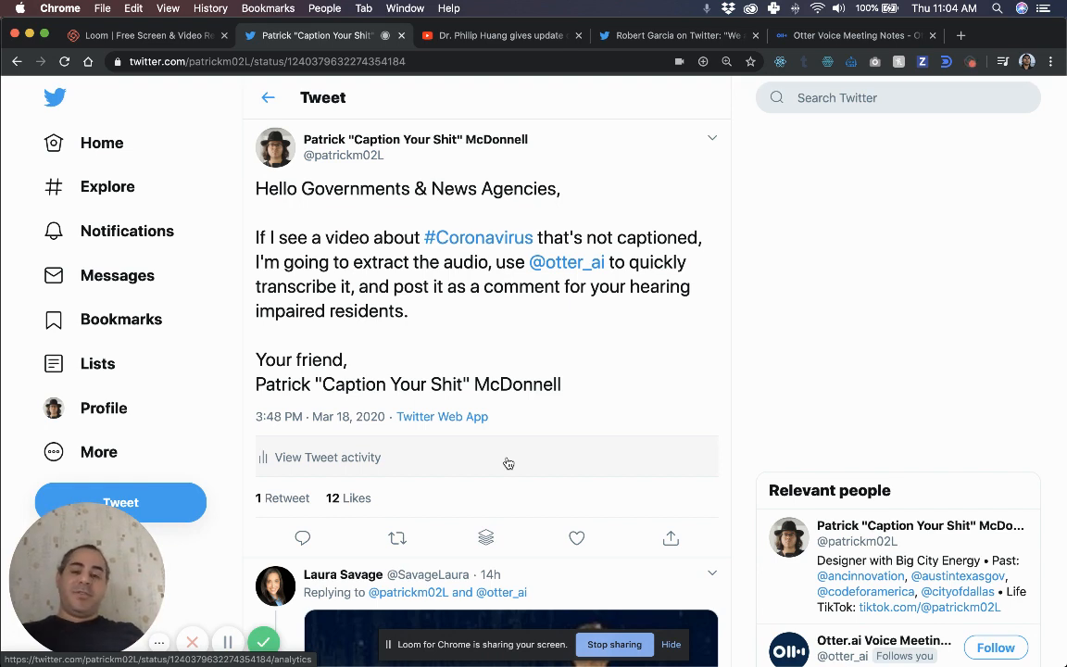
mouse_move(739, 404)
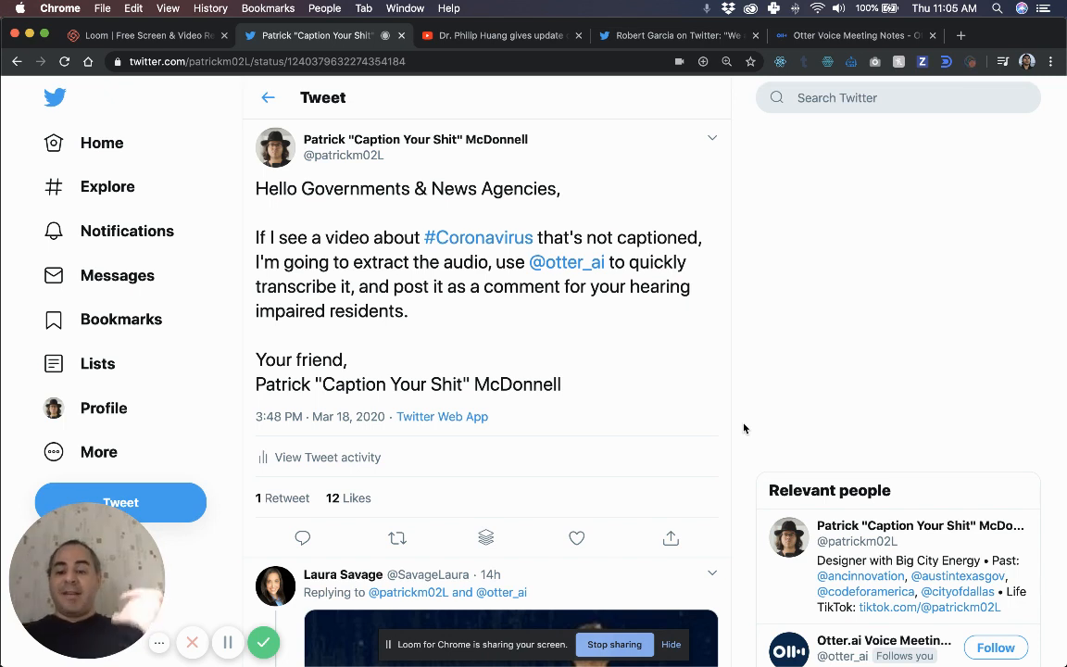
scroll("down", 3)
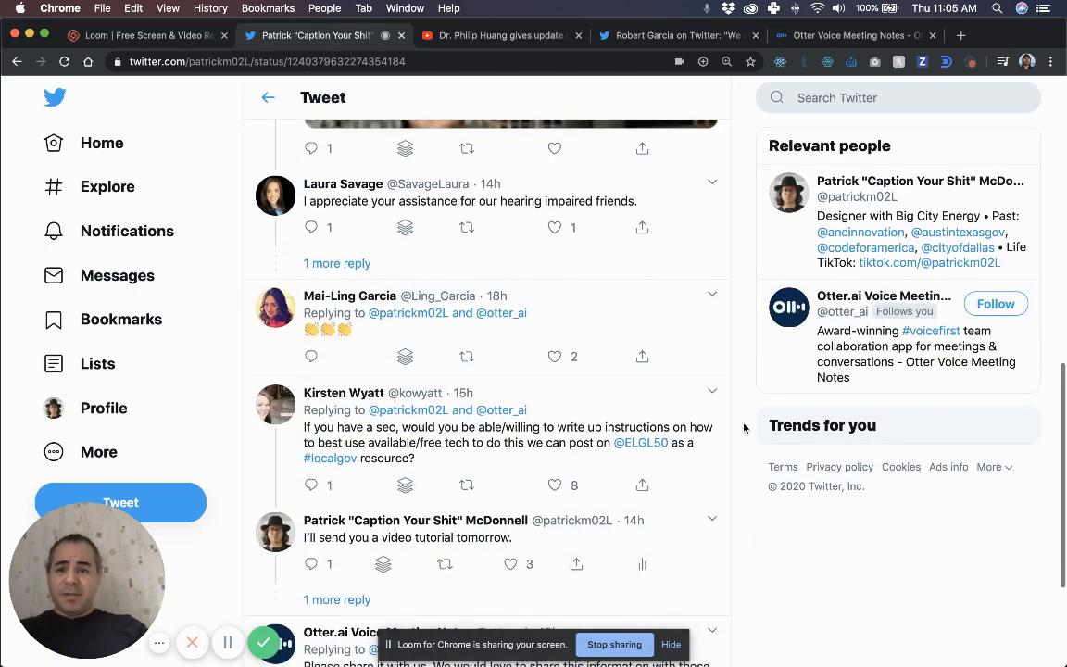
scroll("down", 3)
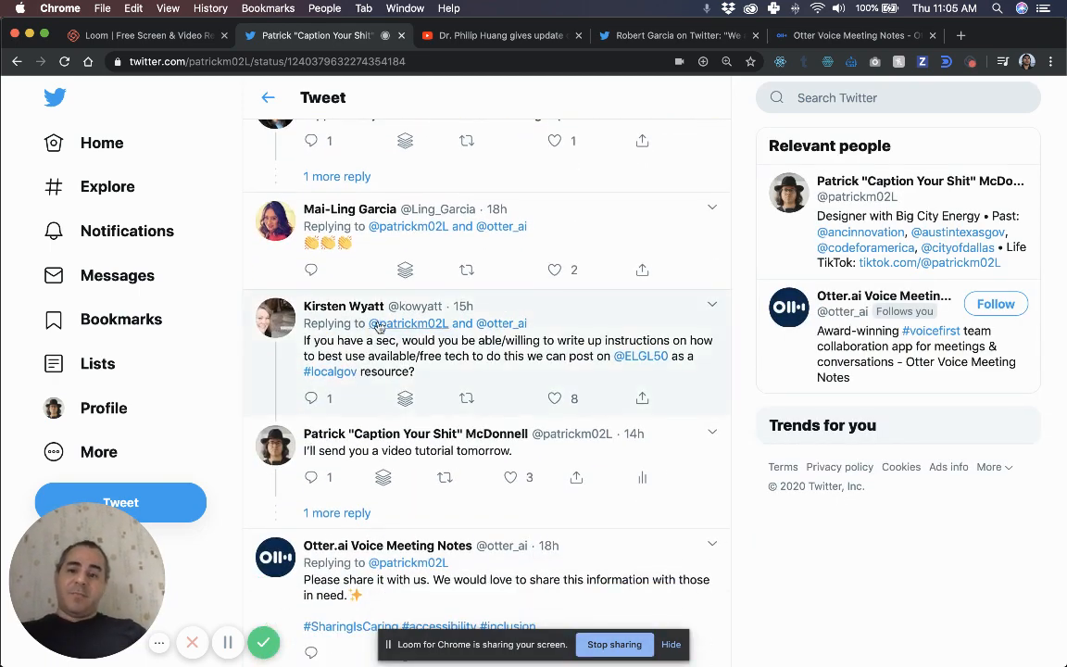
mouse_move(330, 357)
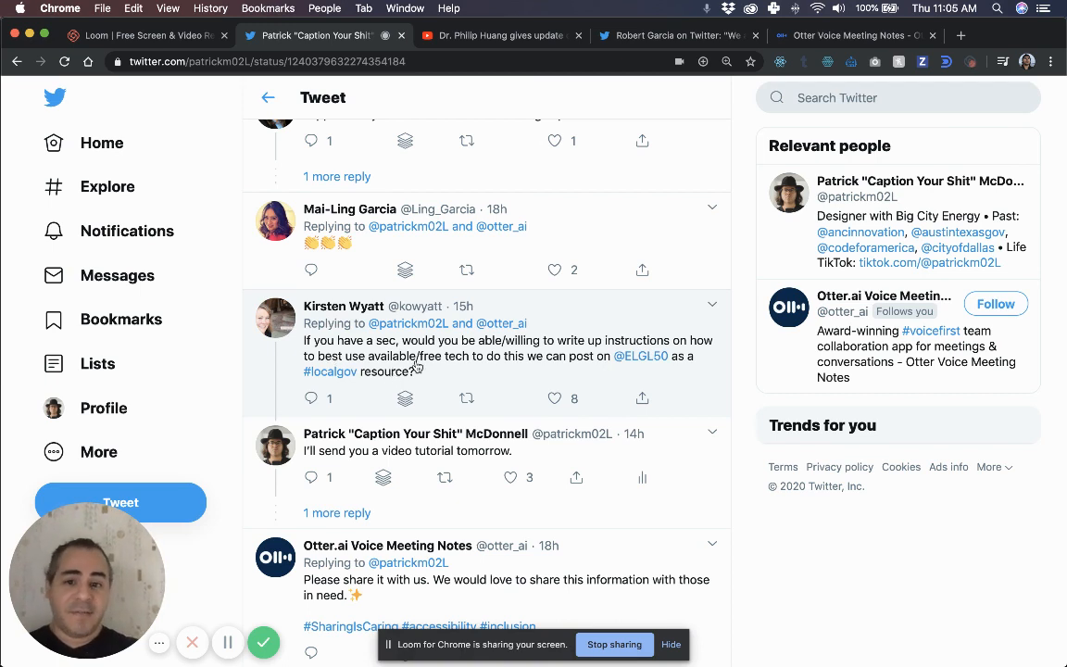
mouse_move(611, 371)
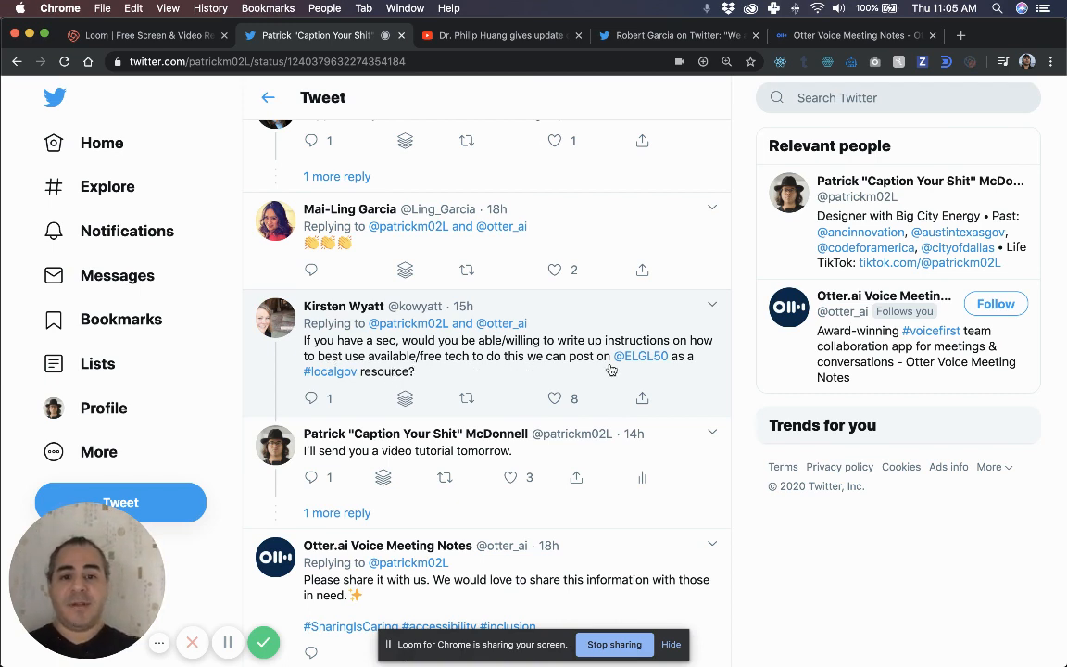
mouse_move(418, 364)
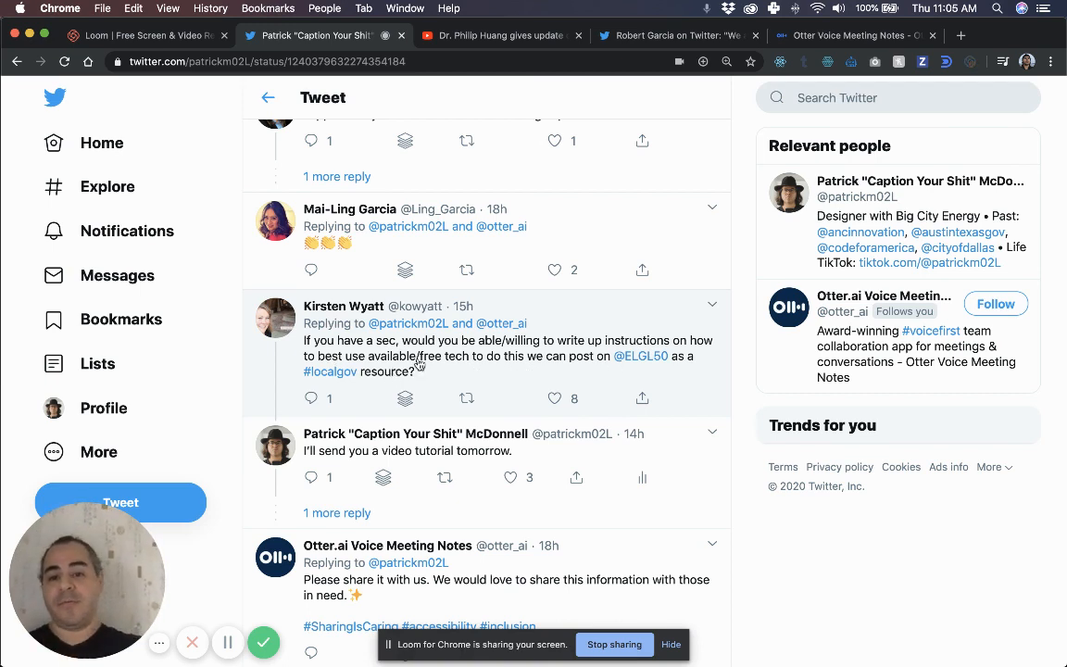
mouse_move(607, 466)
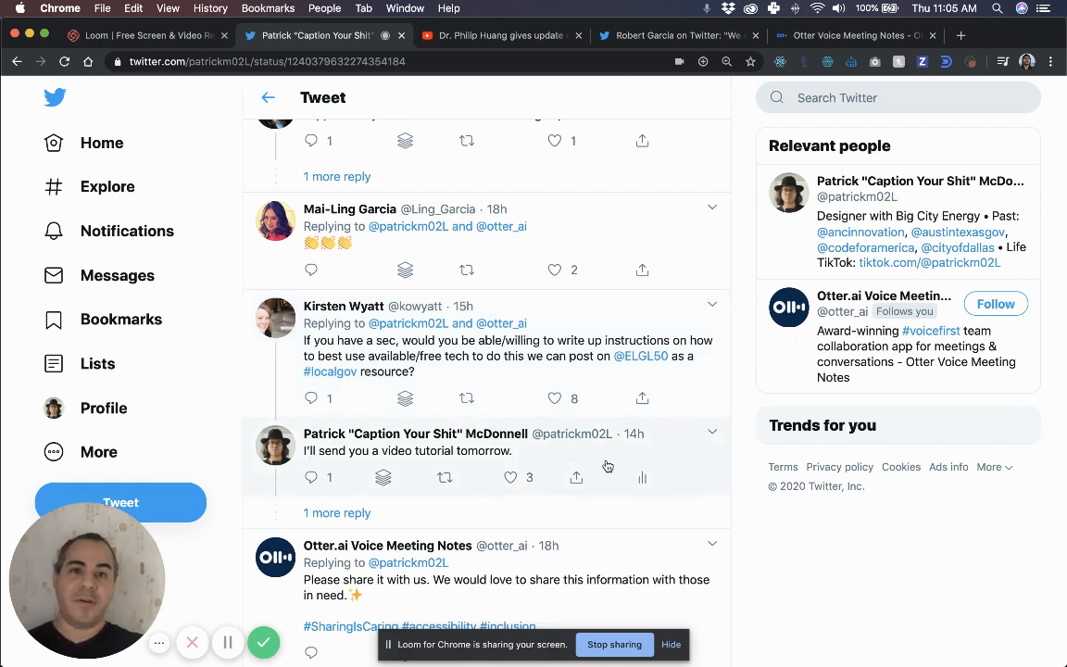
mouse_move(764, 526)
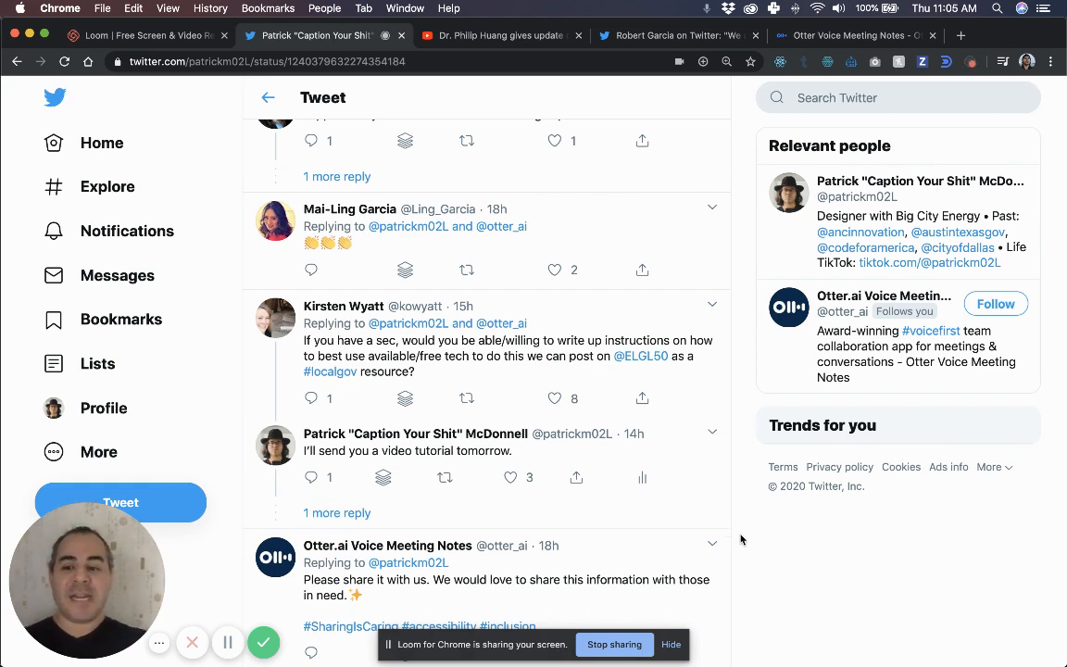
mouse_move(358, 176)
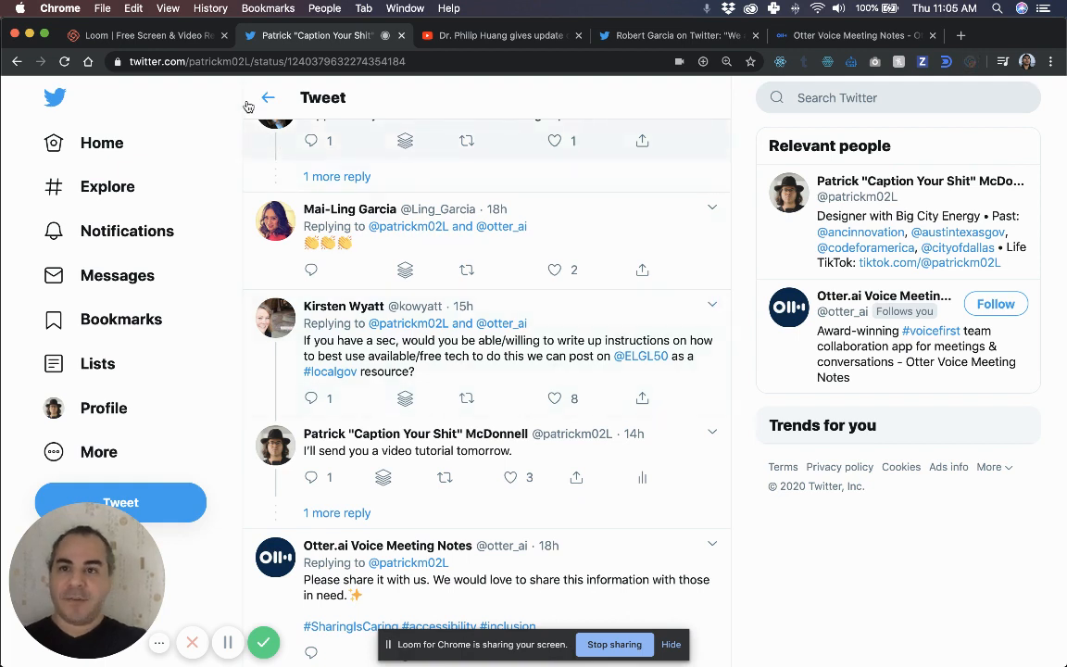
Return to the Loom library, then bring up the Otter.ai homepage in an incognito window
left_click(139, 35)
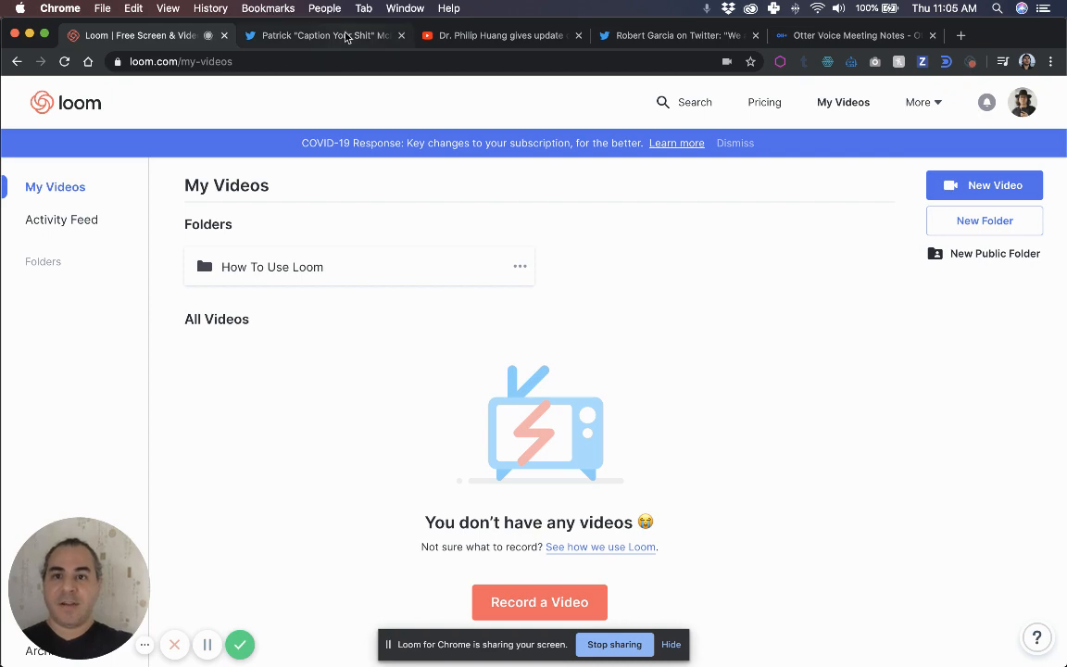
mouse_move(324, 35)
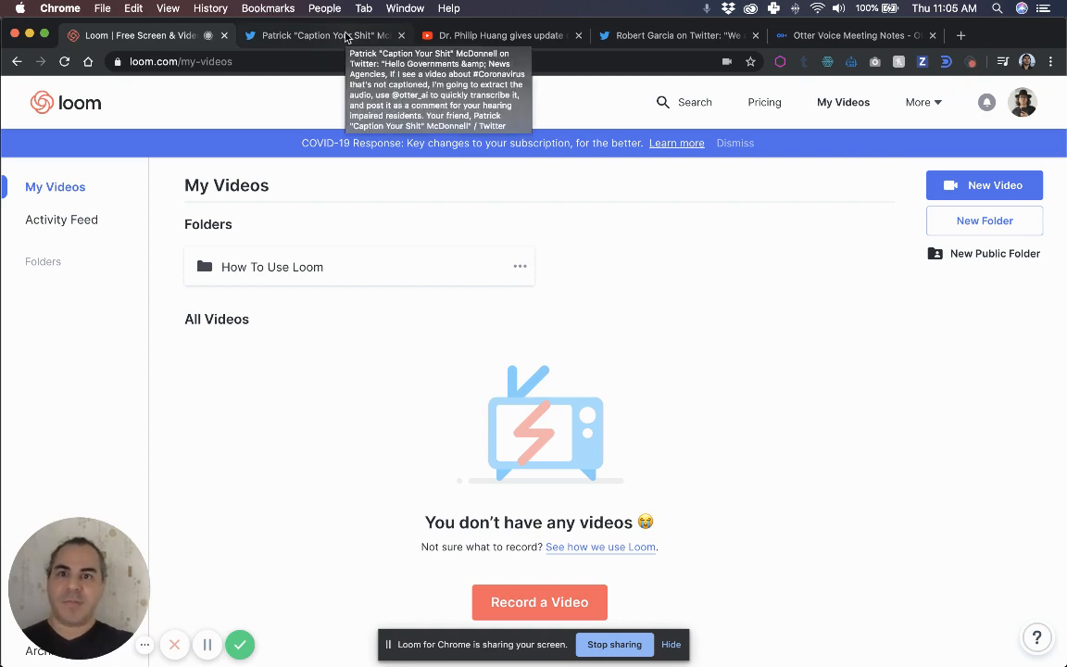
left_click(318, 36)
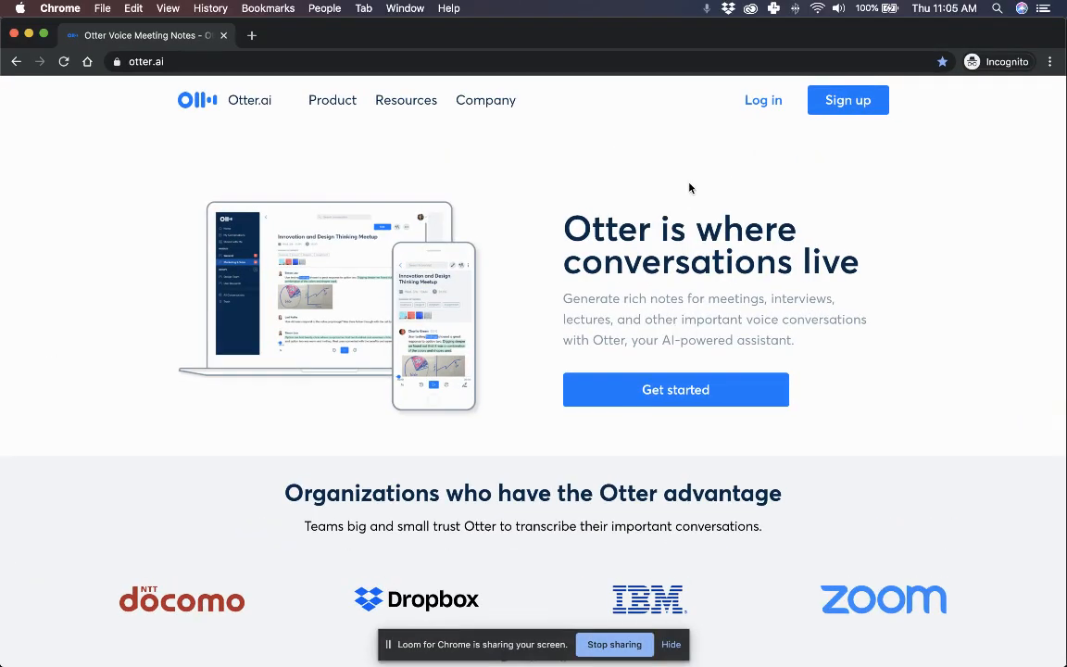
Browse the Otter.ai homepage and expand the Product menu in the header
scroll("down", 3)
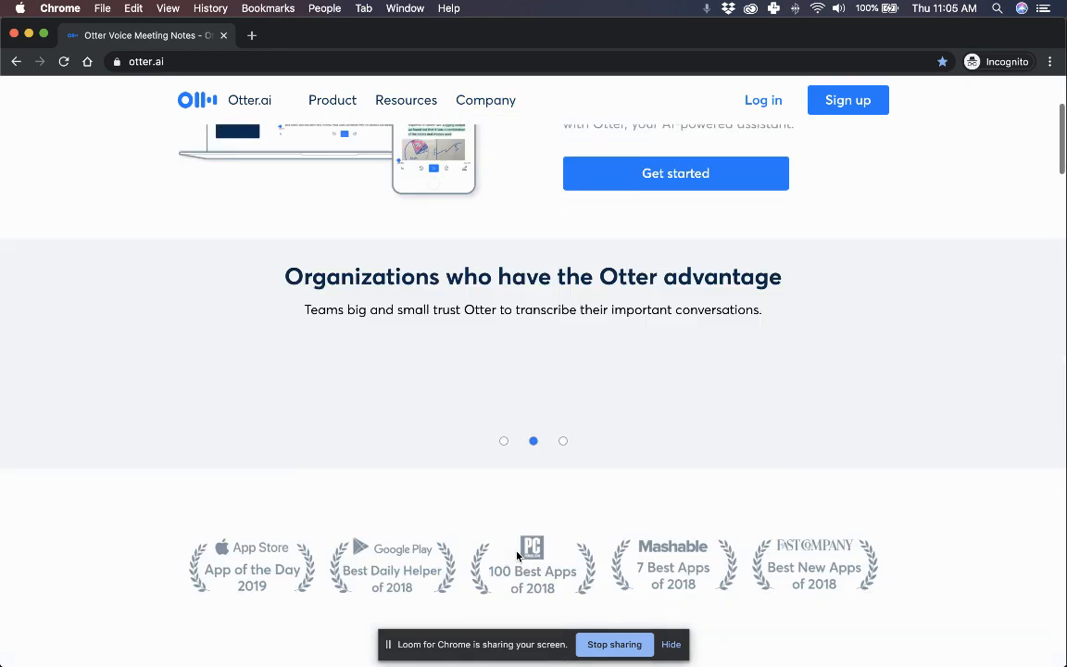
scroll("down", 3)
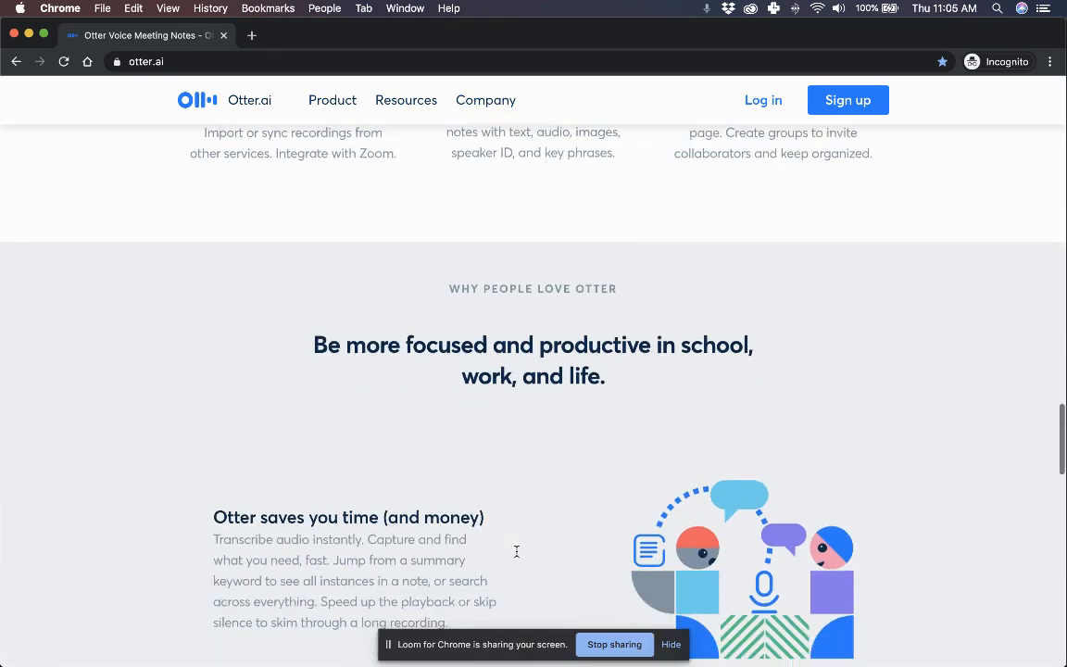
left_click(332, 100)
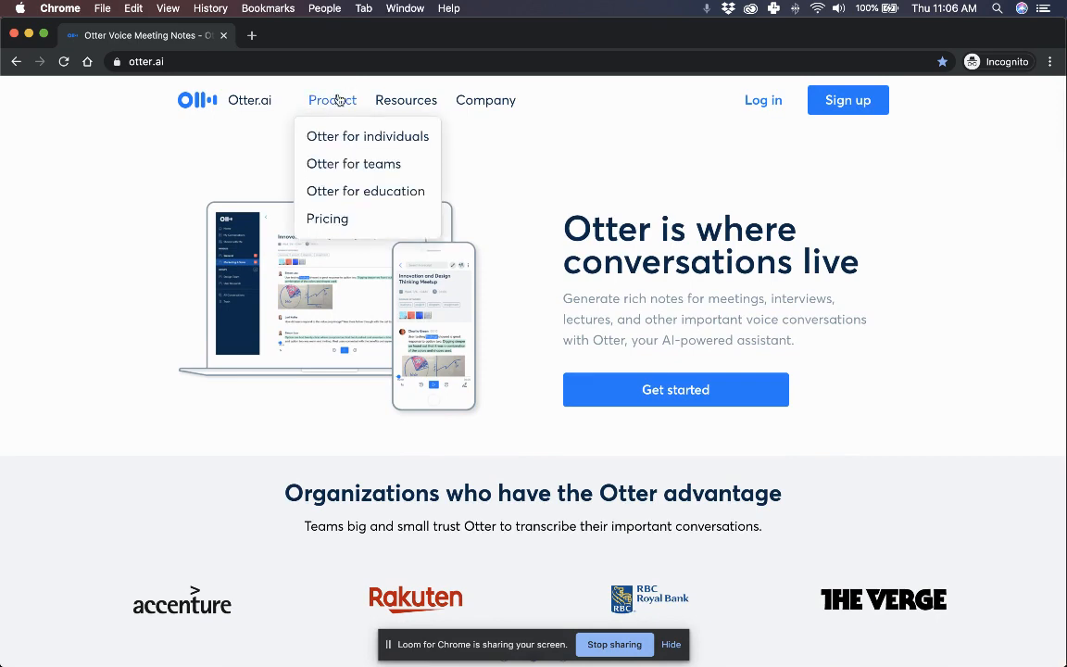
Review the Basic, Premium and Teams plan comparison on Pricing, then close the incognito window
left_click(326, 219)
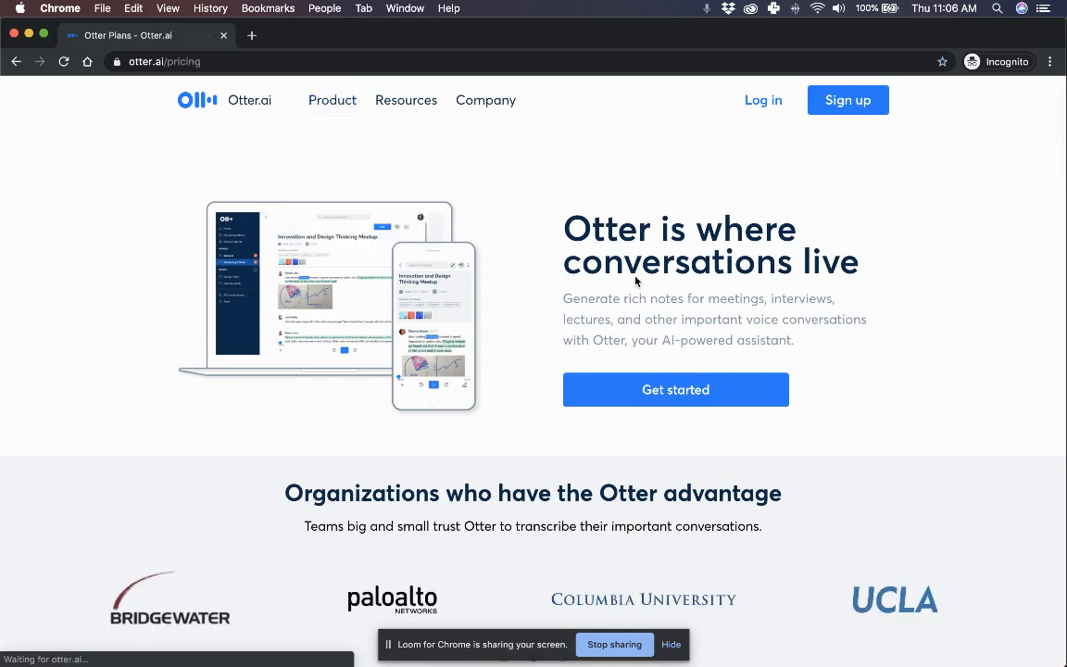
scroll("down", 3)
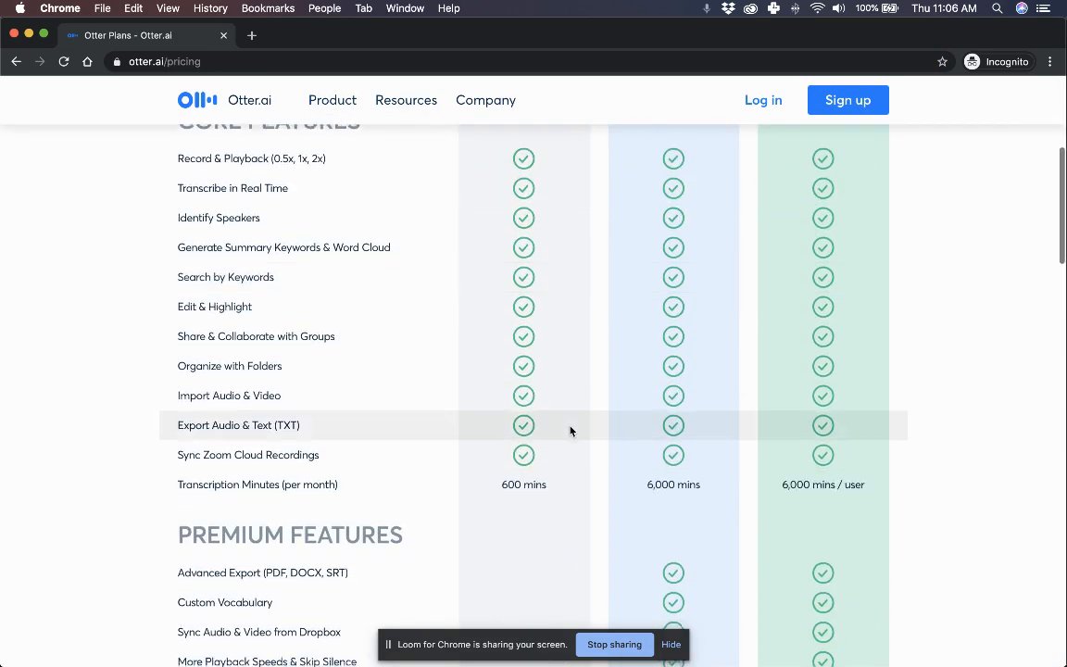
scroll("up", 3)
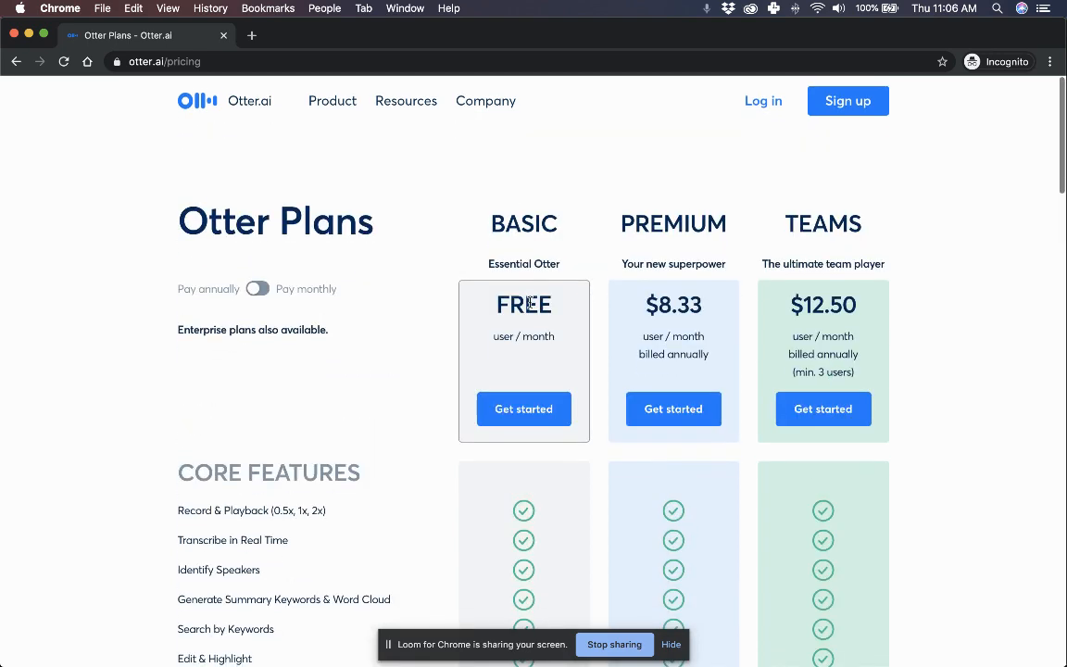
mouse_move(704, 430)
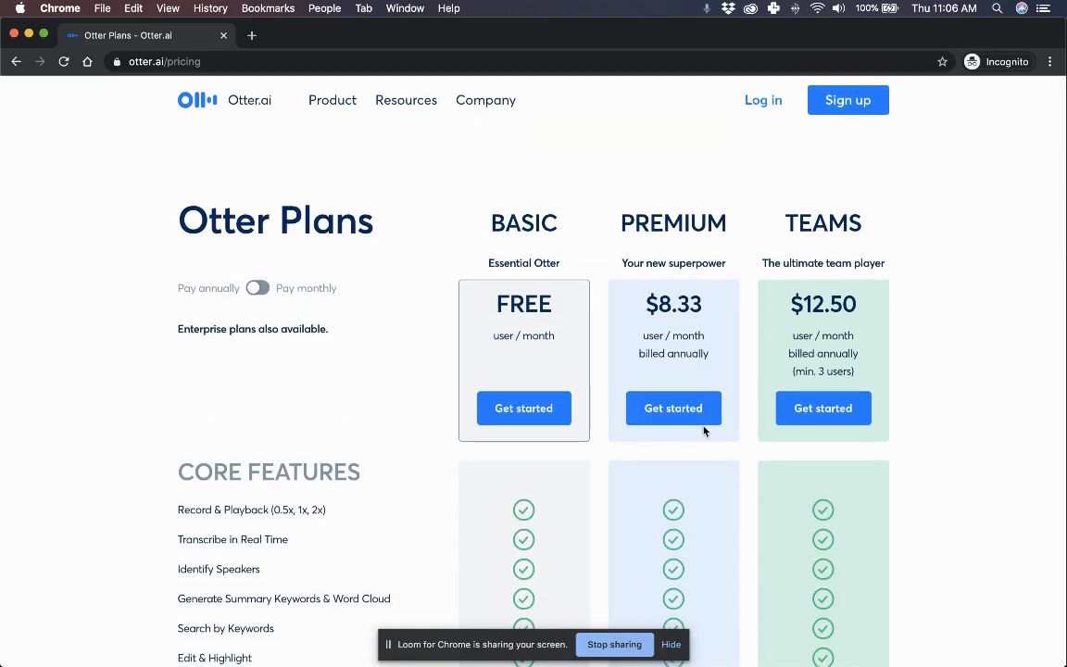
mouse_move(701, 478)
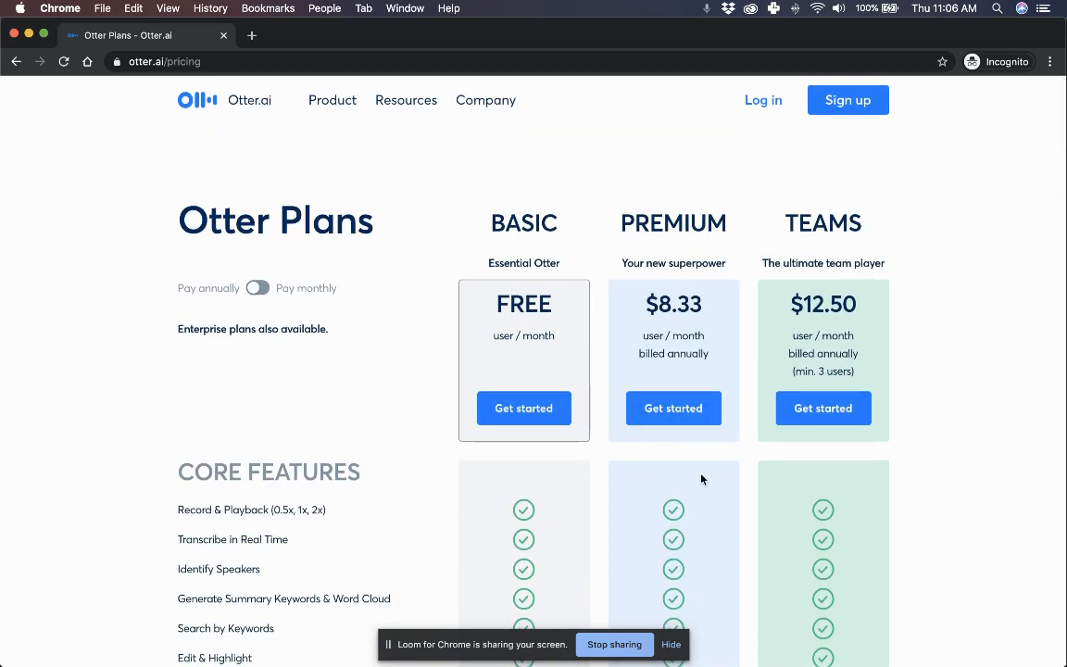
scroll("down", 3)
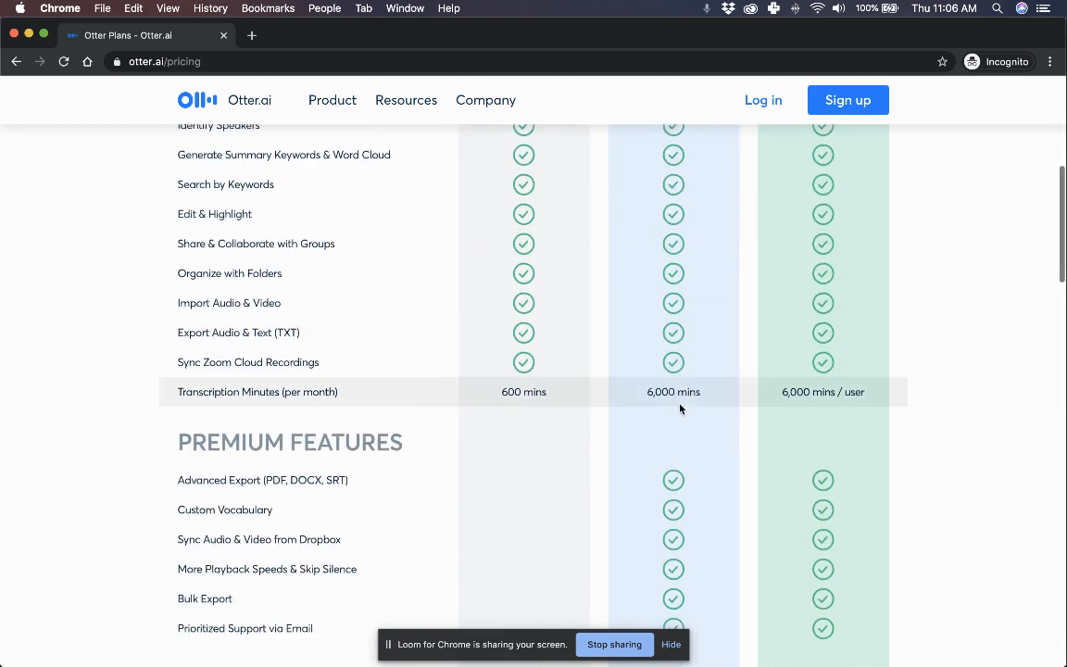
scroll("up", 3)
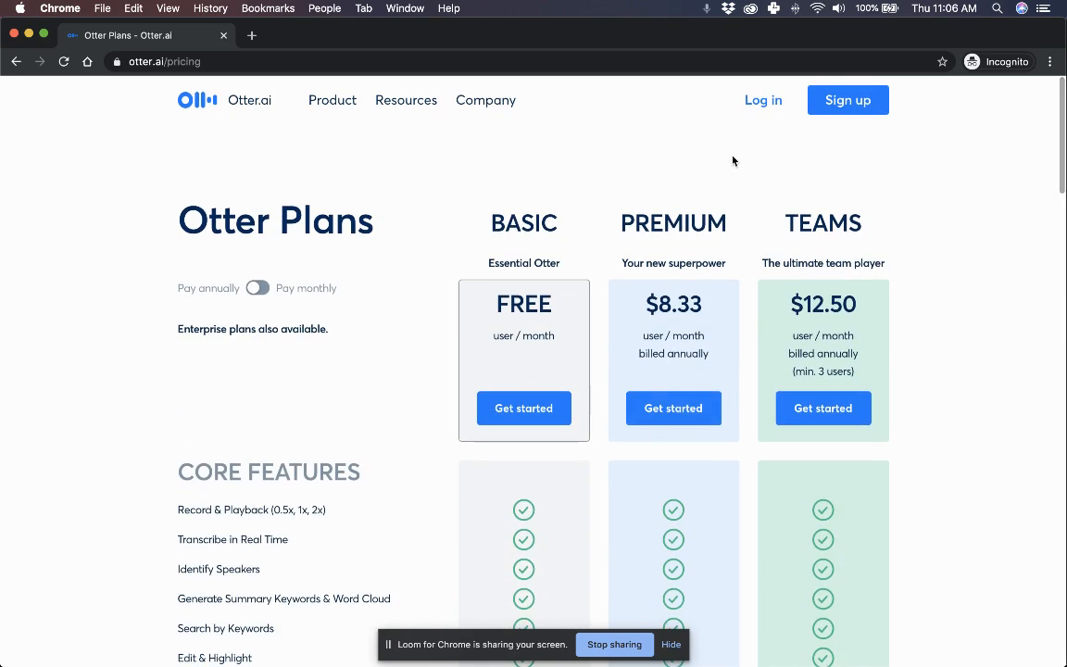
left_click(331, 100)
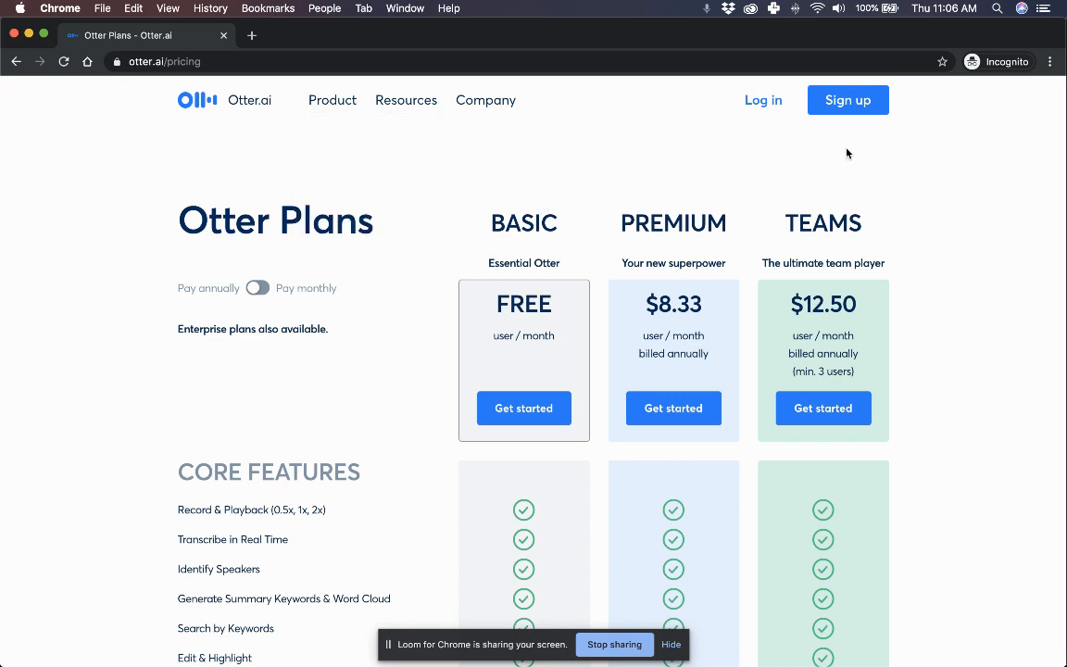
key("F3")
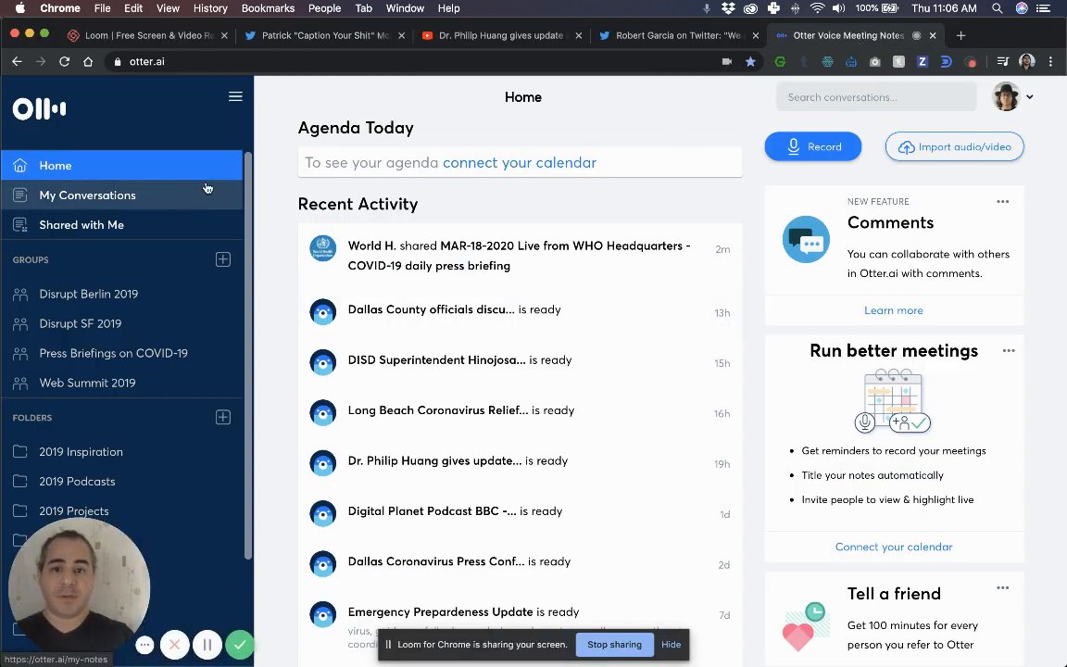
mouse_move(181, 481)
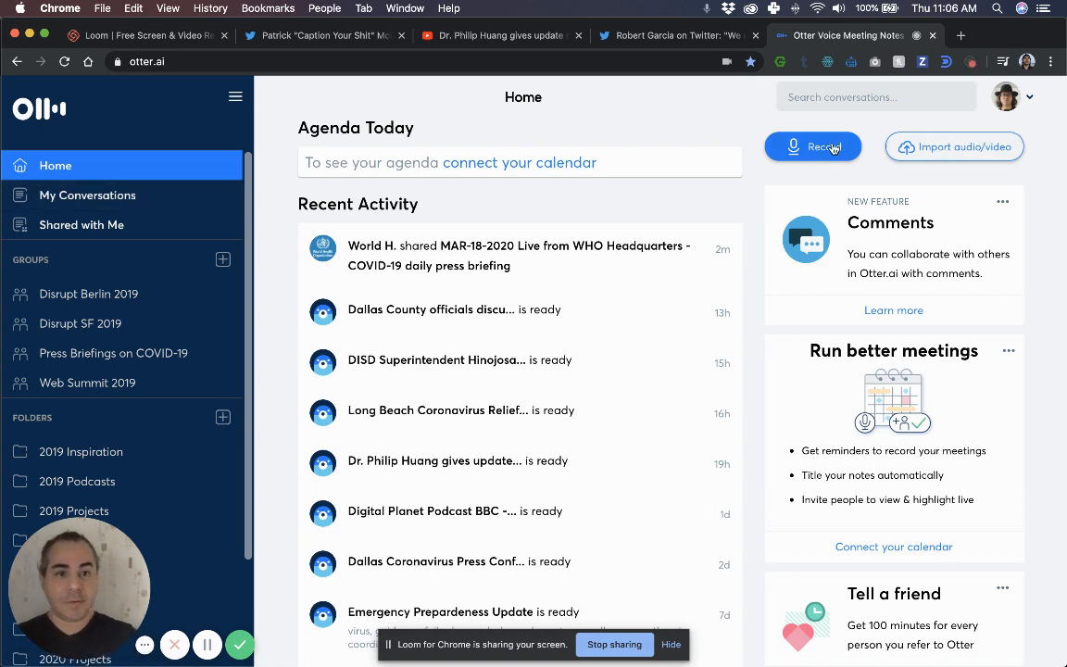
Record a short spoken sample so it saves to Conversations as a new Note
left_click(812, 146)
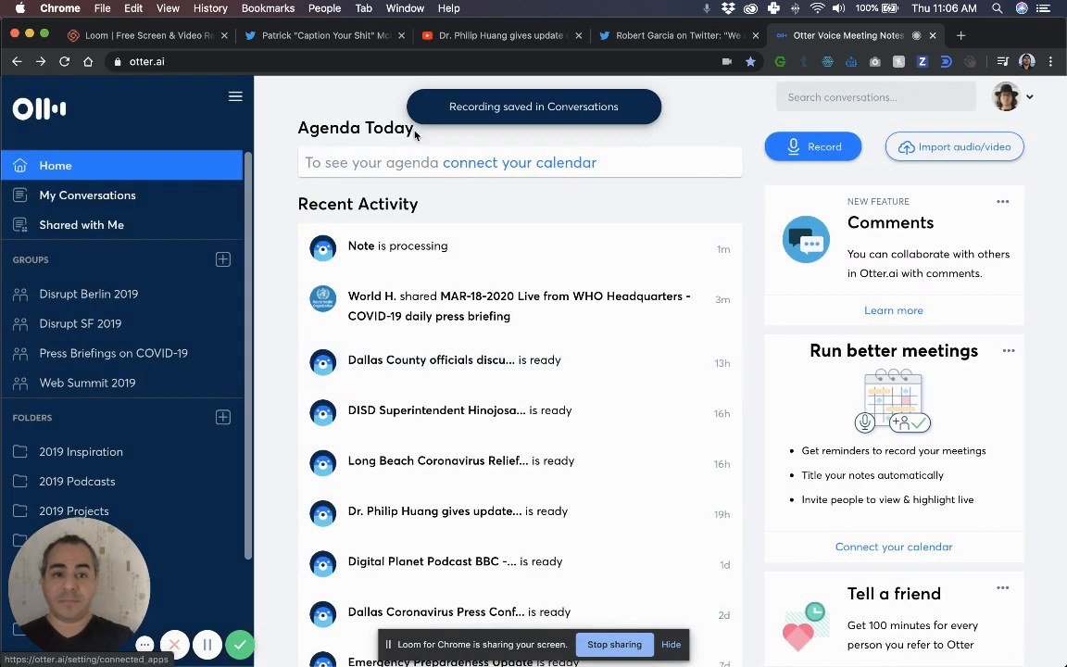
Open the new Note from My Conversations, review its transcript and rename it 'Test'
left_click(87, 195)
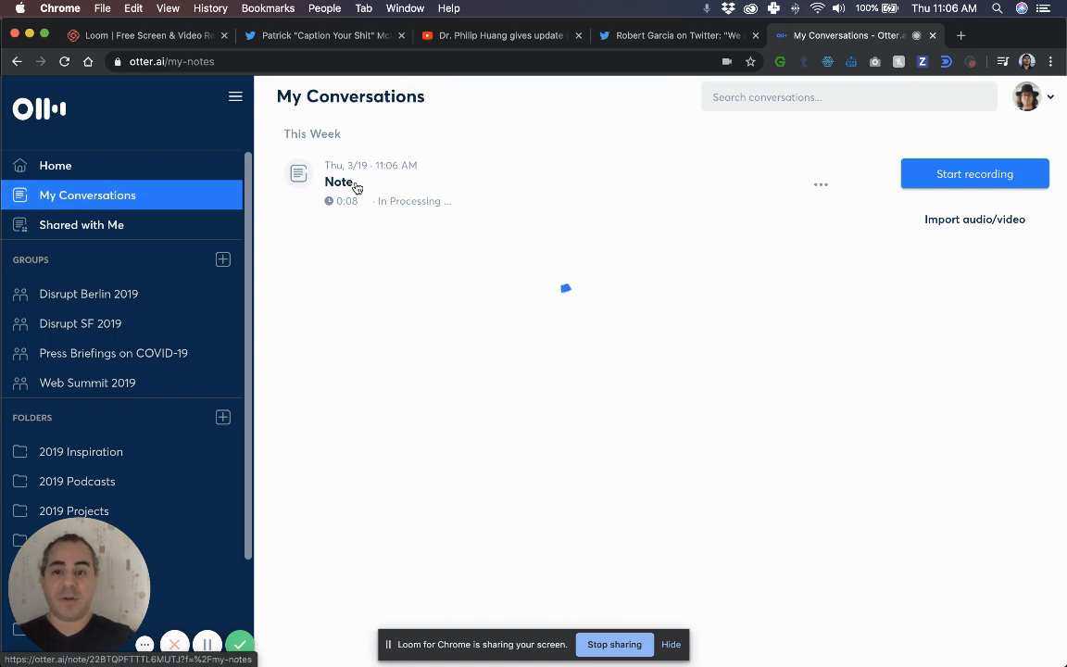
left_click(339, 181)
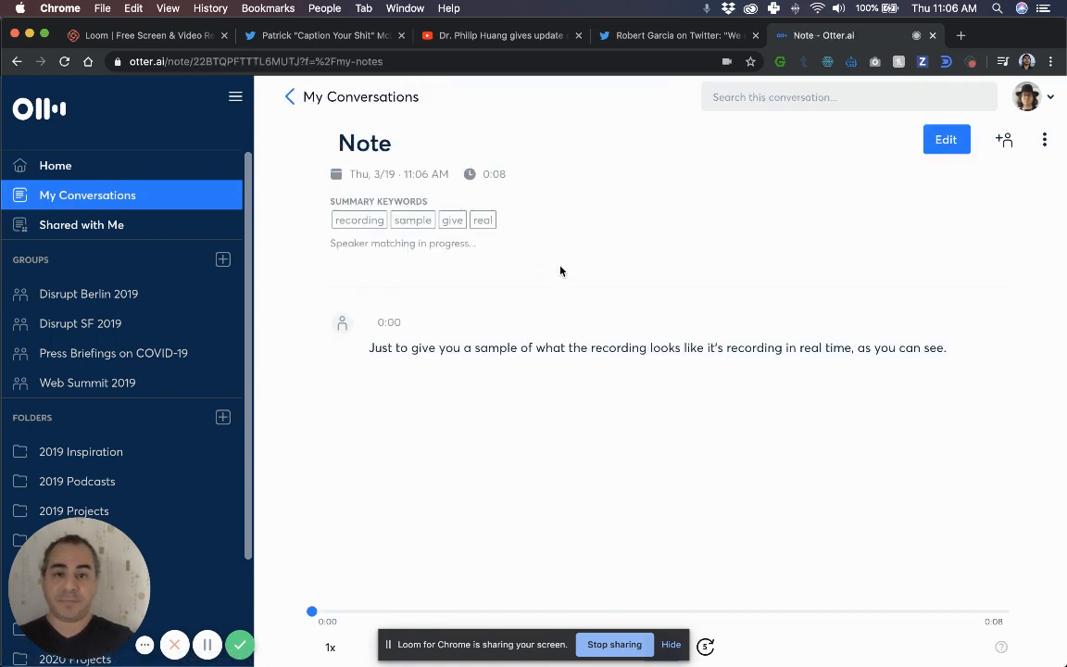
mouse_move(374, 356)
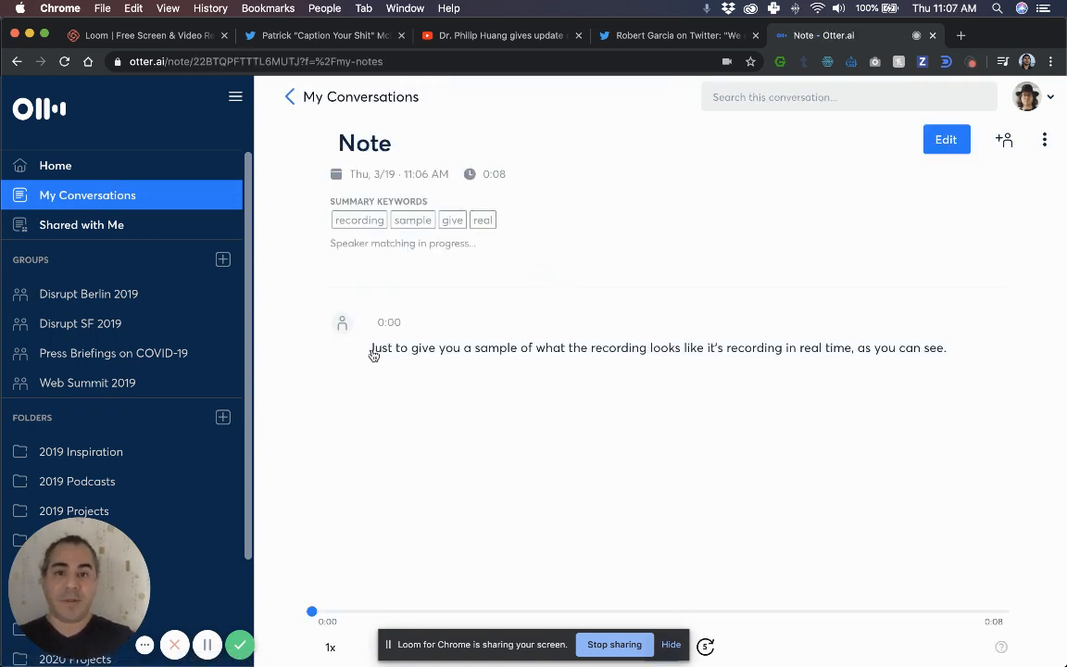
double_click(548, 348)
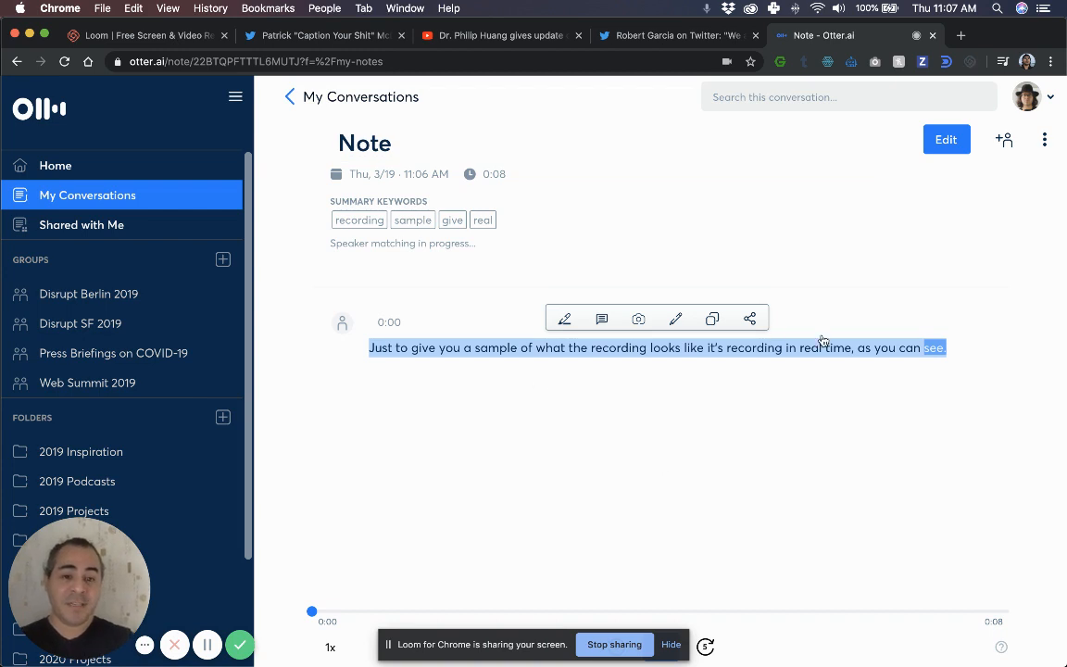
left_click(363, 143)
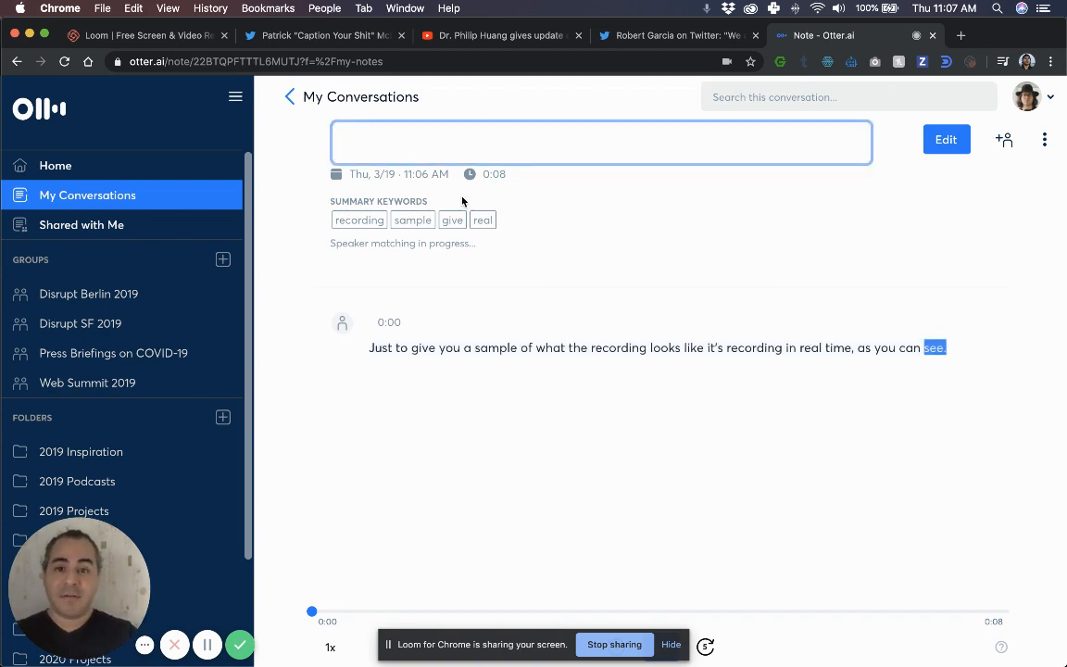
type("Test")
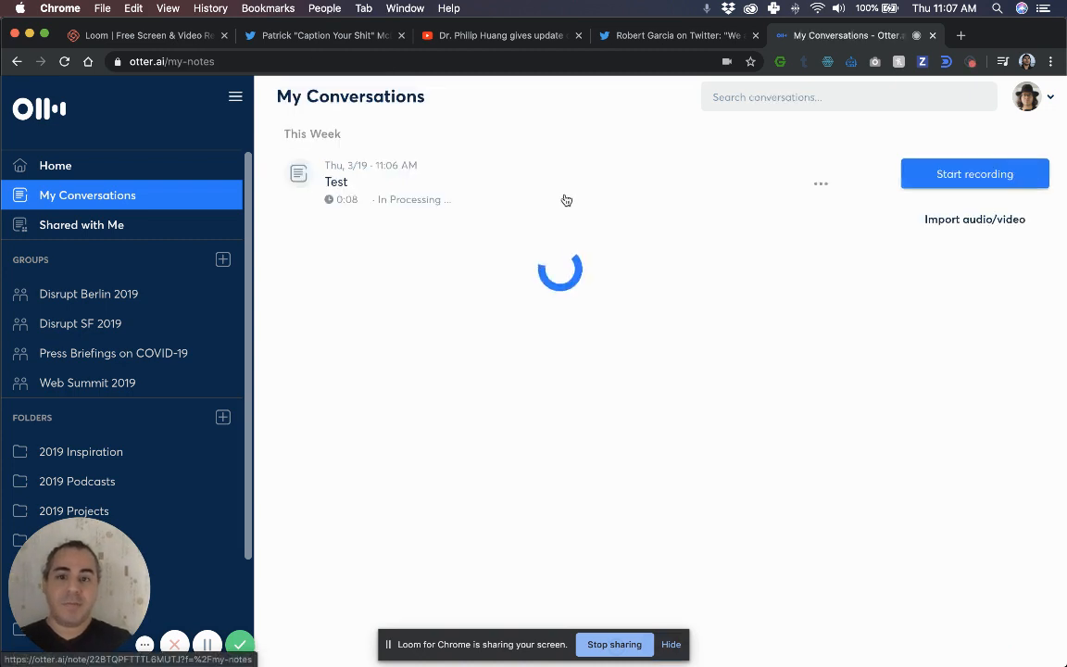
mouse_move(880, 241)
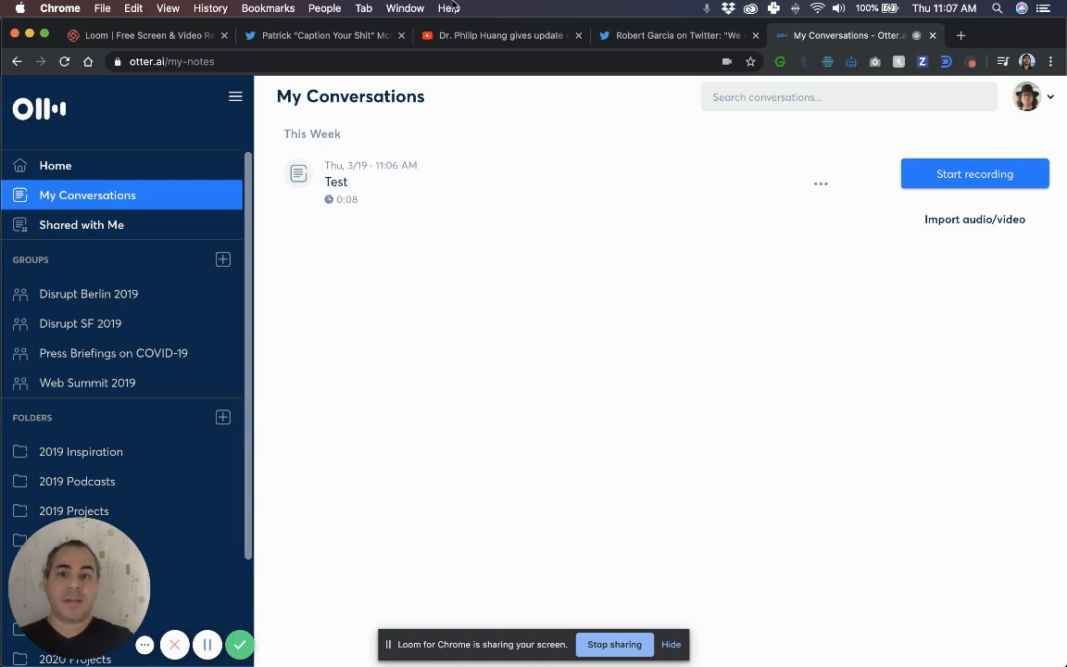
mouse_move(500, 35)
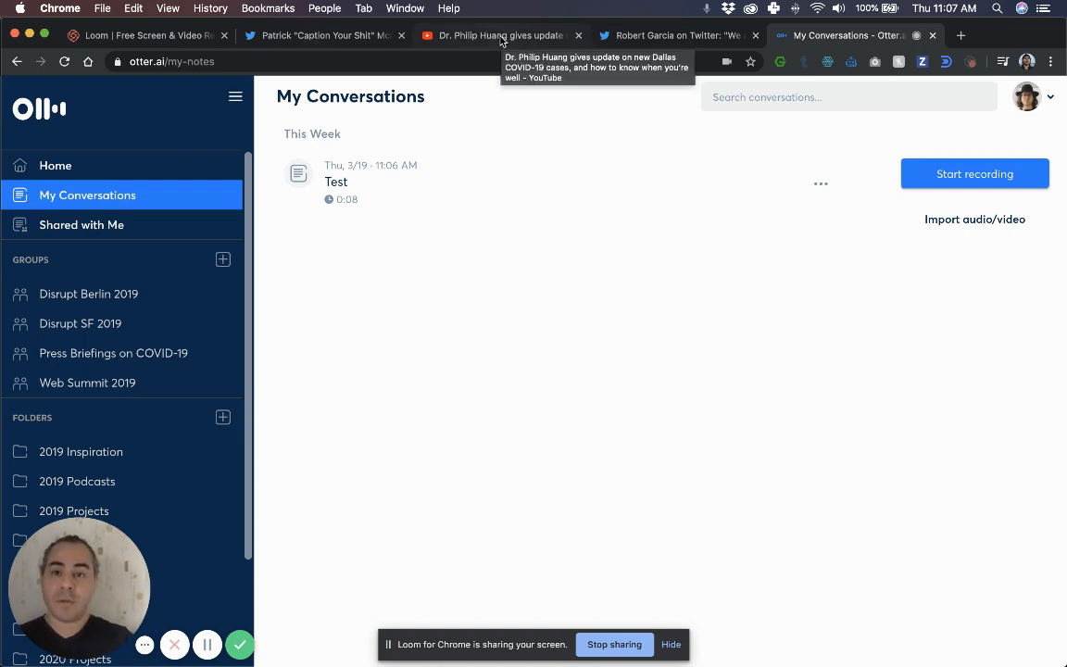
Switch to the Dr. Philip Huang Dallas COVID-19 YouTube video
left_click(497, 35)
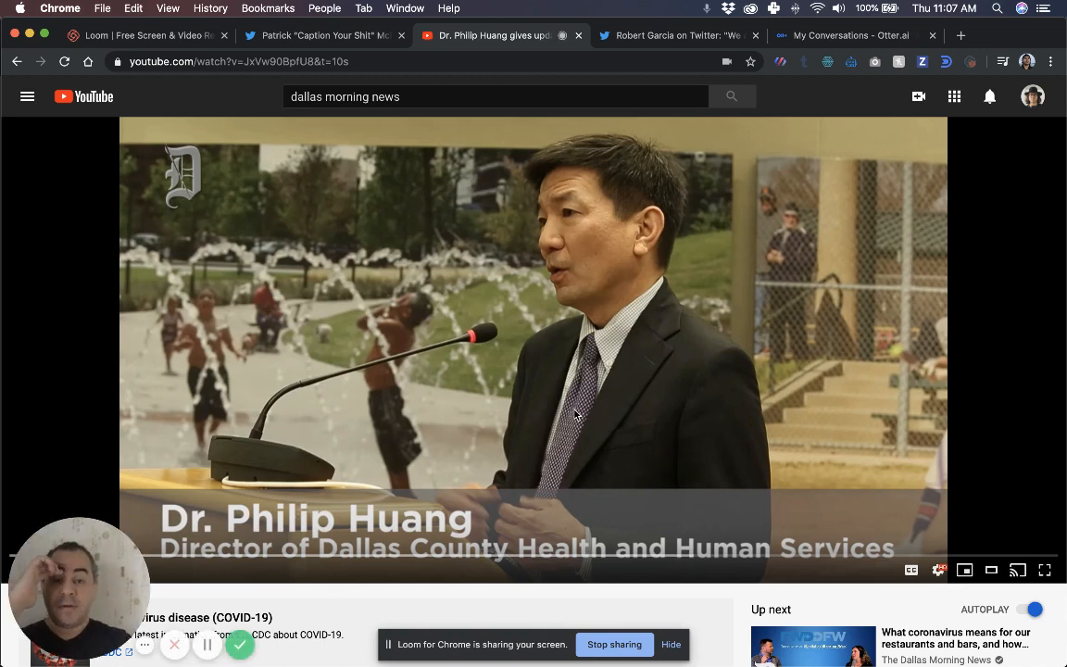
mouse_move(497, 385)
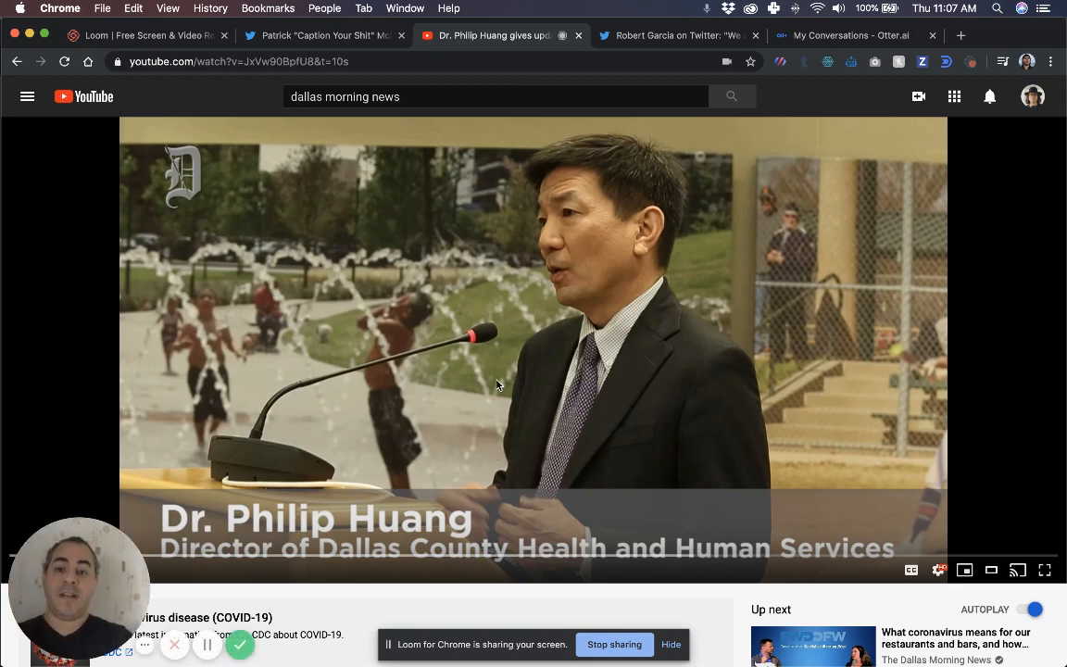
mouse_move(509, 533)
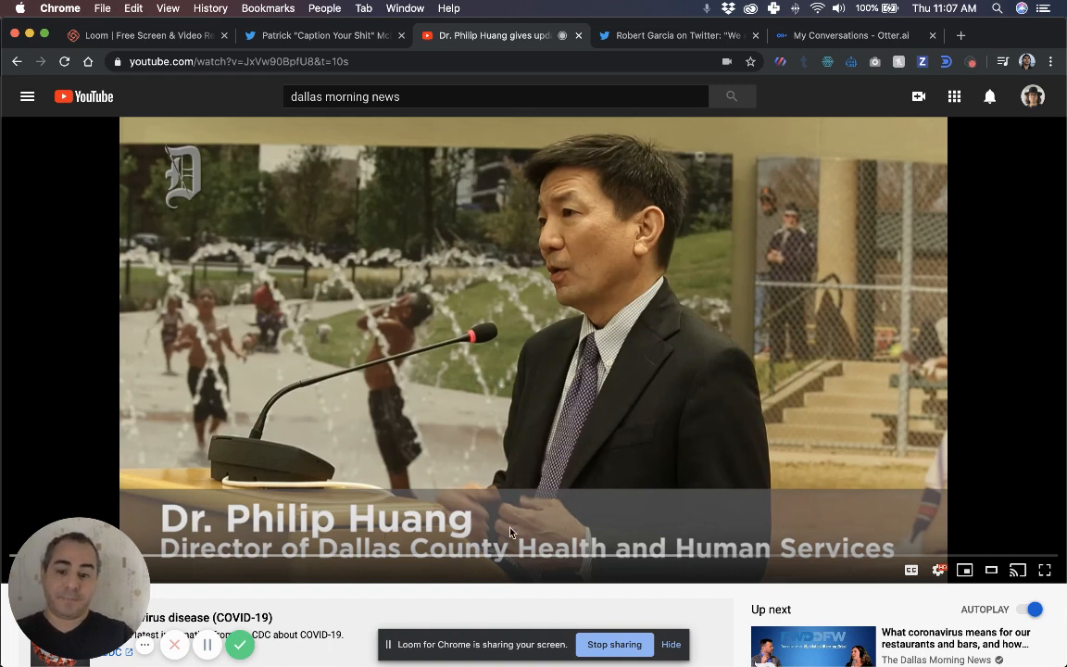
mouse_move(467, 215)
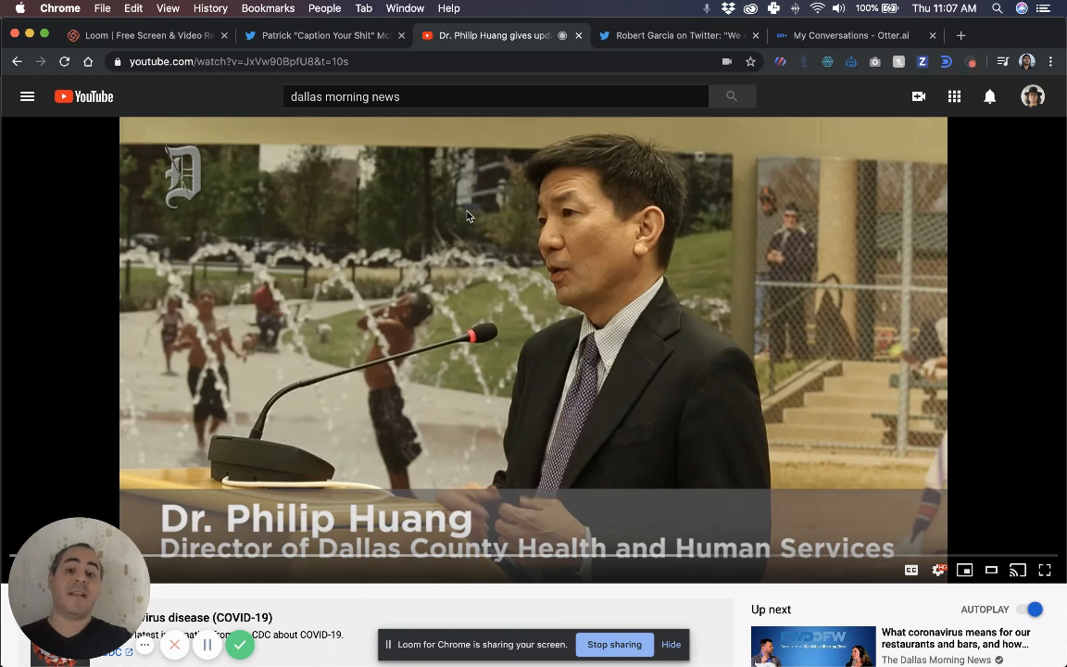
mouse_move(553, 422)
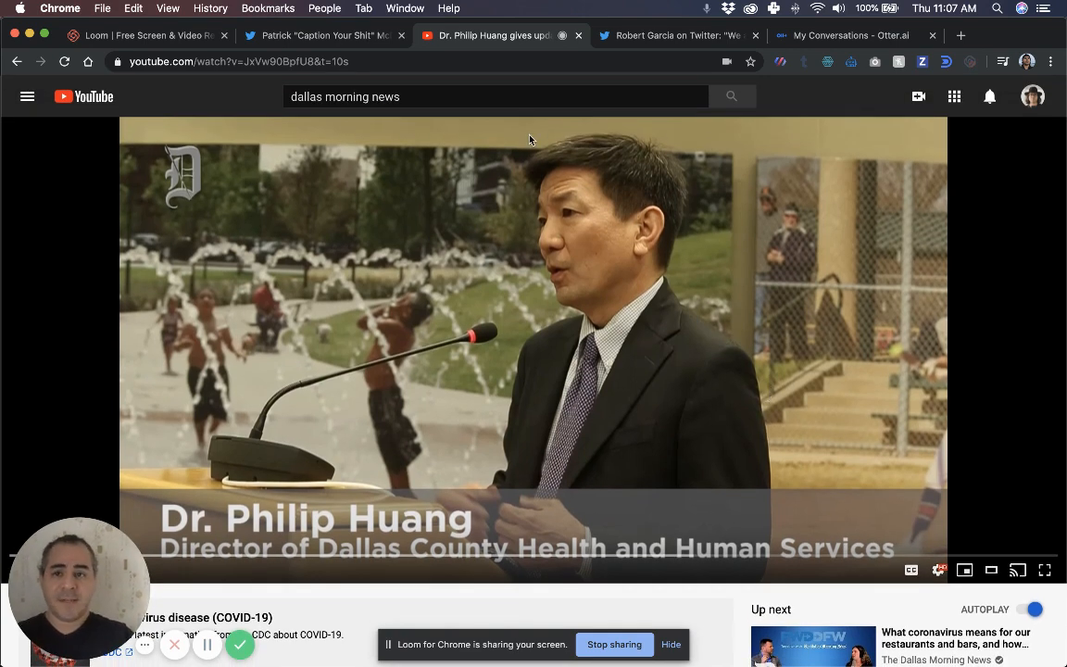
mouse_move(479, 298)
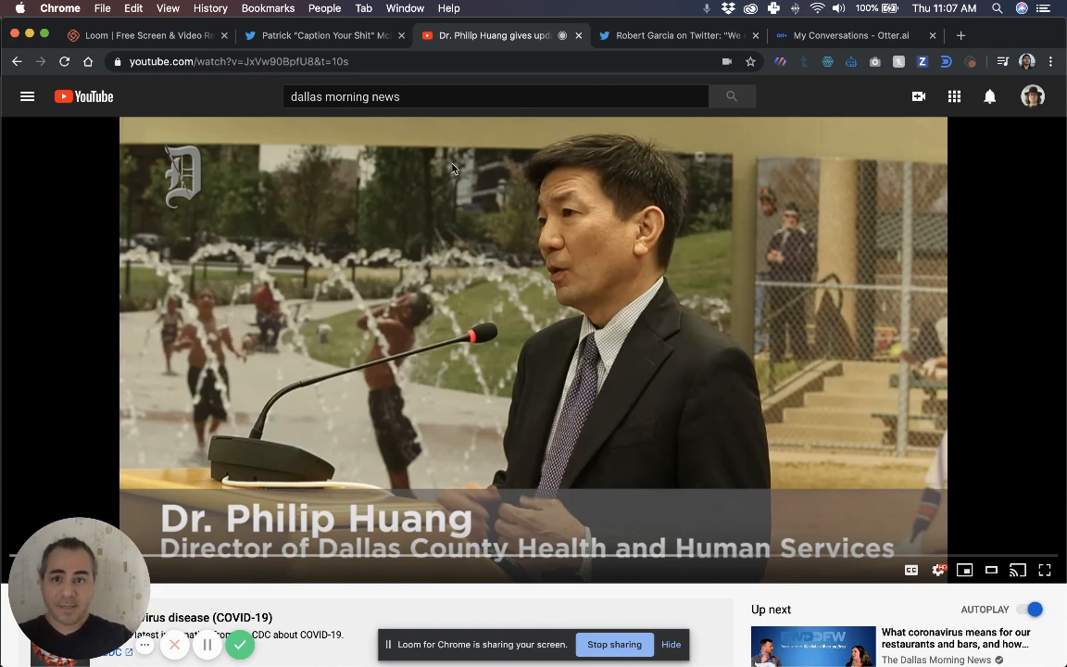
mouse_move(528, 418)
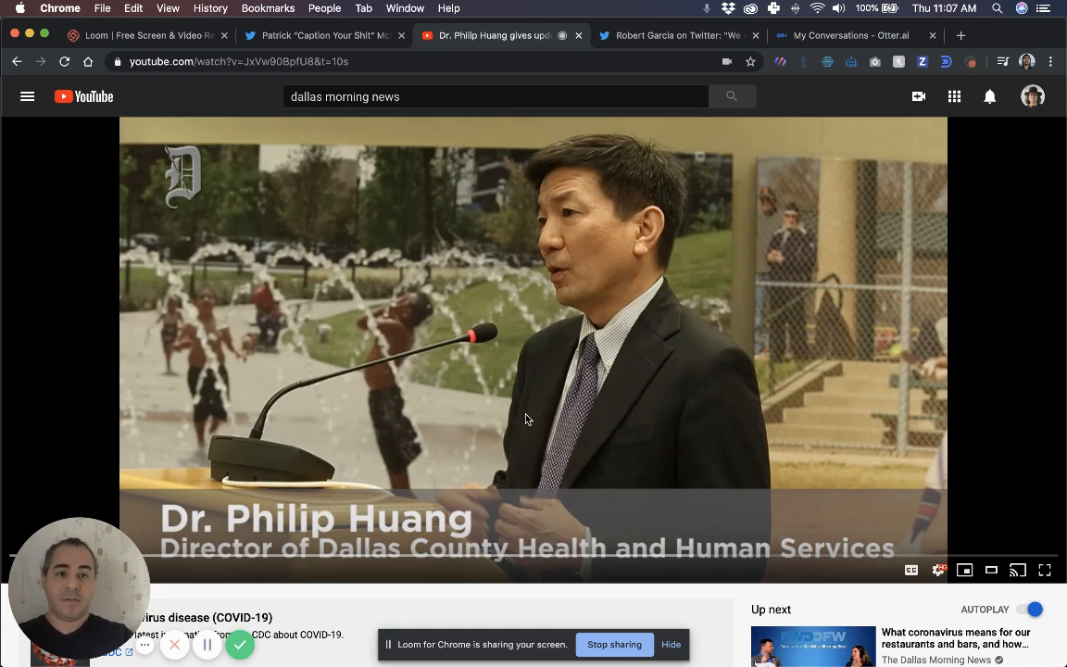
mouse_move(960, 48)
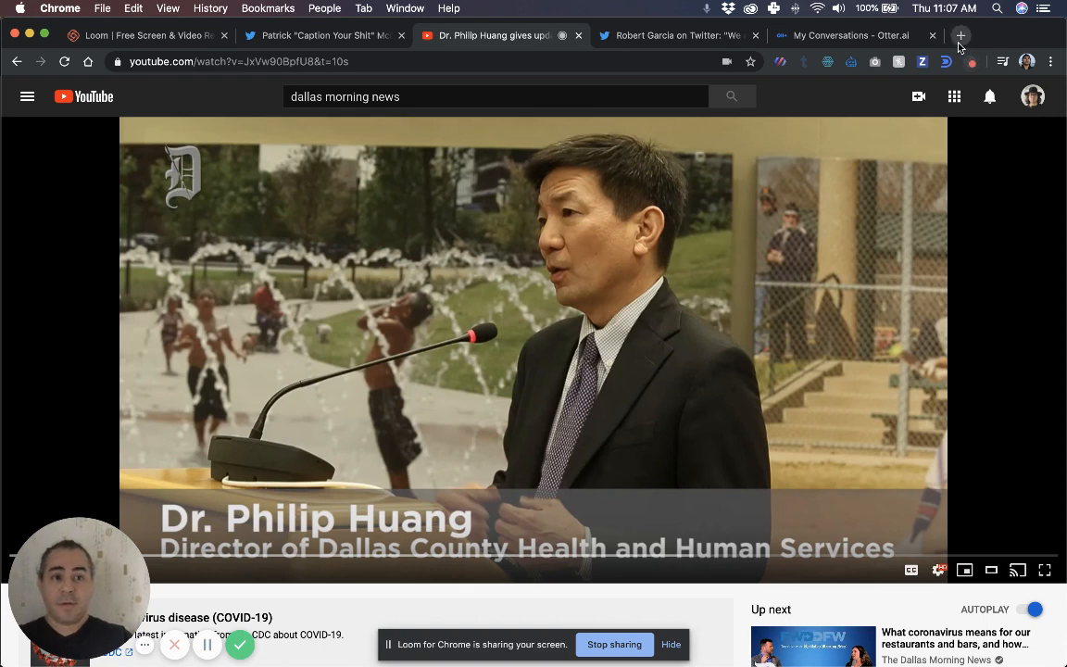
In a new tab, search for a YouTube to MP3 converter and open ytmp3.cc
left_click(960, 35)
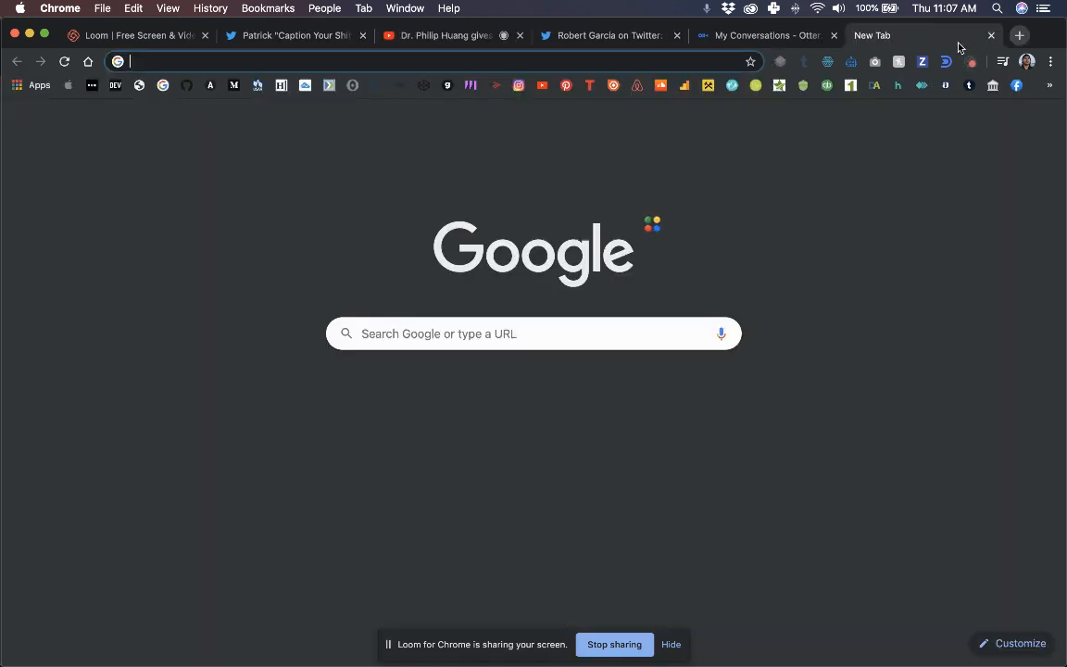
type("youtube.com")
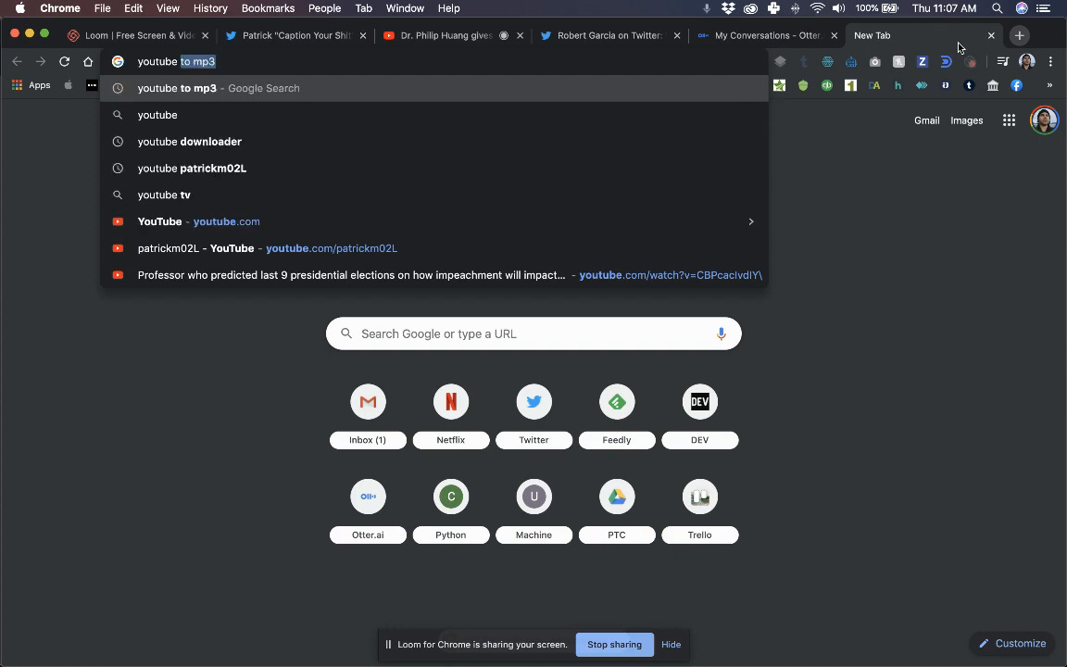
key("Return")
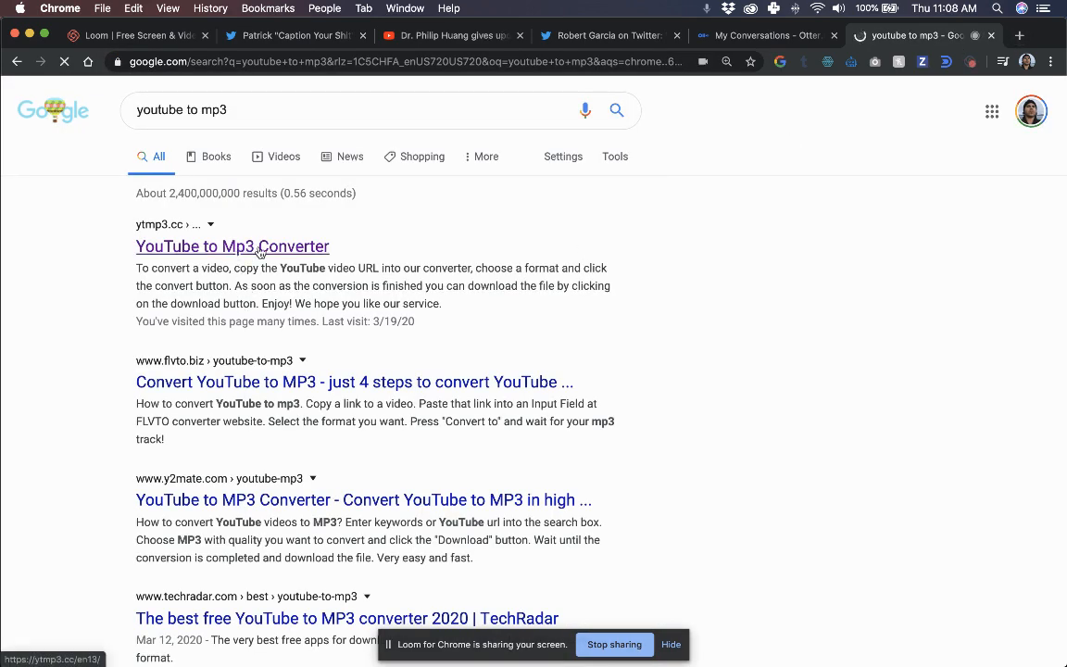
left_click(233, 247)
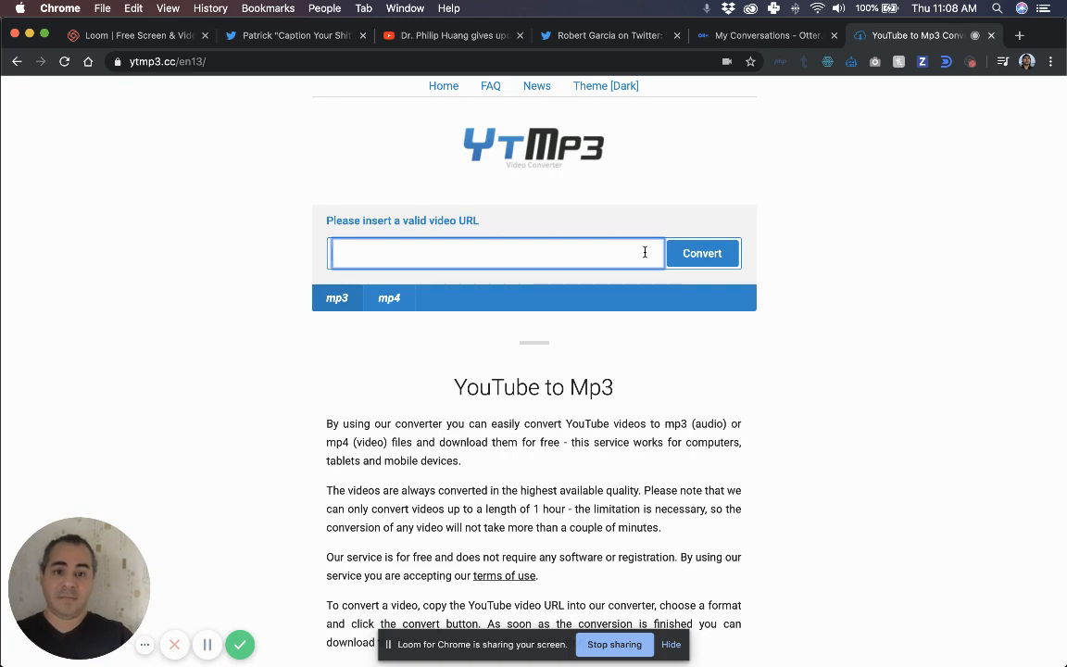
left_click(452, 35)
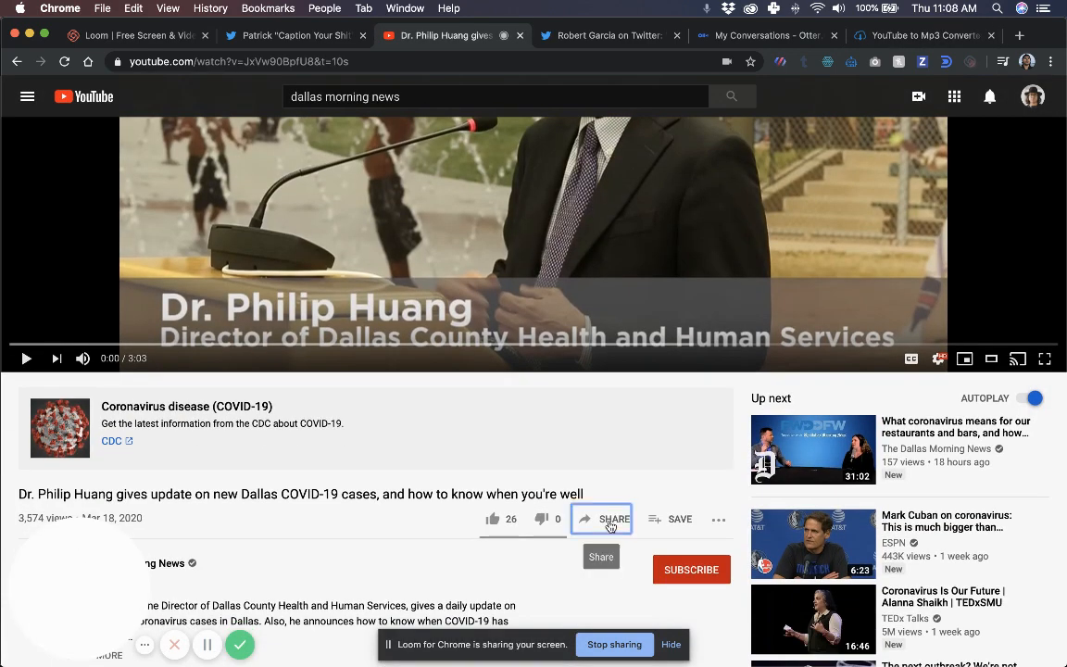
left_click(608, 519)
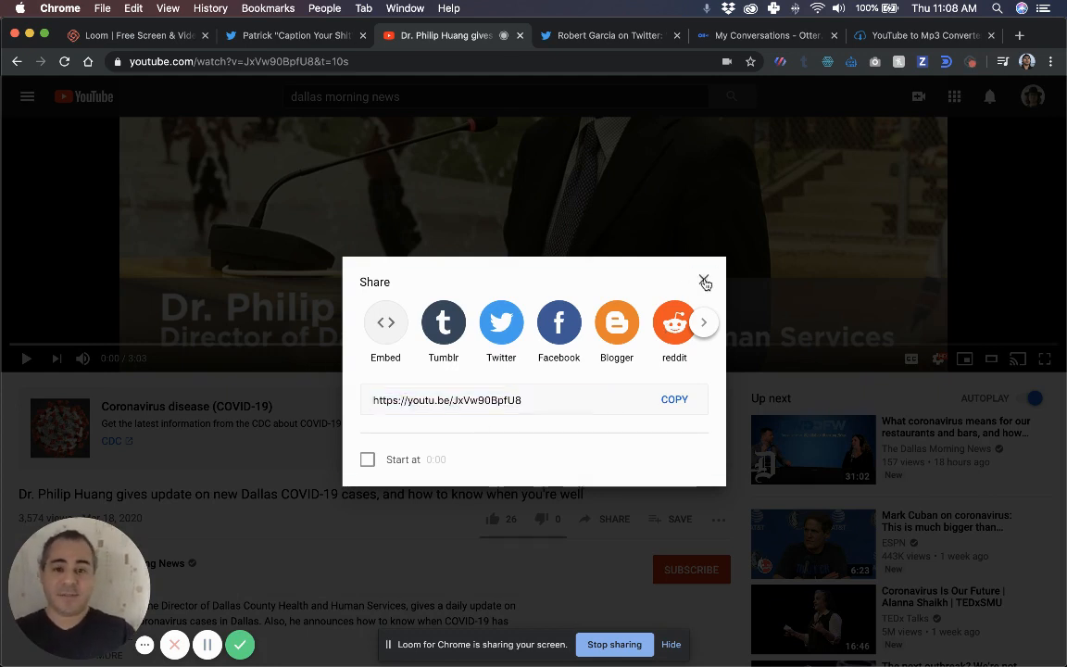
left_click(704, 281)
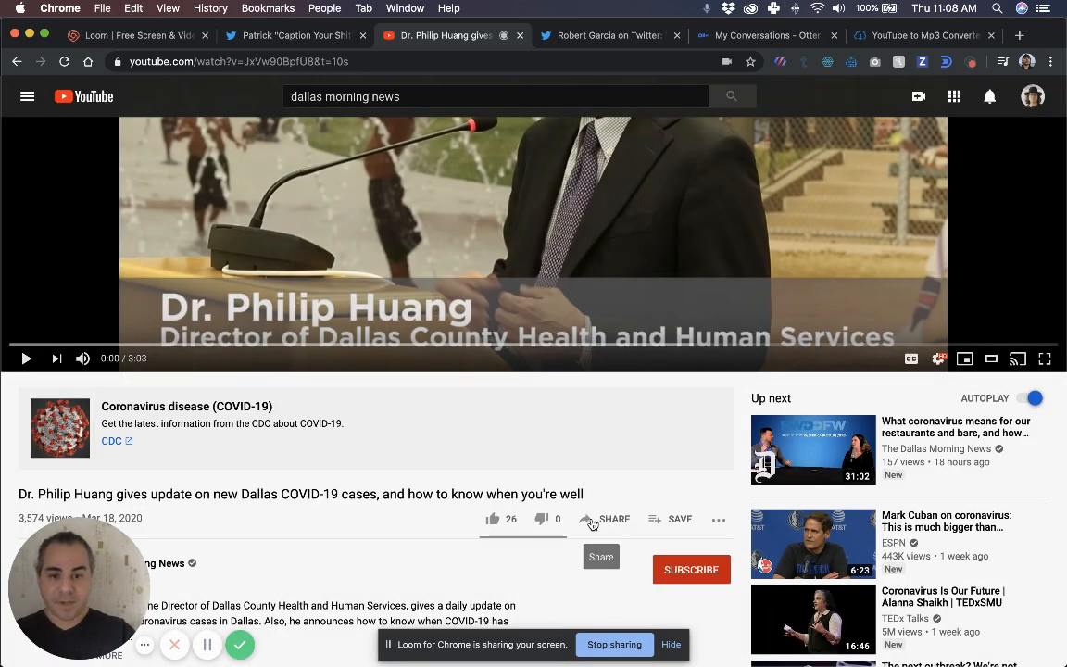
left_click(922, 36)
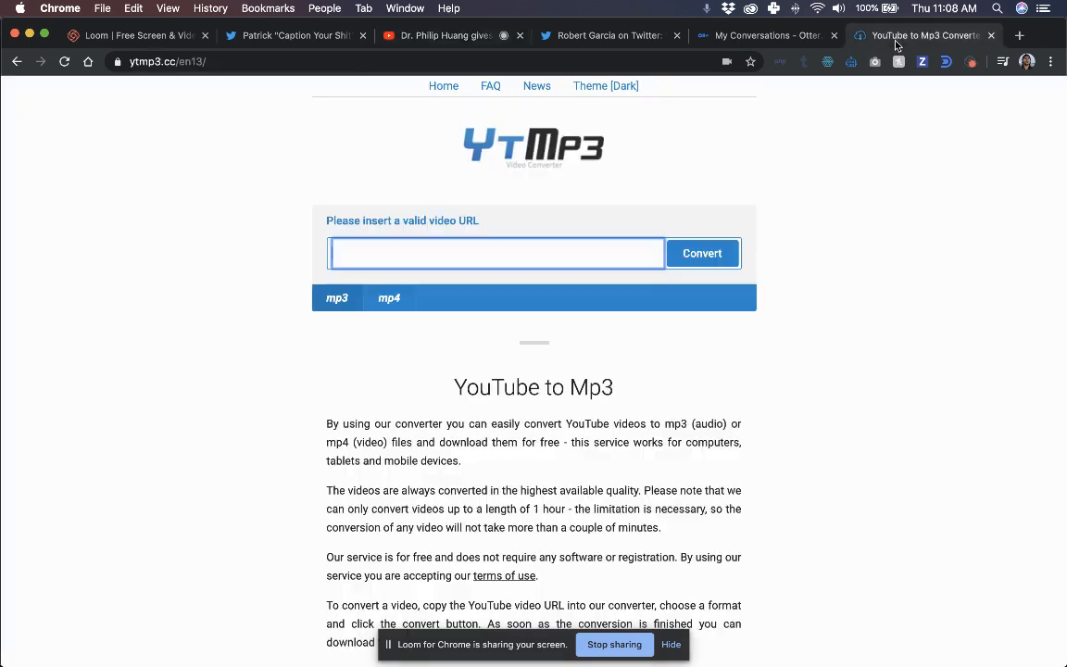
type("https://youtu.be/JxVw90BpfU8")
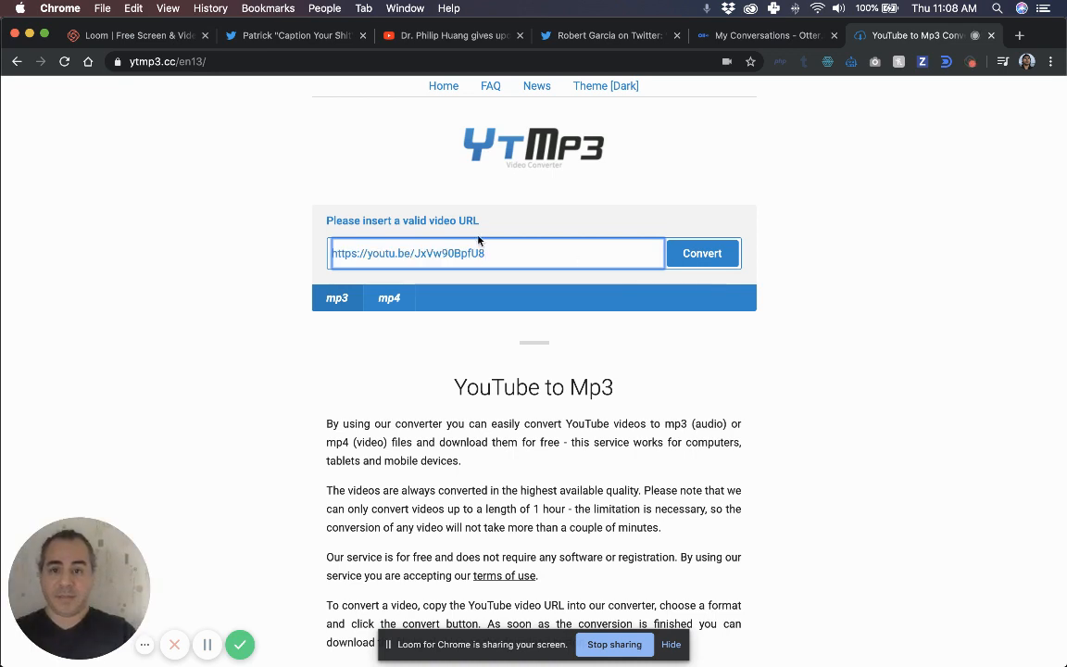
mouse_move(702, 252)
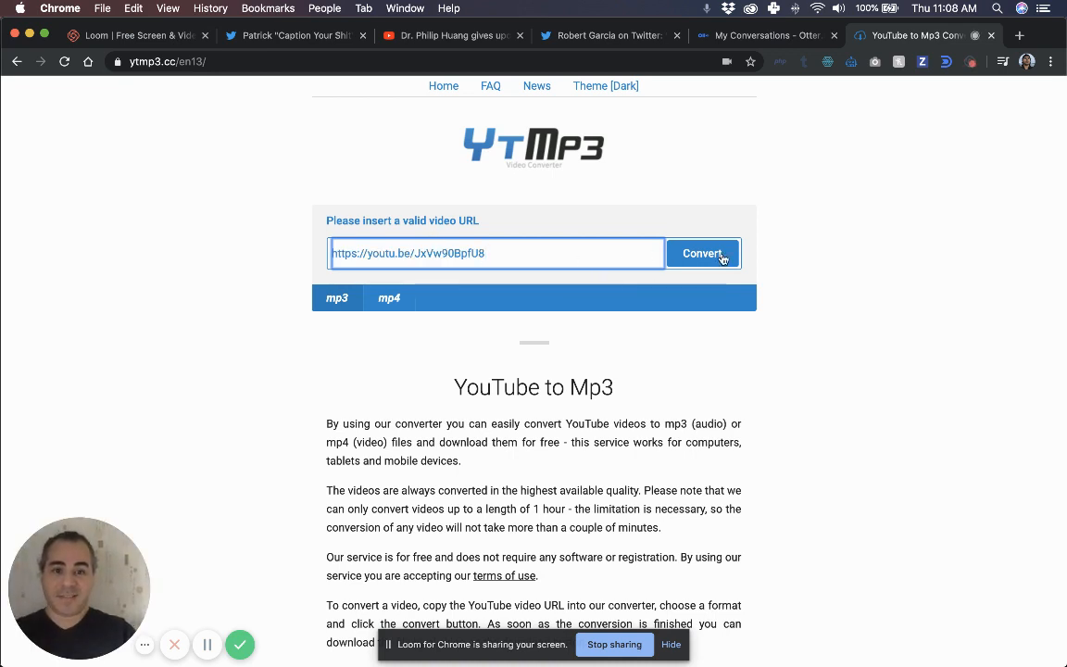
Convert the Dr. Huang video to MP3 and download the file
left_click(702, 252)
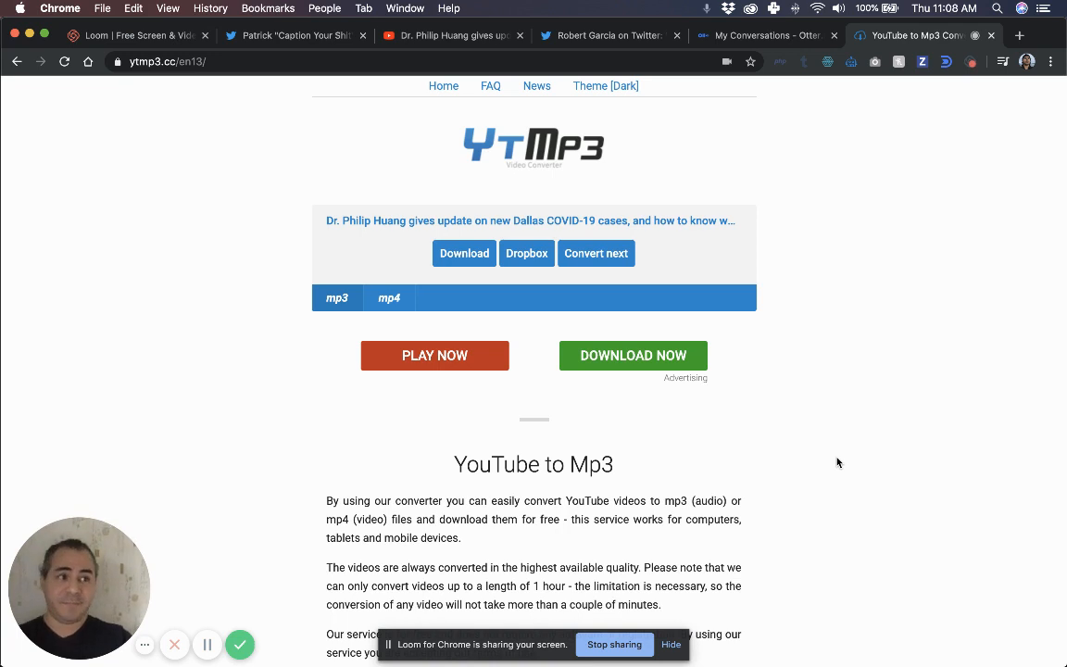
mouse_move(819, 396)
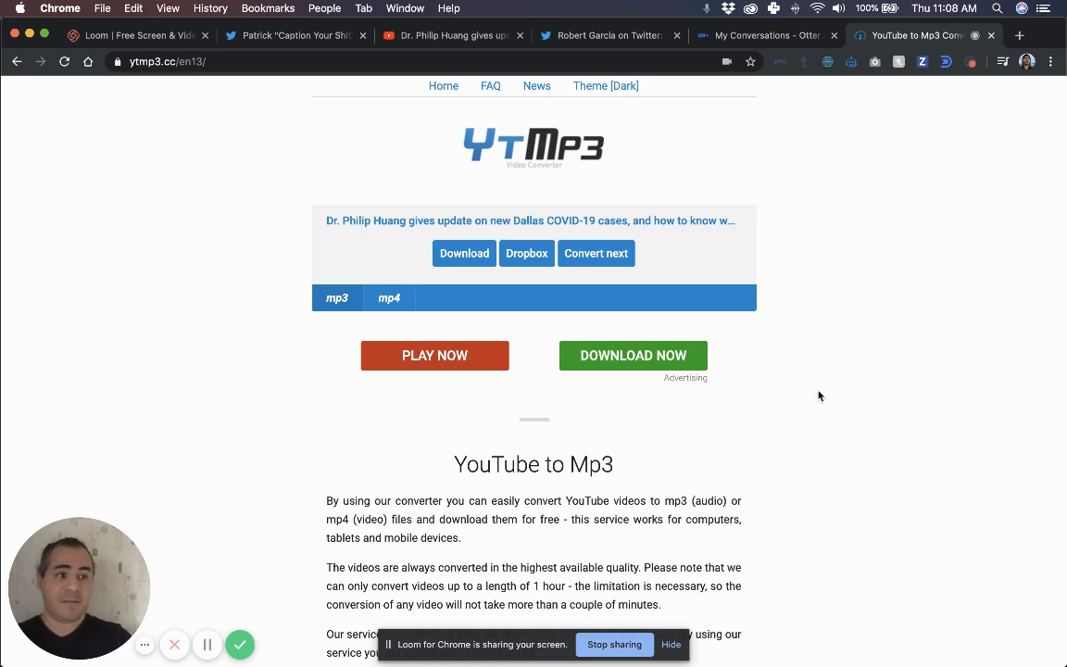
left_click(463, 252)
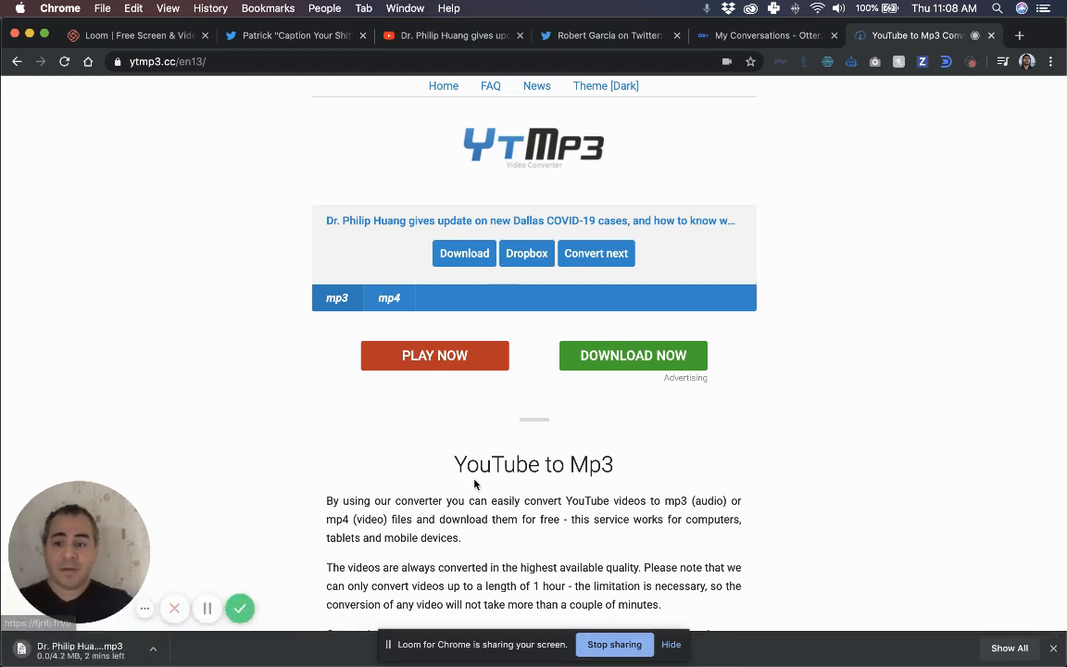
mouse_move(919, 602)
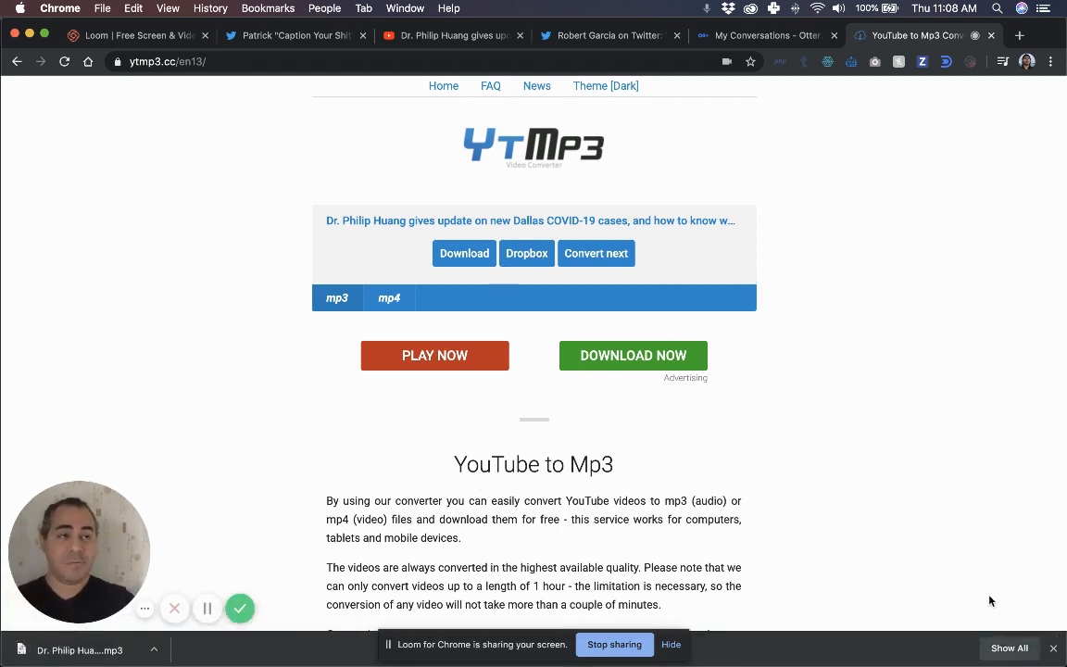
mouse_move(974, 521)
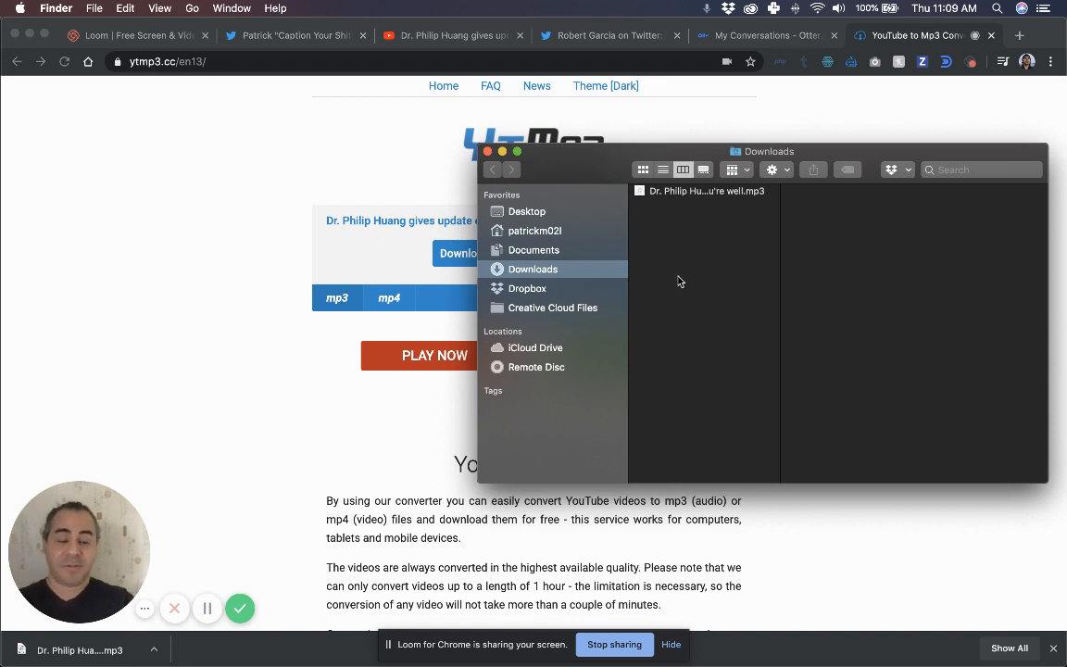
mouse_move(722, 237)
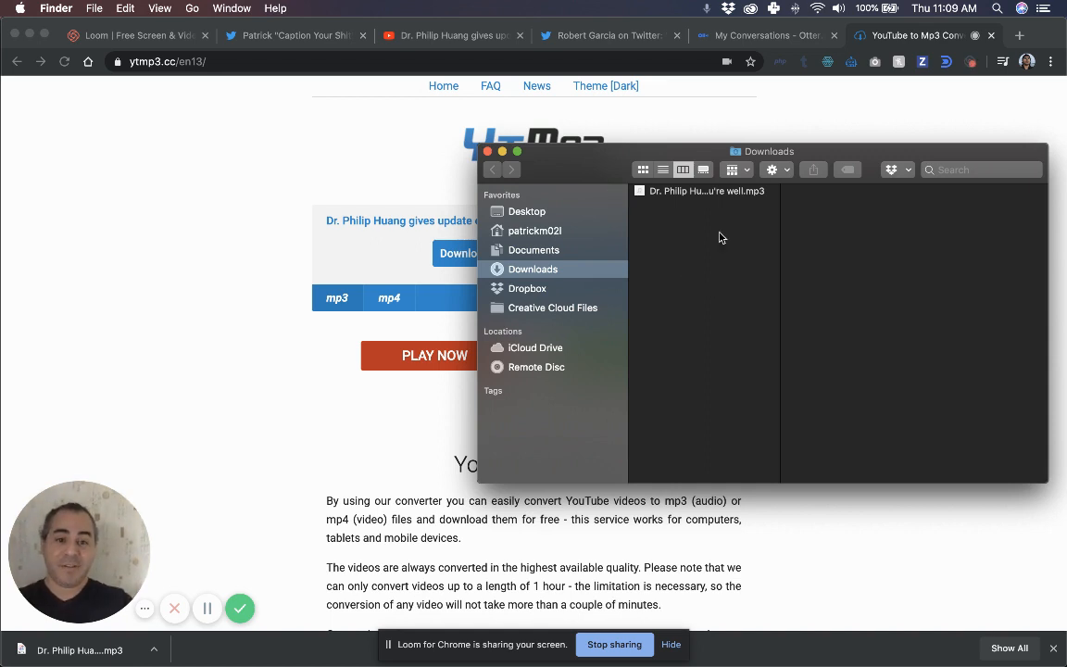
mouse_move(898, 246)
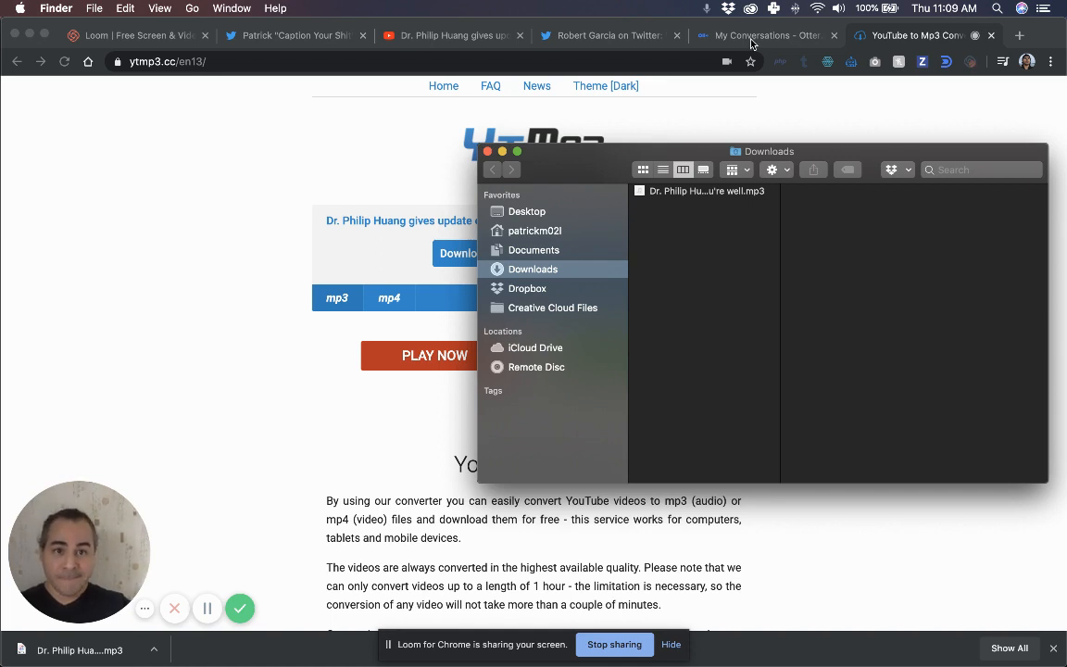
View the downloaded Dr. Huang mp3 (4.4 MB) in Finder's Downloads, then return to My Conversations
left_click(705, 191)
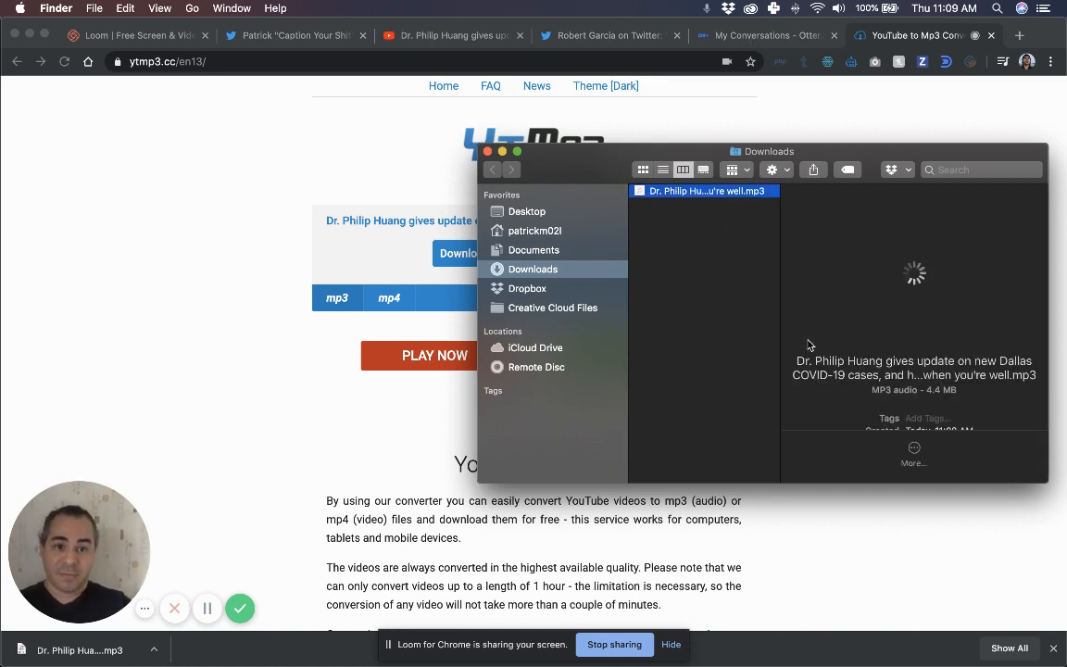
left_click(763, 35)
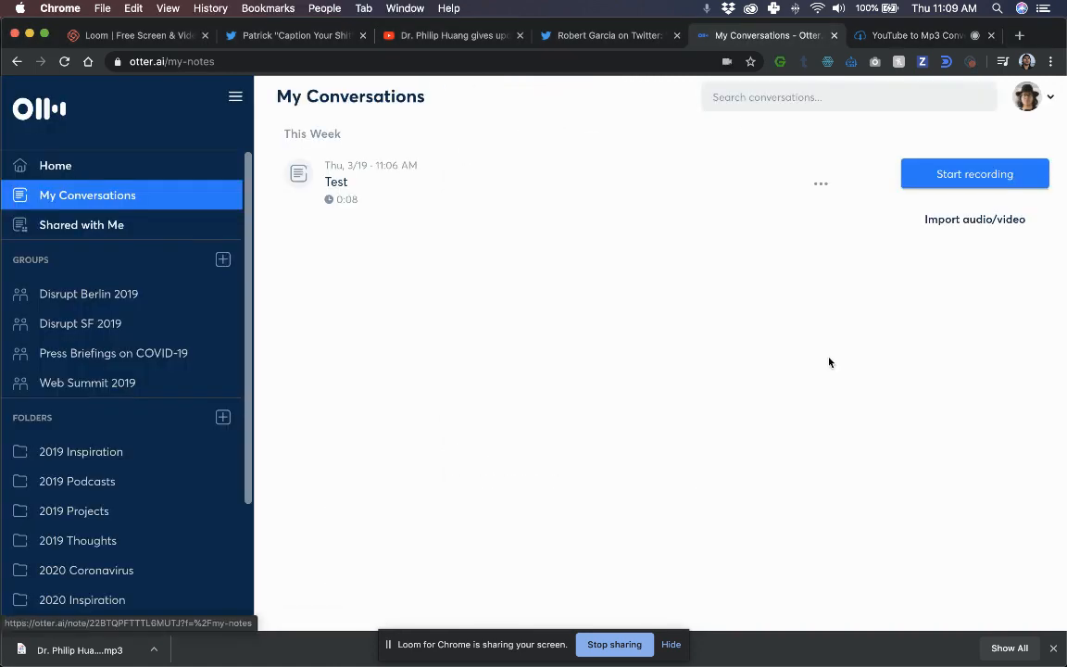
Import the downloaded Dr. Huang mp3 into Otter.ai via Import audio/video, then show the Robert Garcia tweet
left_click(974, 219)
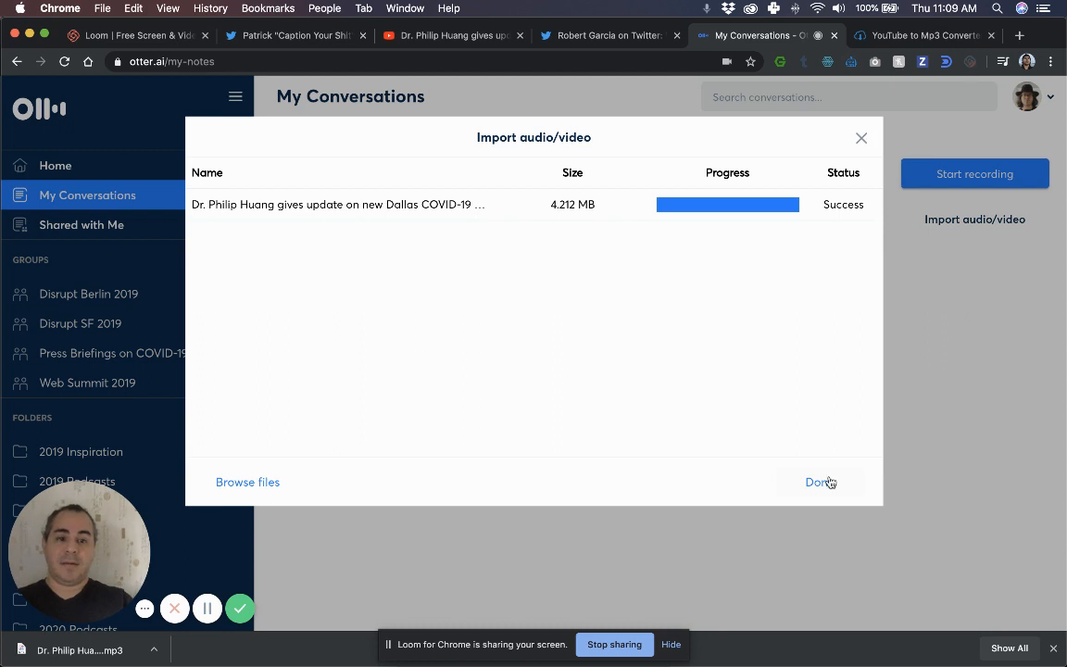
left_click(818, 481)
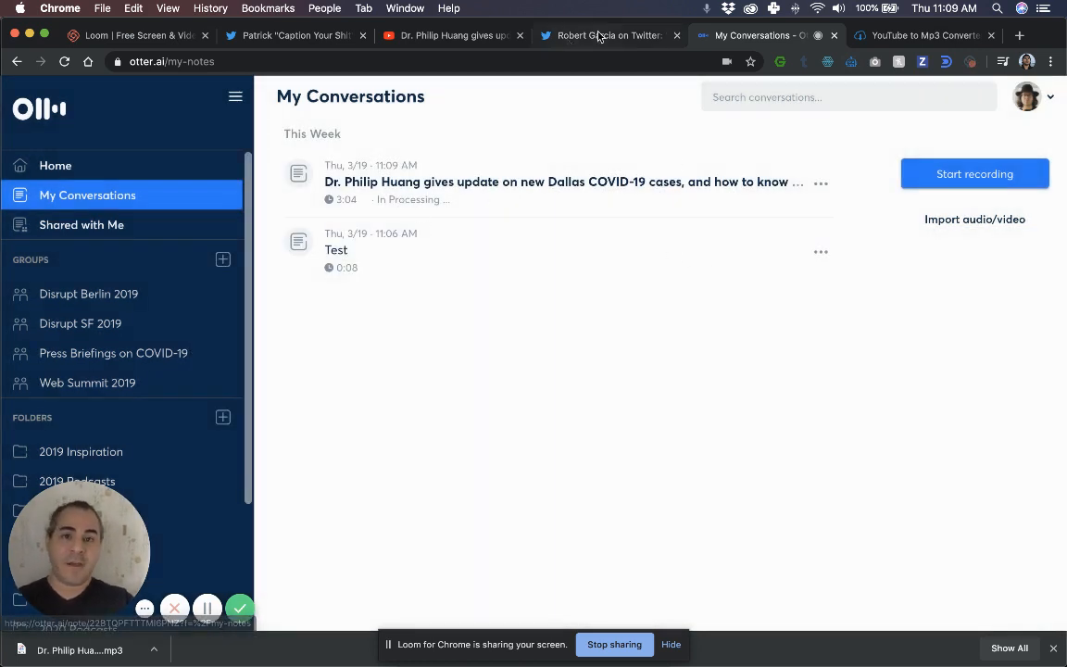
left_click(607, 36)
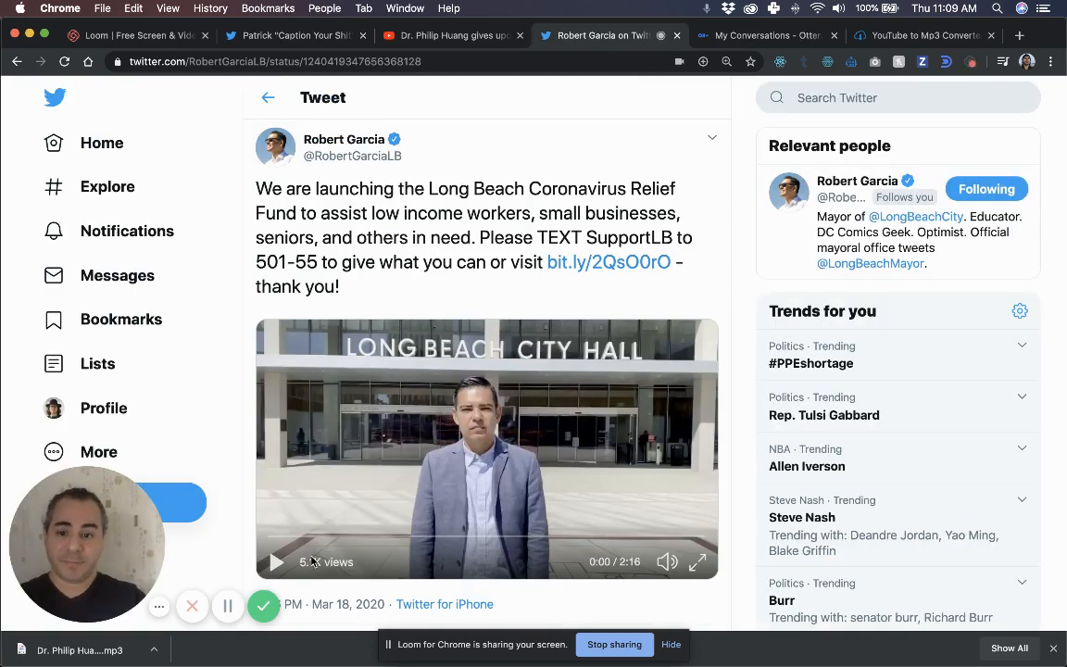
Play the first seconds of the Long Beach Coronavirus Relief Fund tweet video, then pause it
left_click(274, 561)
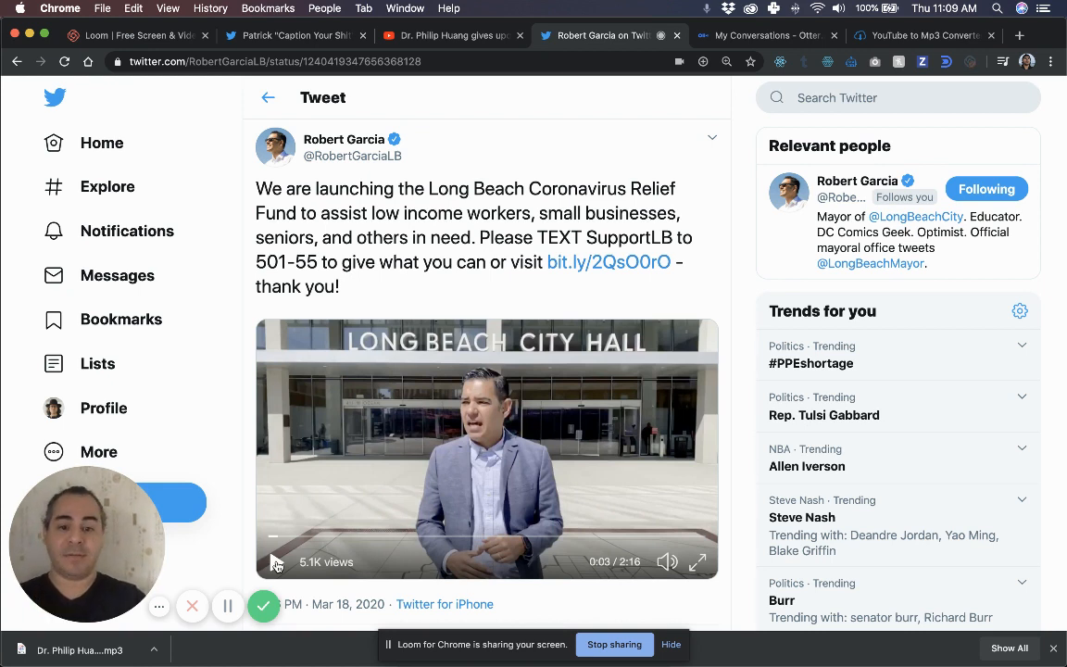
left_click(275, 561)
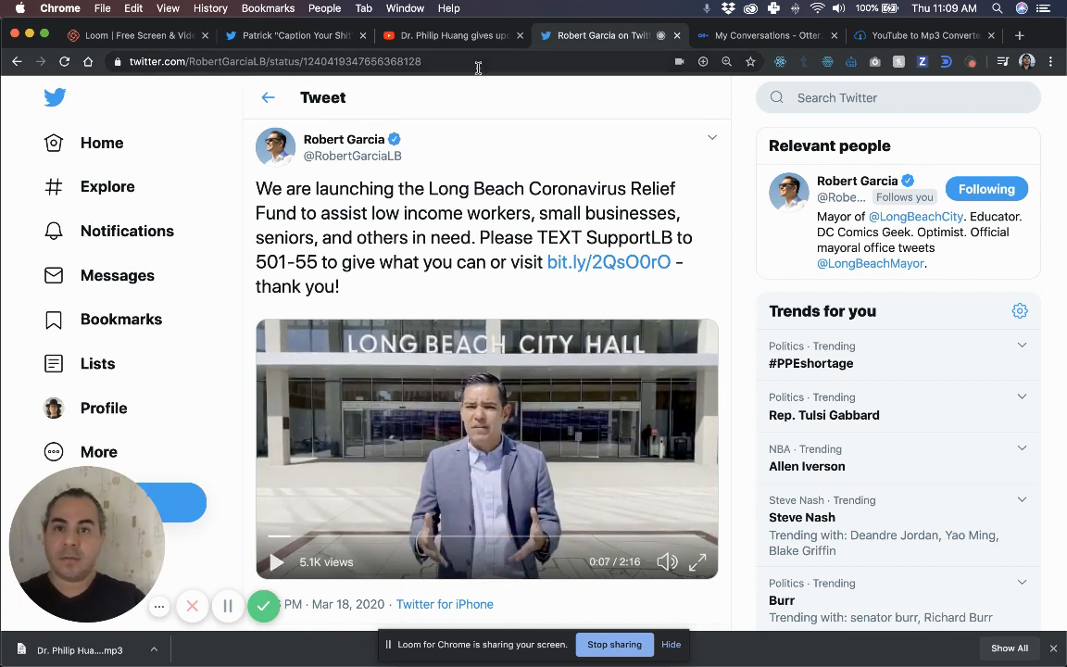
mouse_move(526, 113)
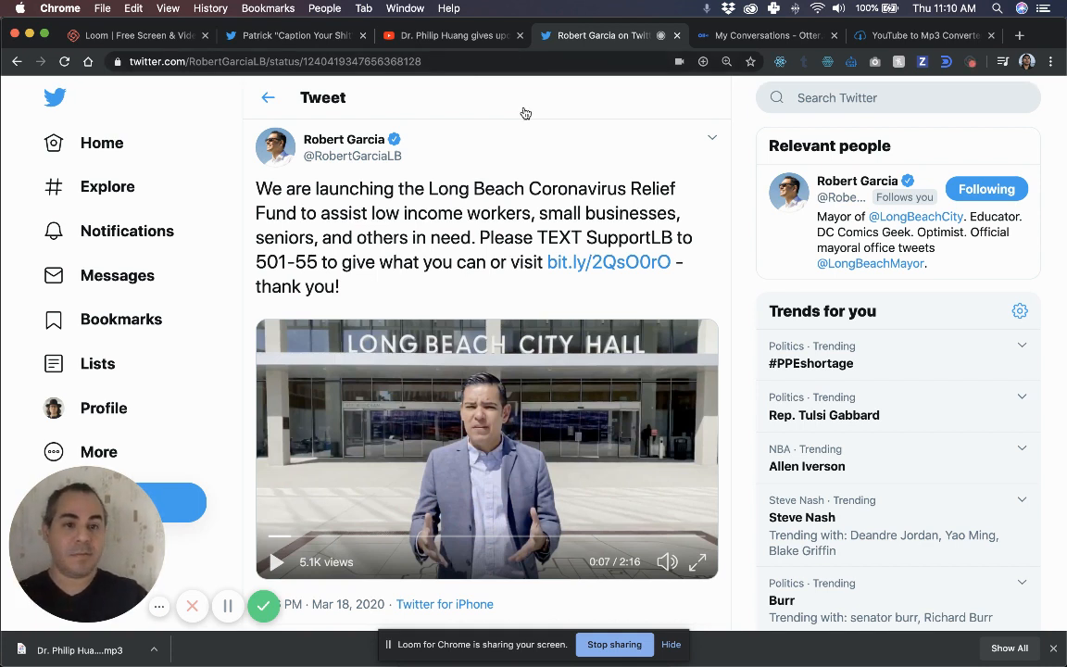
mouse_move(748, 297)
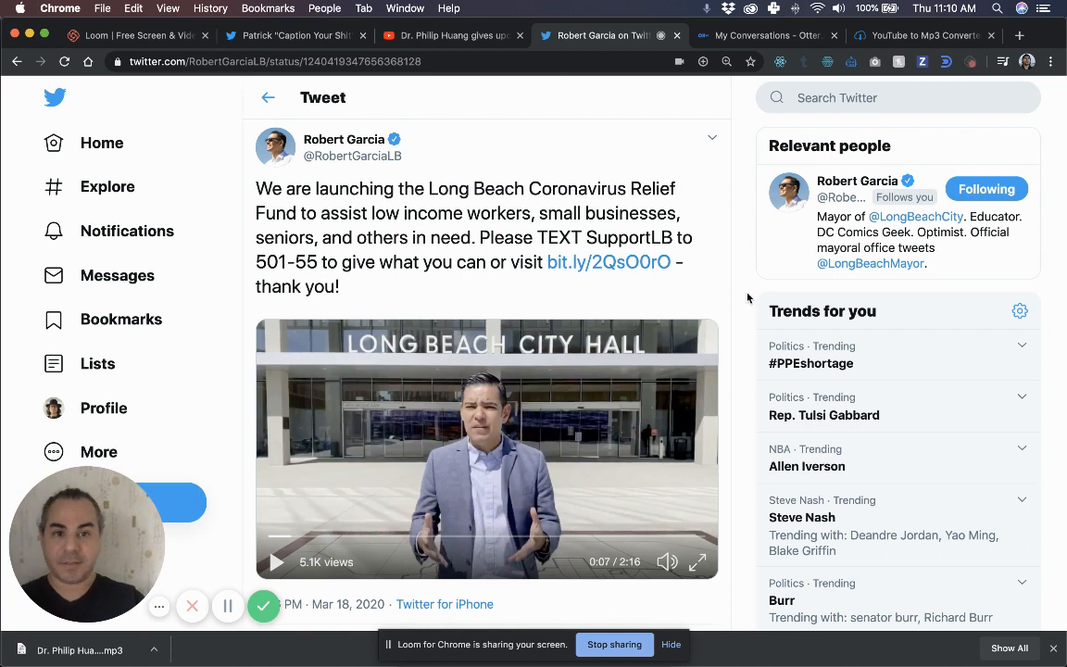
mouse_move(372, 128)
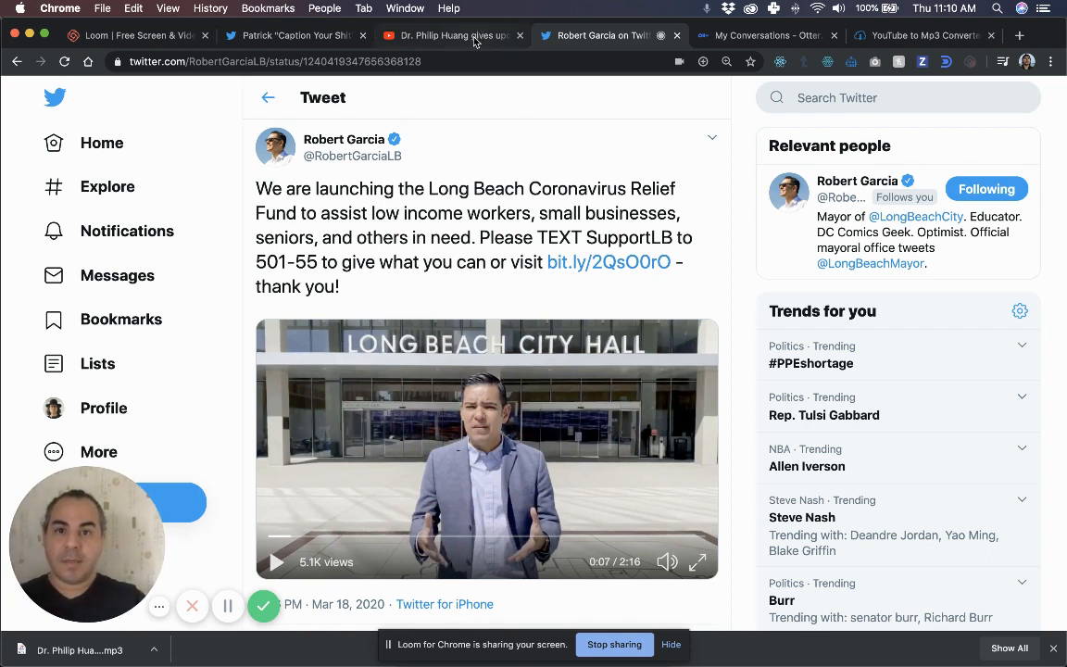
mouse_move(907, 44)
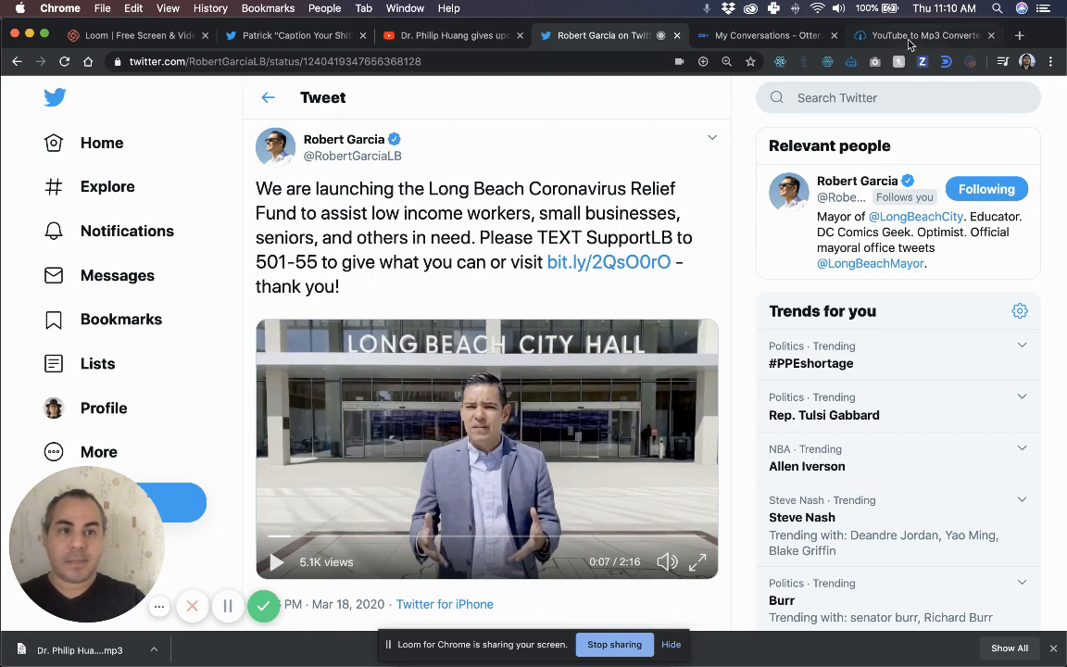
Search 'twitter video download' in a new tab and load twittervideodownloader.com
left_click(1018, 36)
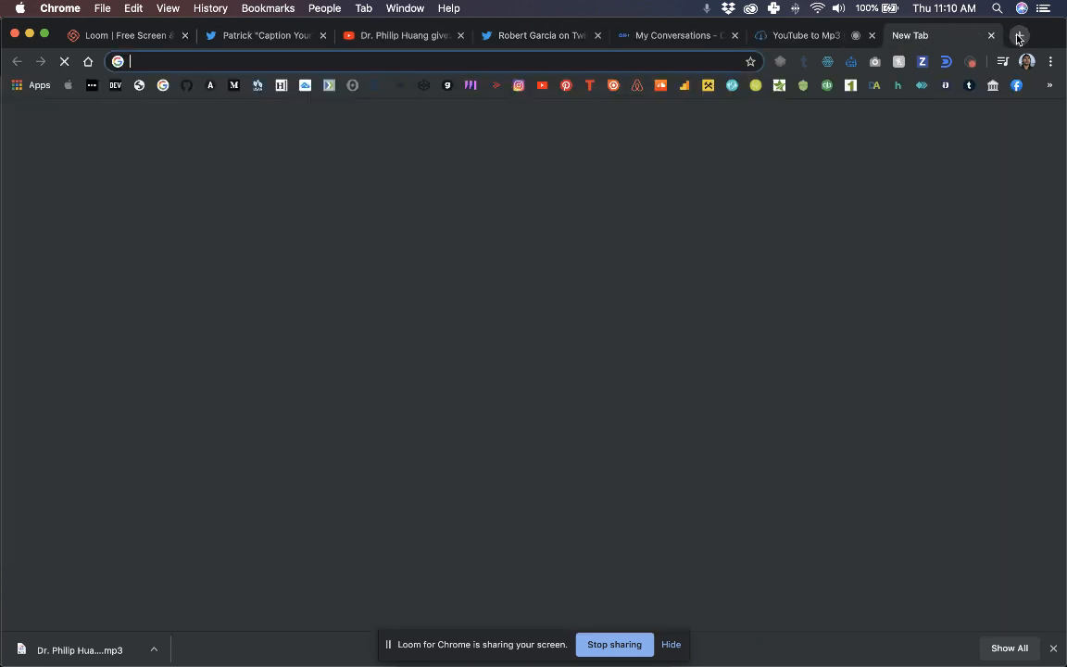
type("twitter.com")
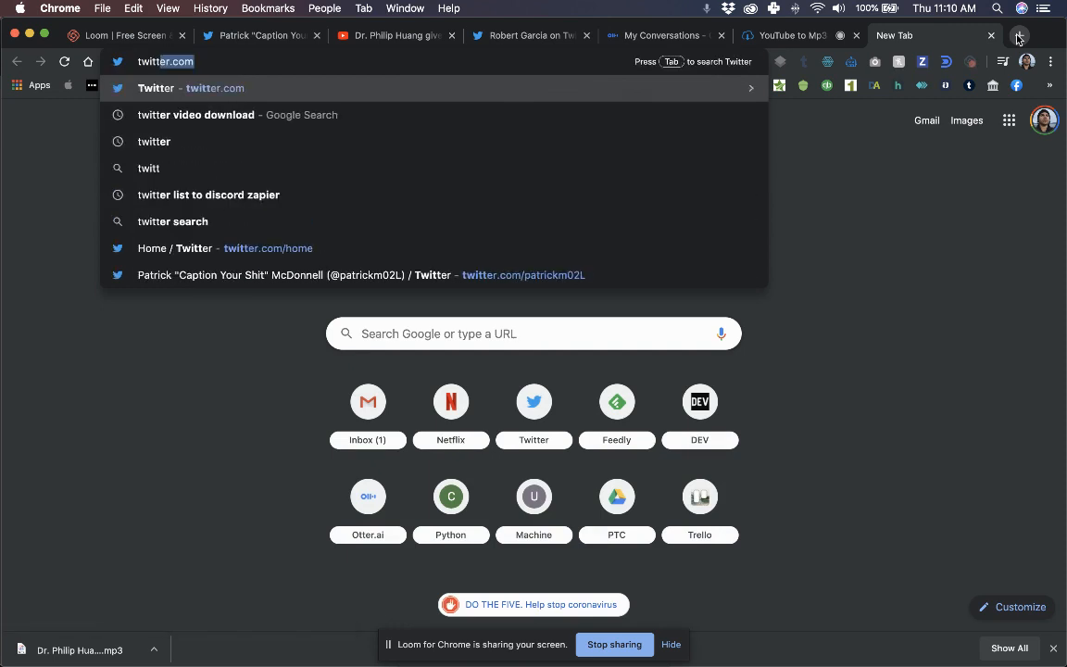
left_click(196, 115)
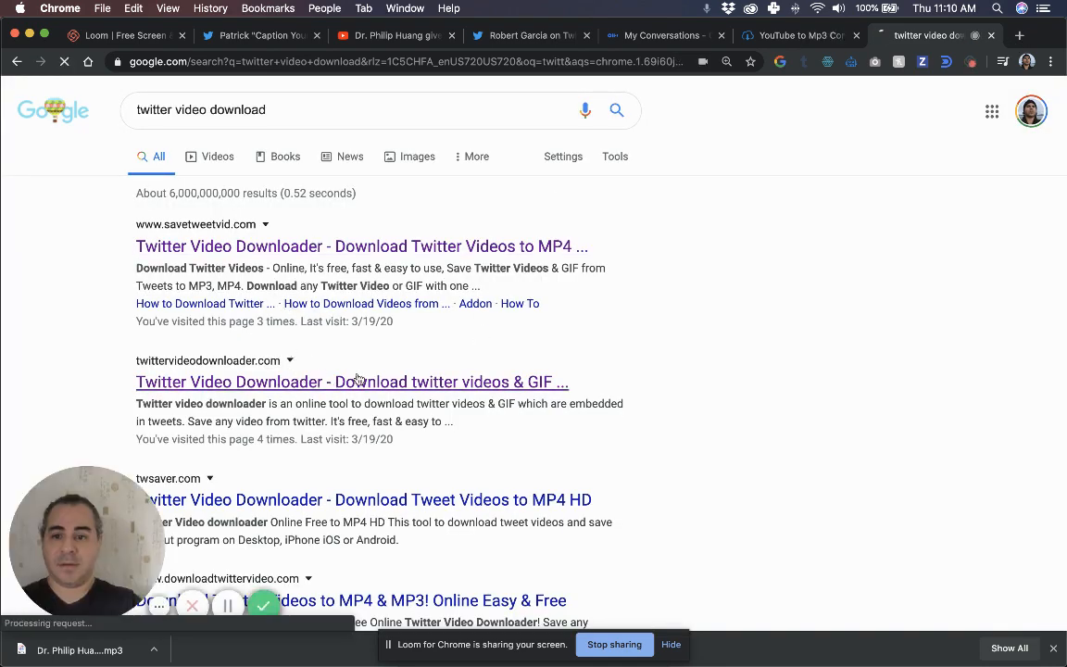
left_click(352, 381)
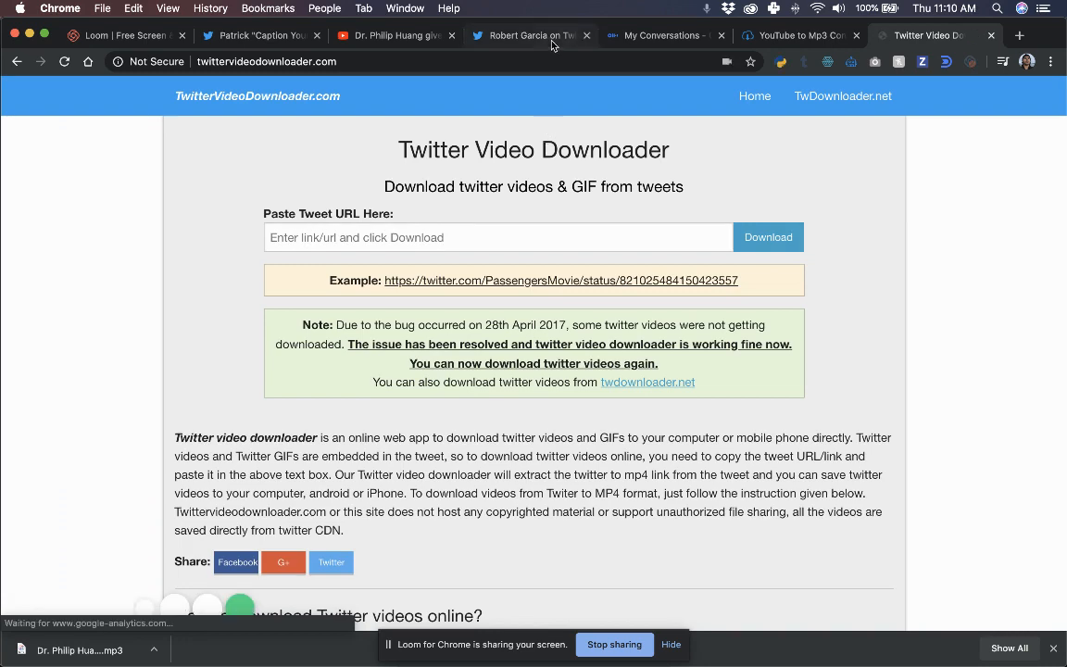
left_click(522, 35)
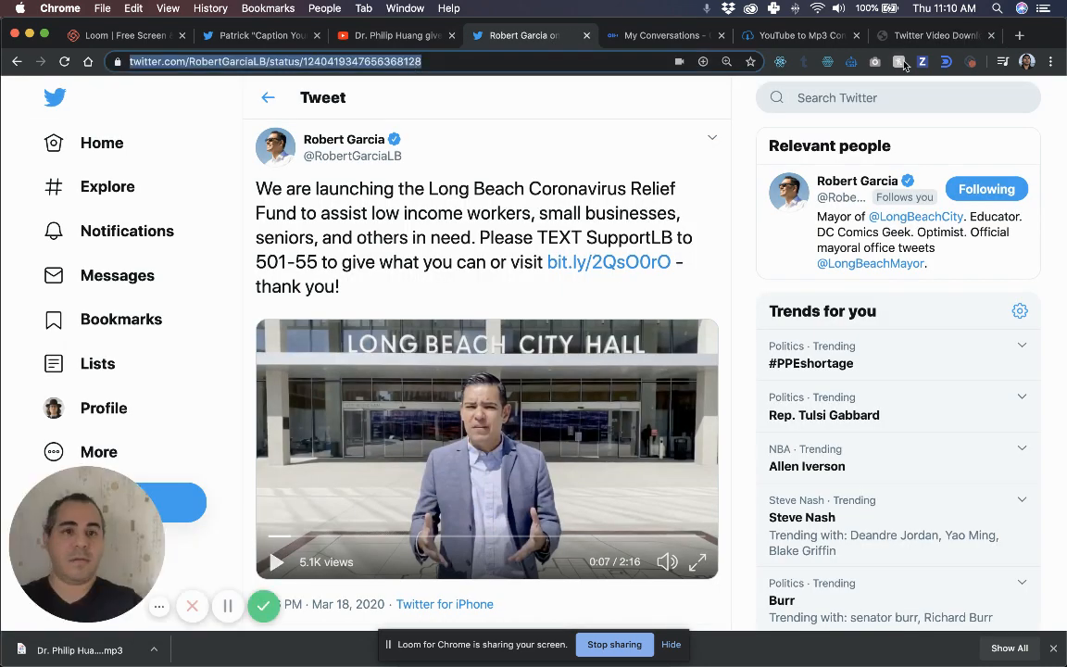
left_click(926, 35)
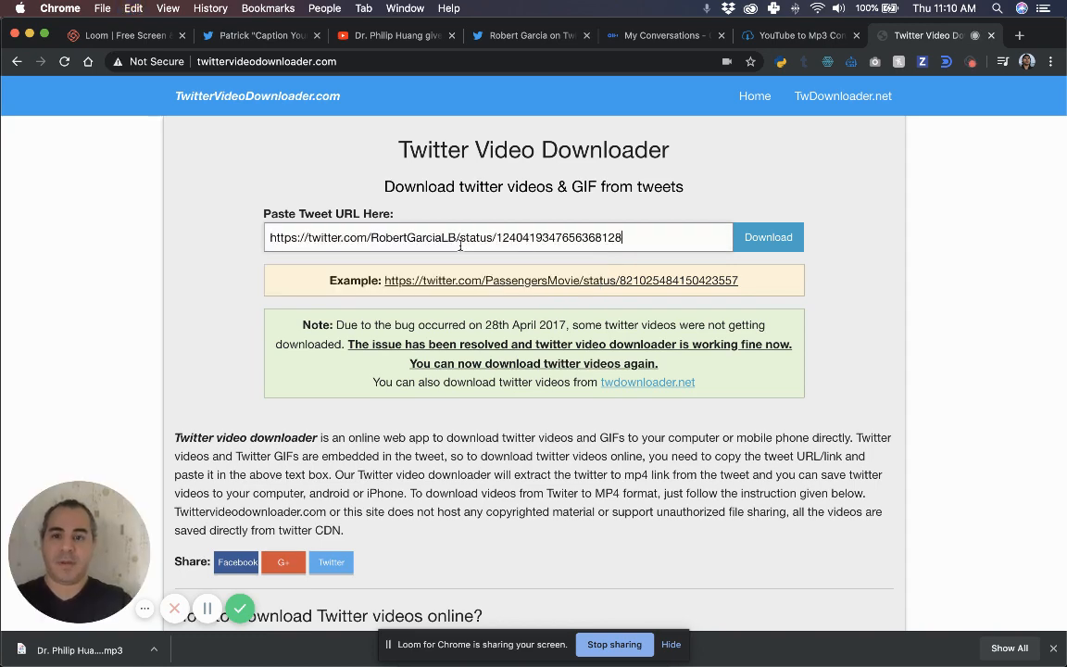
left_click(766, 238)
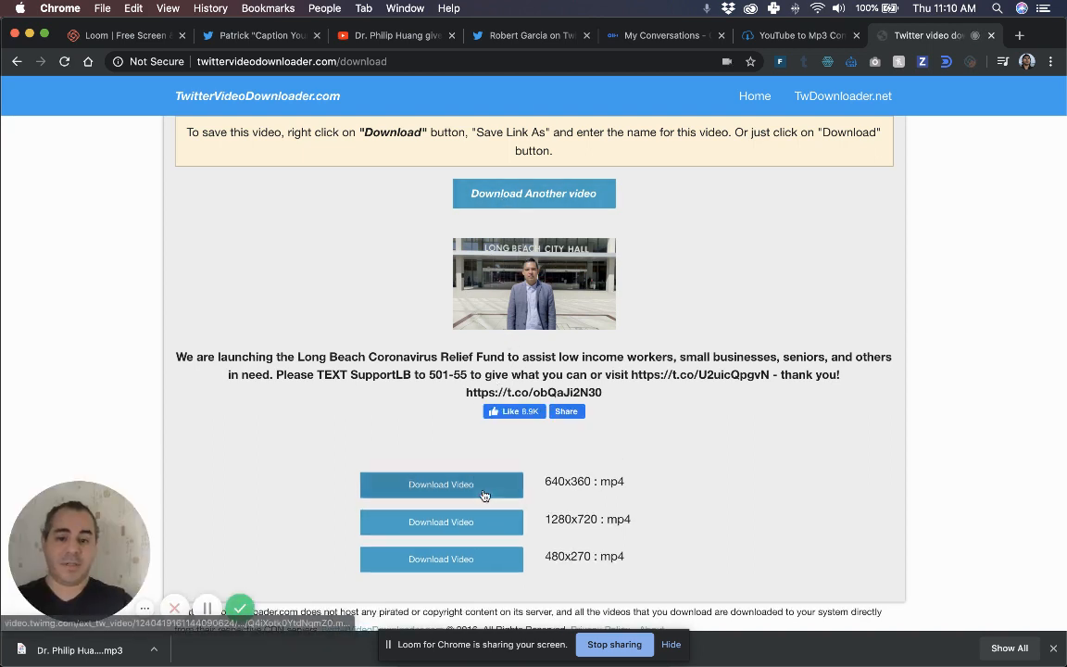
mouse_move(517, 574)
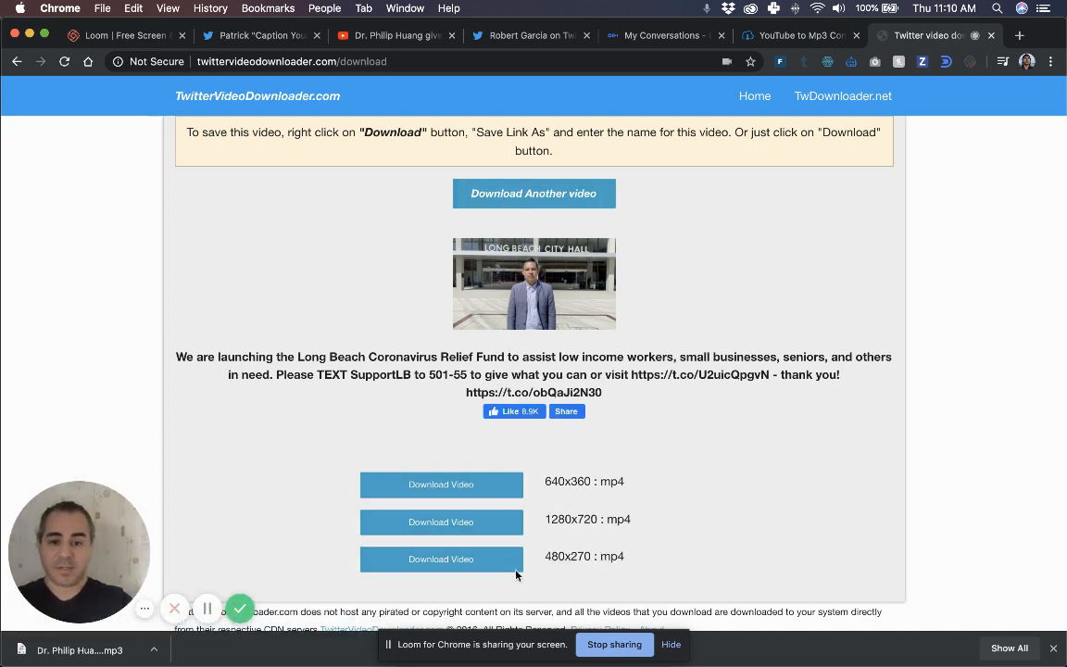
left_click(441, 559)
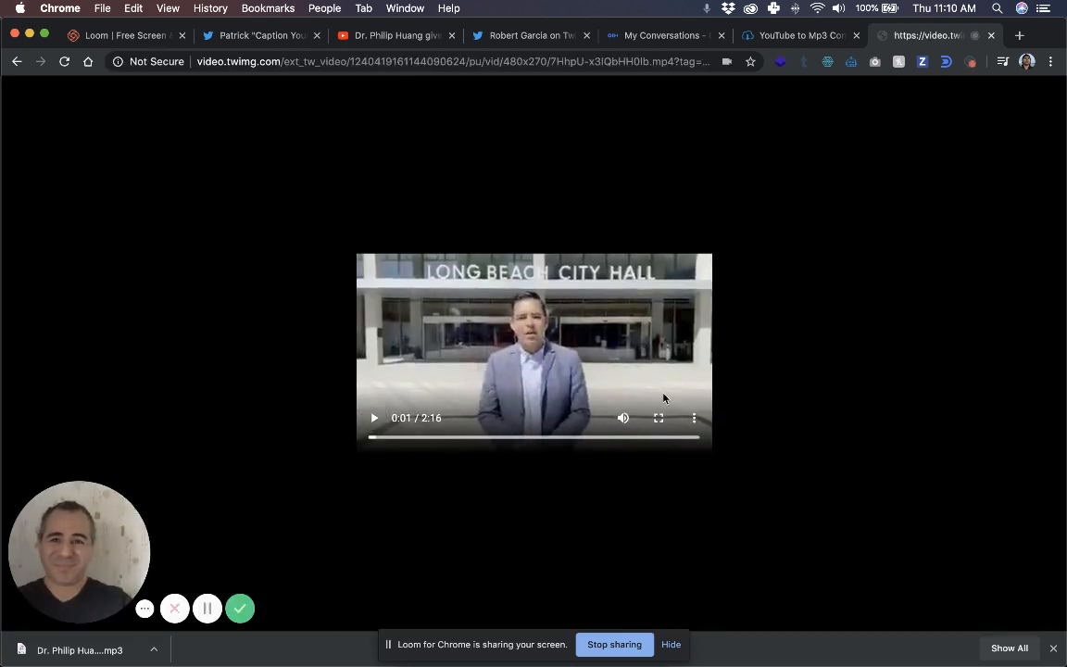
Download the tweet video as an mp4 to Downloads, show it in Finder, and return to My Conversations
left_click(693, 418)
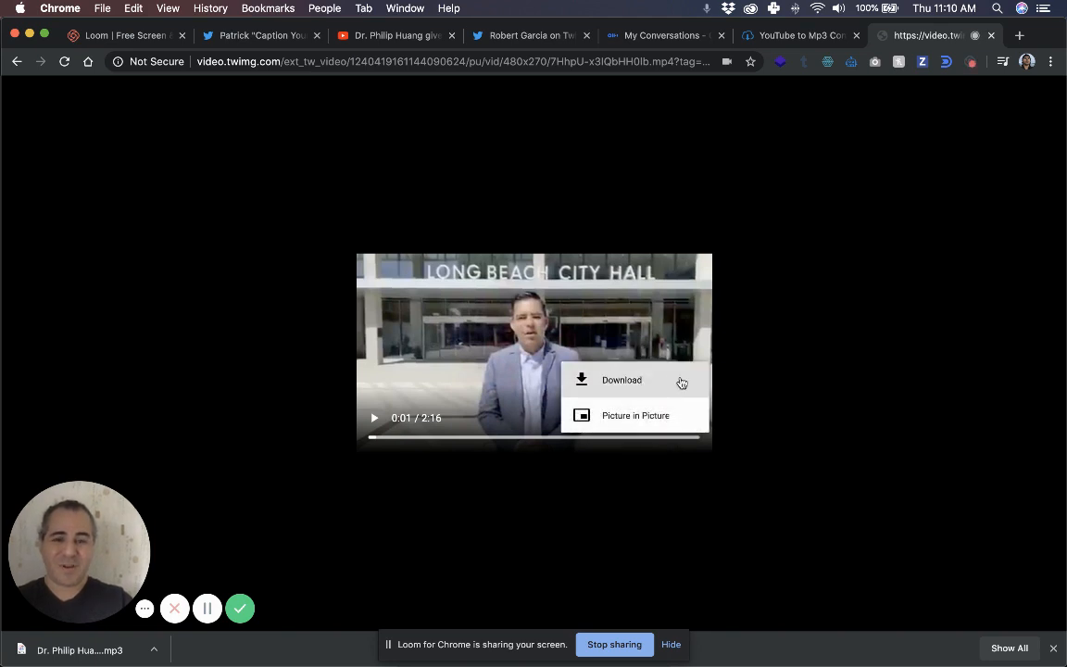
left_click(622, 380)
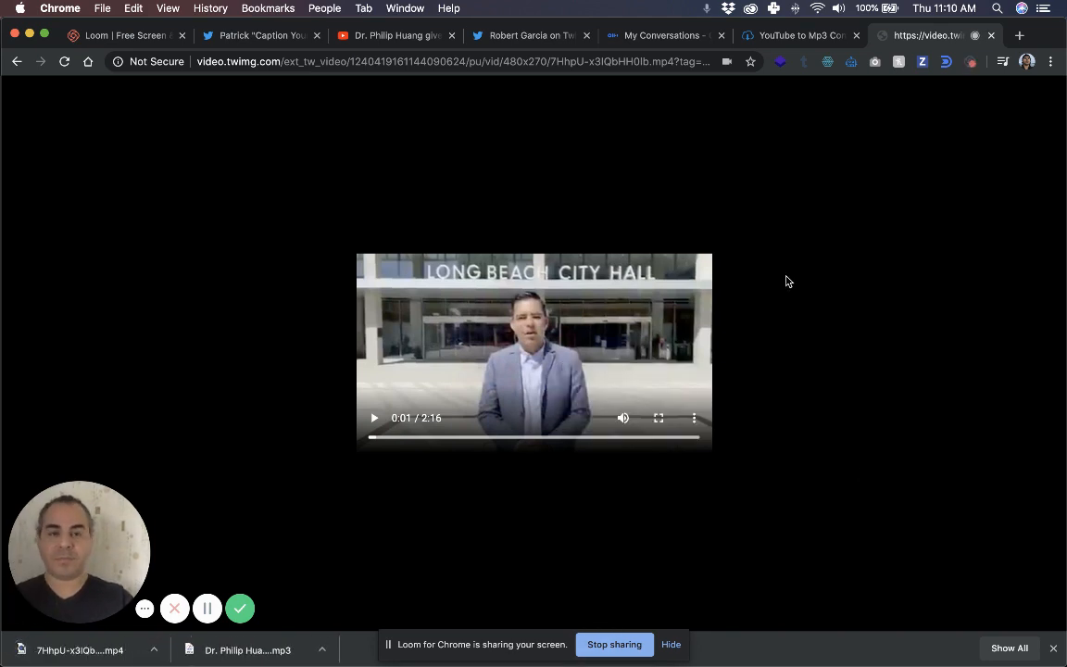
mouse_move(671, 433)
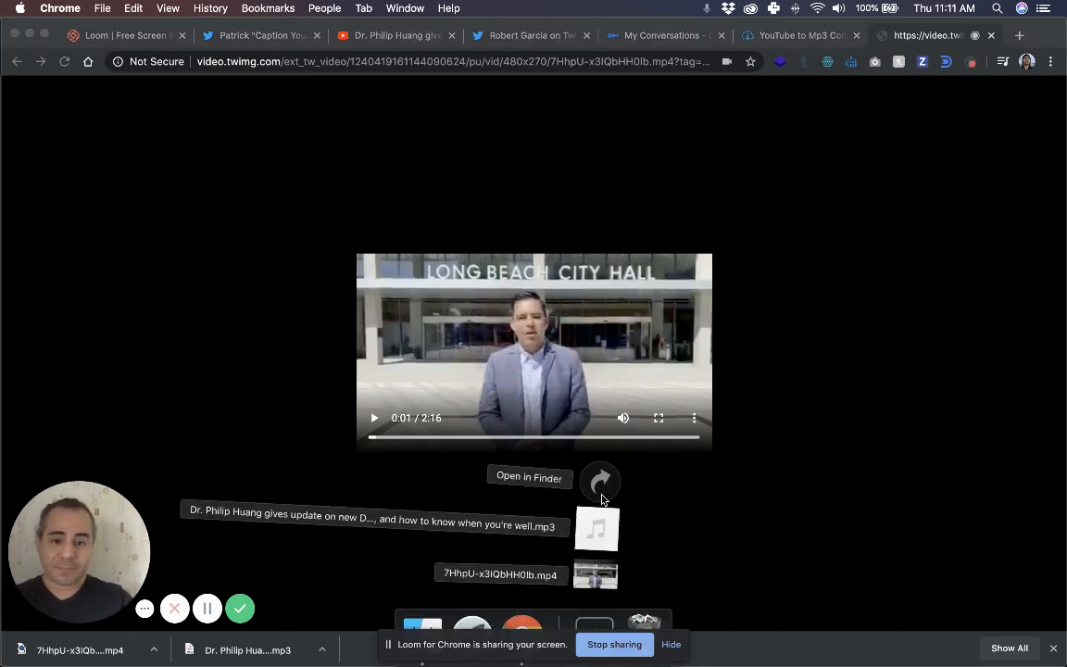
left_click(528, 477)
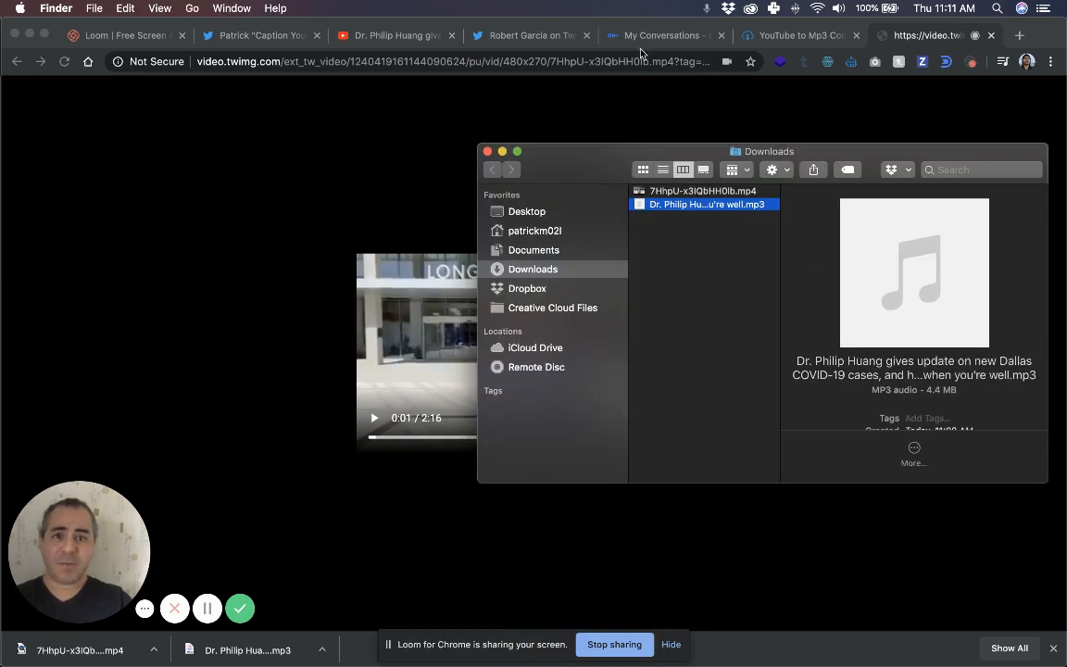
left_click(663, 36)
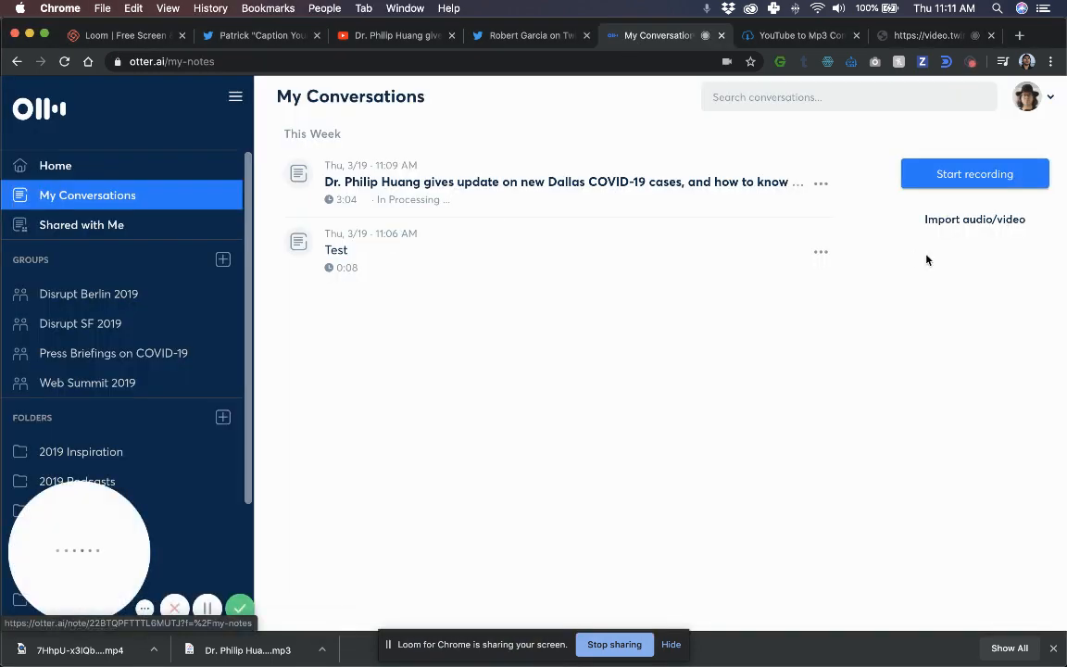
left_click(974, 219)
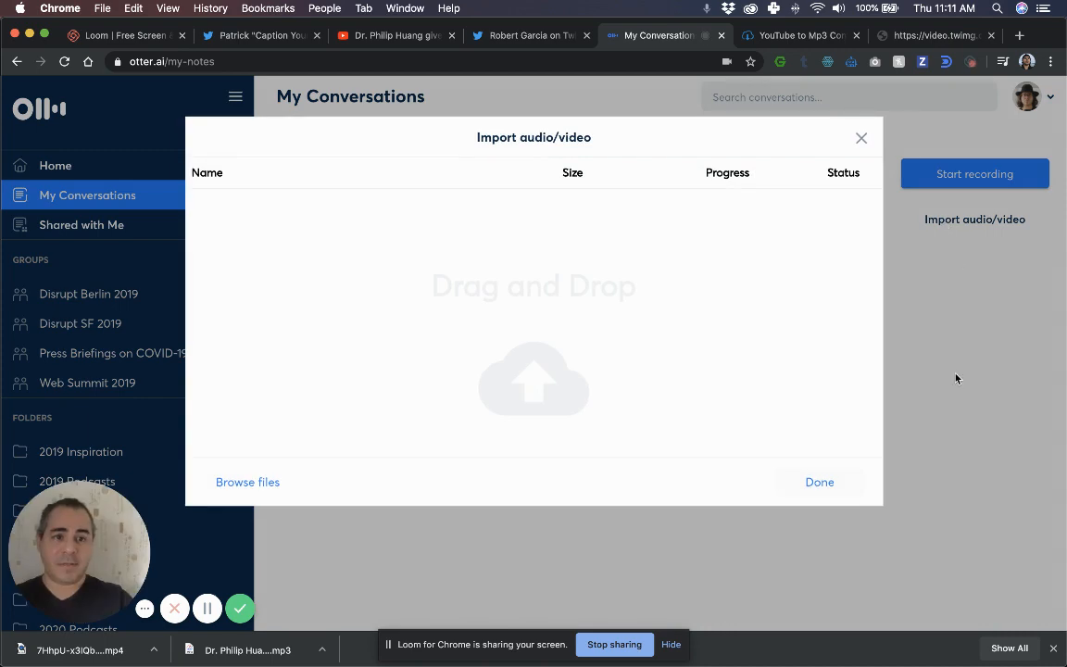
left_click(249, 481)
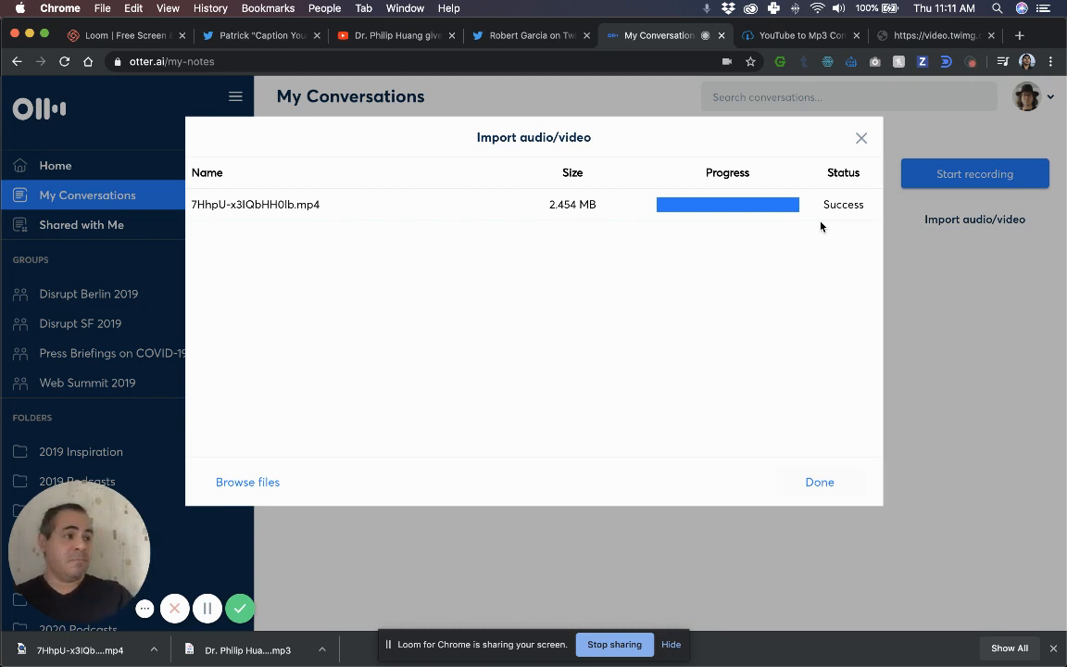
mouse_move(746, 285)
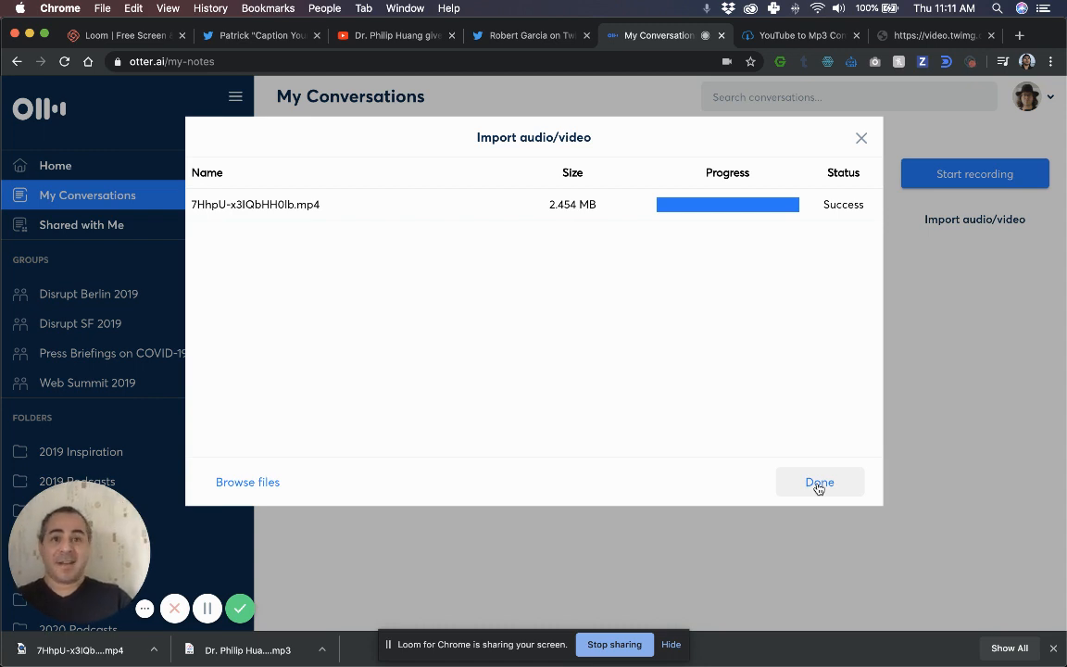
left_click(819, 482)
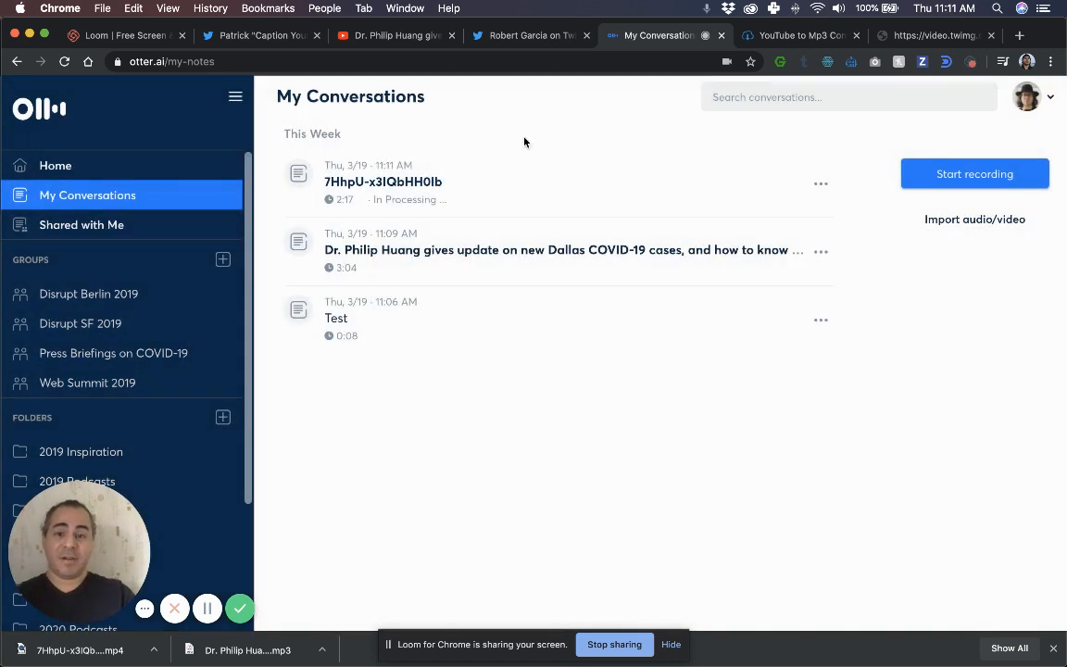
mouse_move(467, 274)
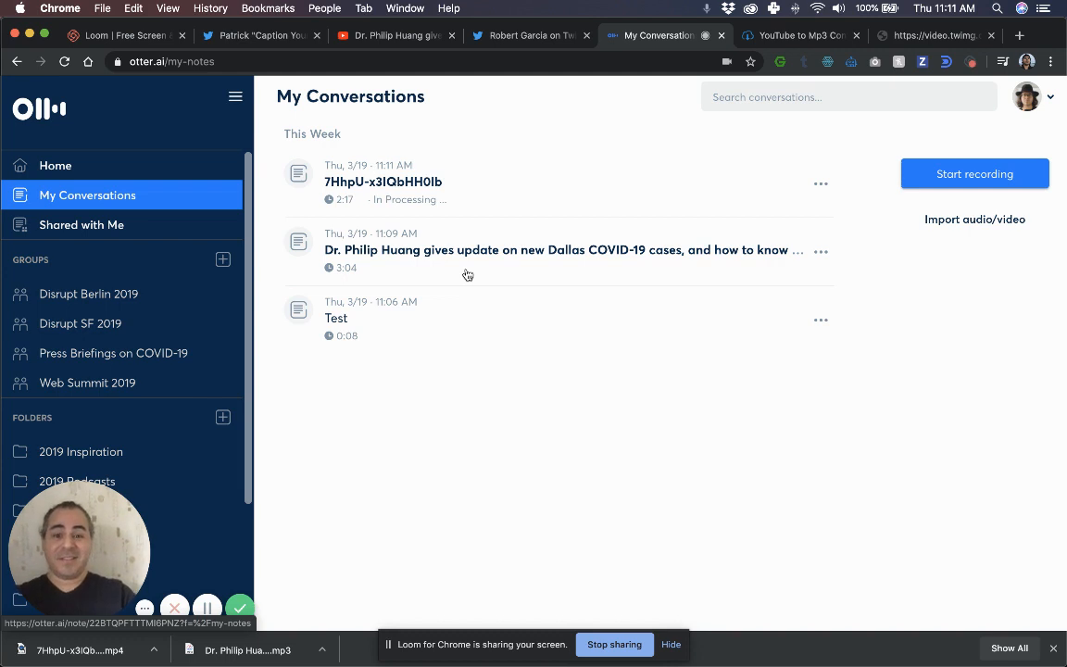
mouse_move(608, 297)
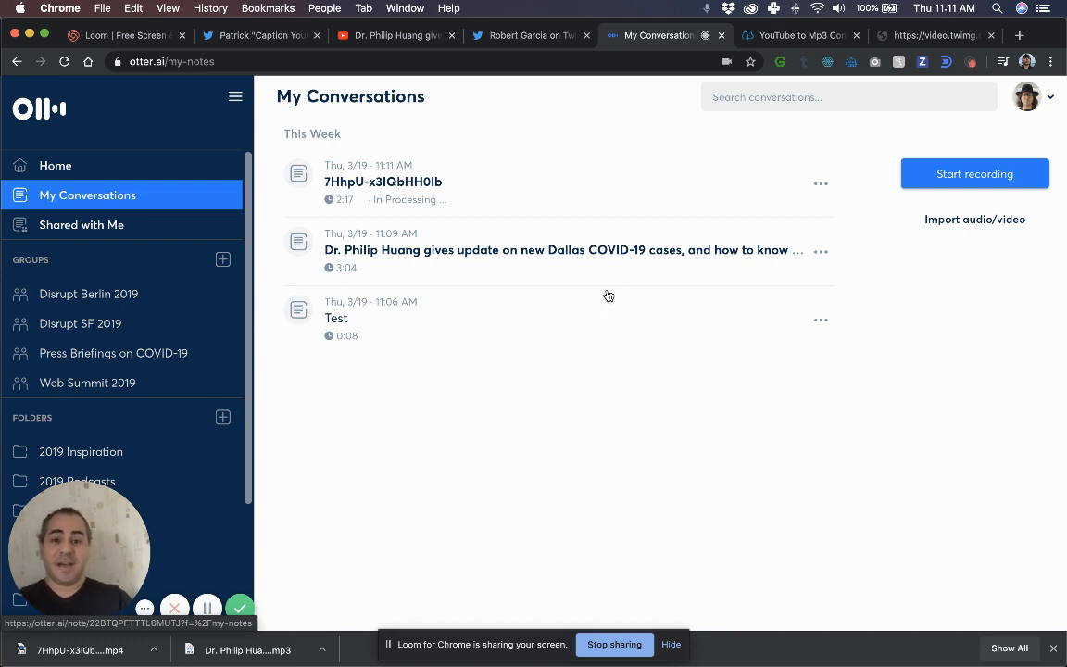
mouse_move(609, 287)
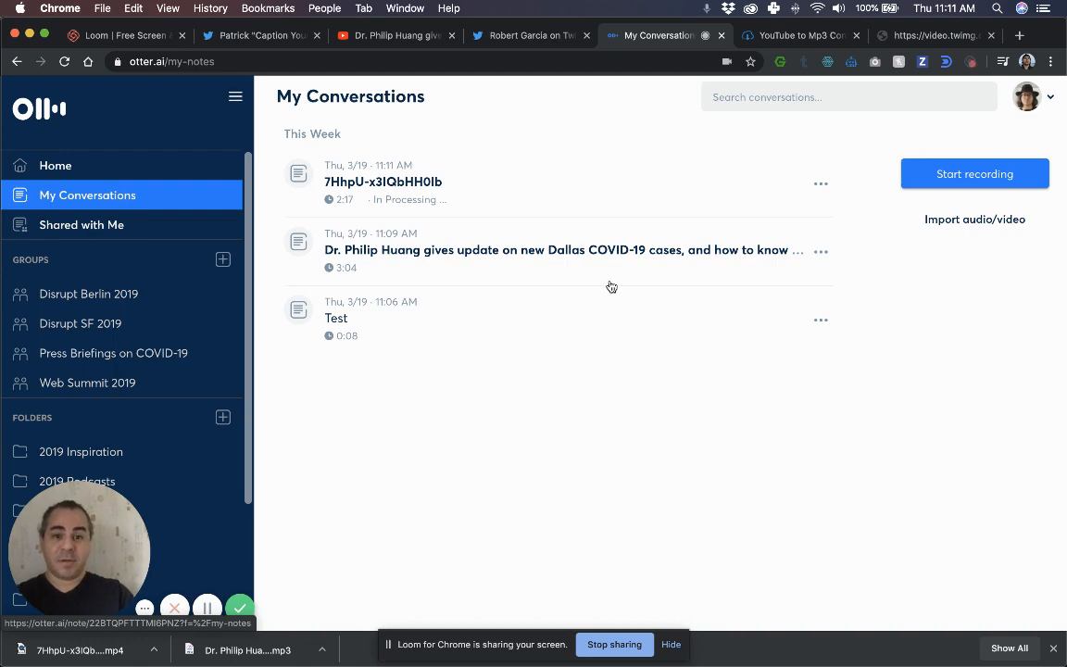
Browse the Dr. Huang transcript and start playback from the word 'We' in the first paragraph
left_click(563, 248)
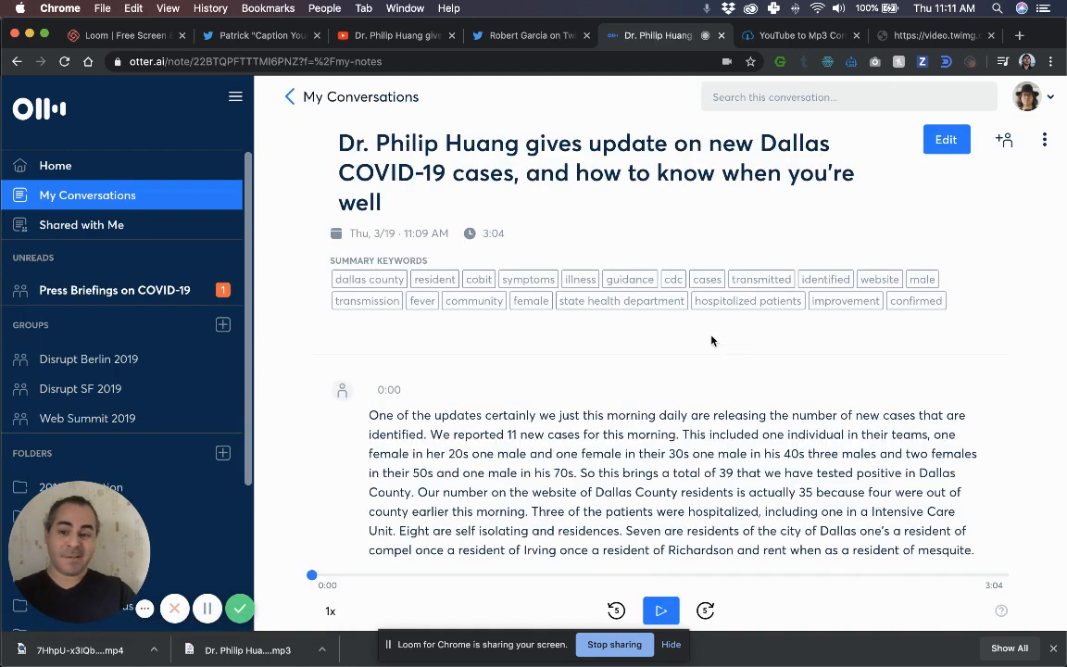
mouse_move(686, 415)
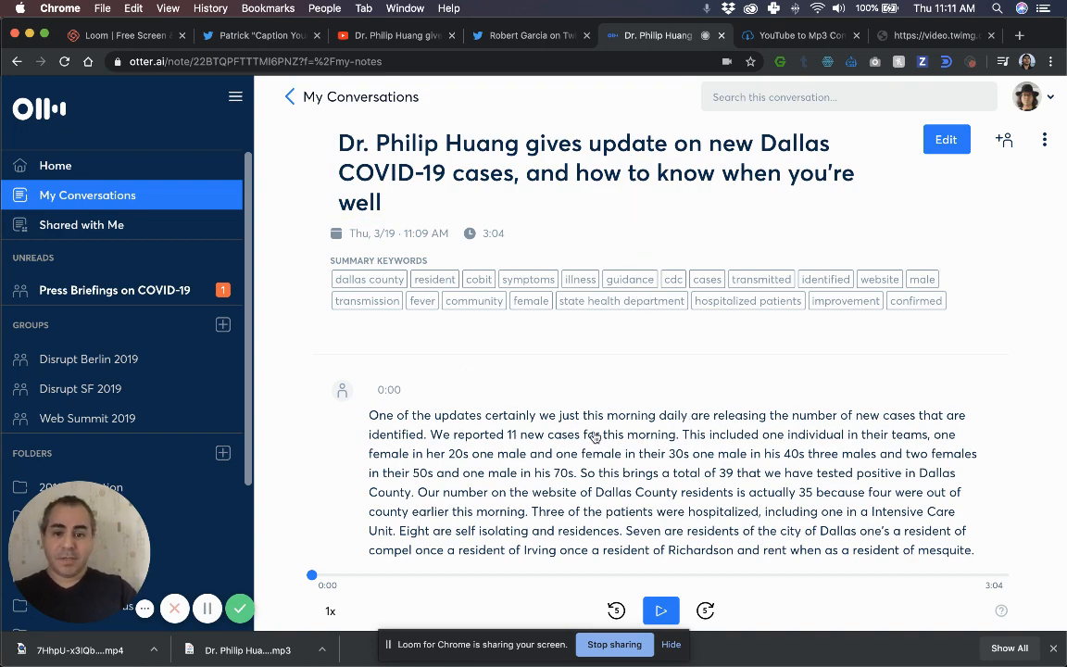
scroll("down", 3)
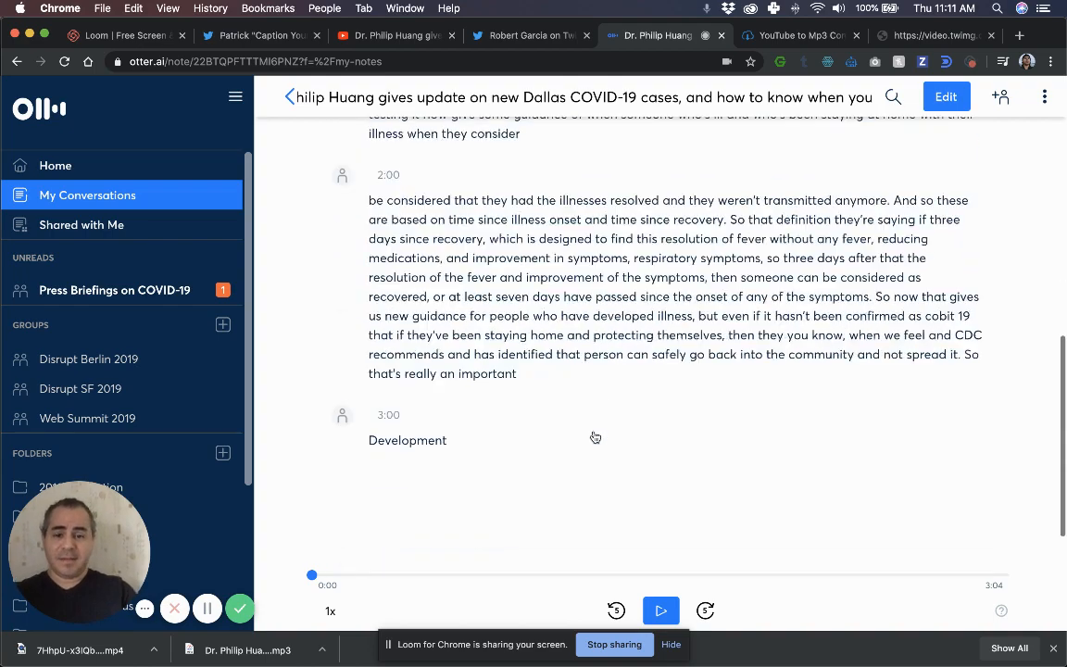
scroll("up", 3)
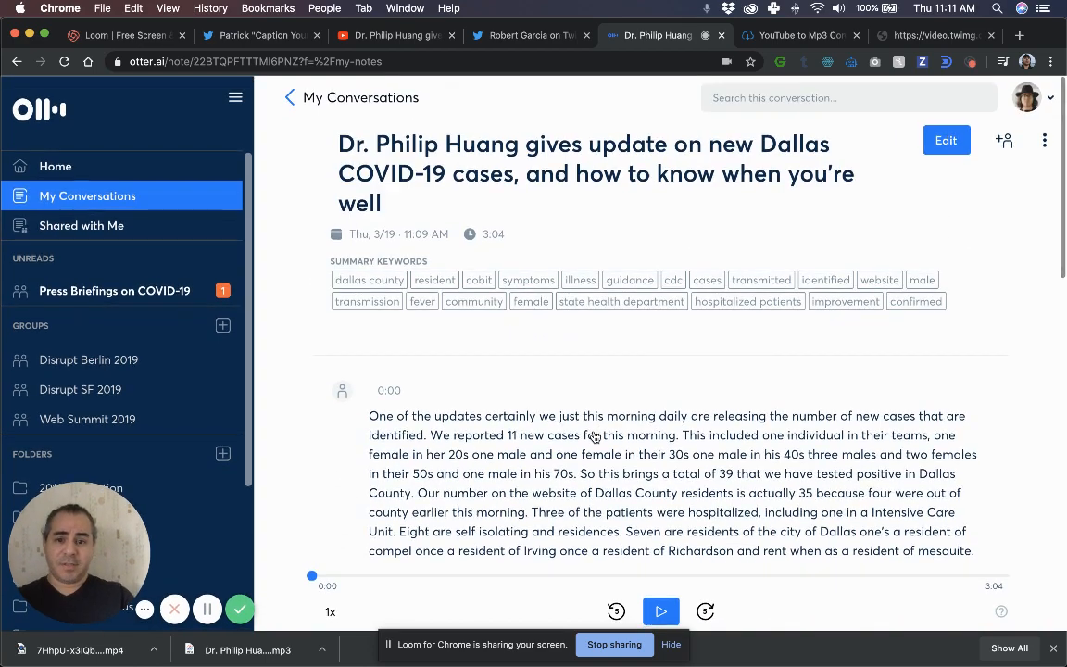
scroll("down", 3)
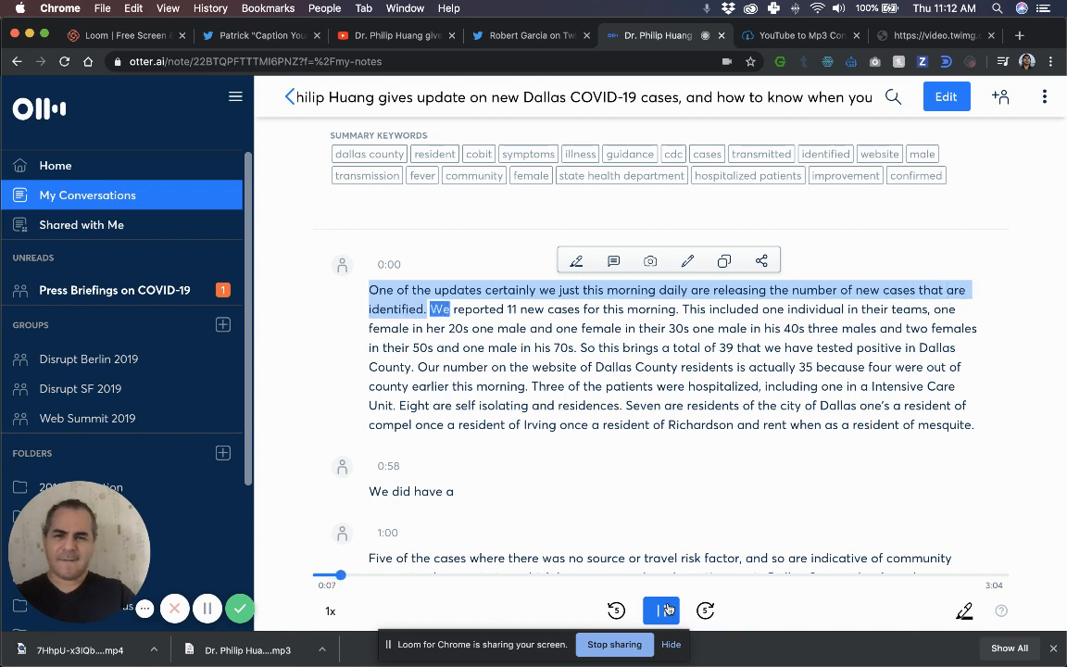
left_click(662, 611)
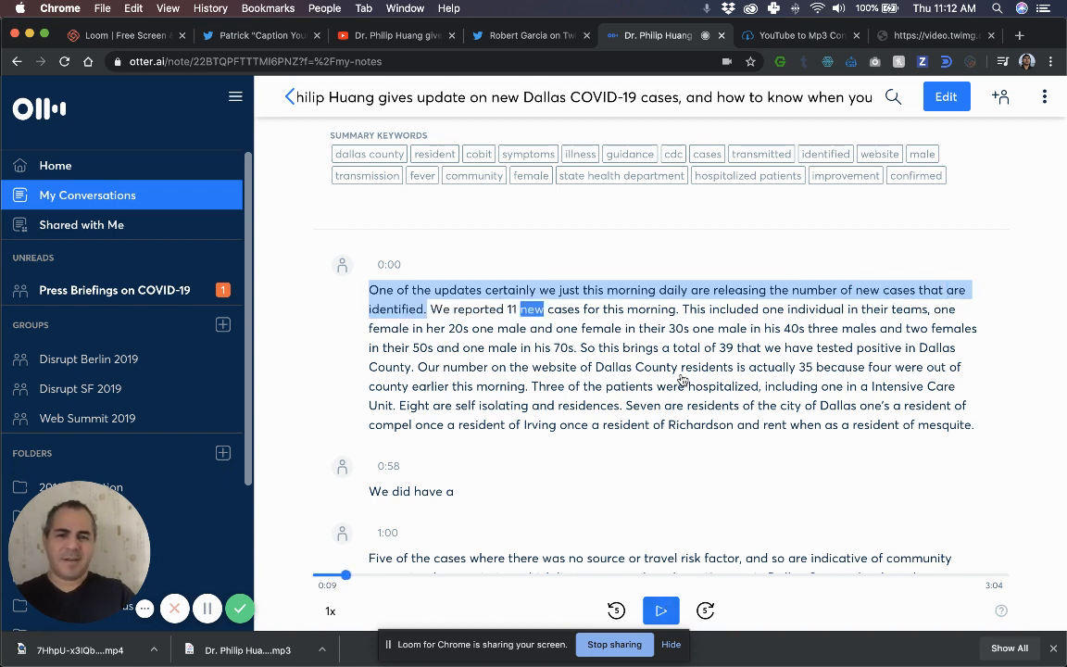
mouse_move(628, 333)
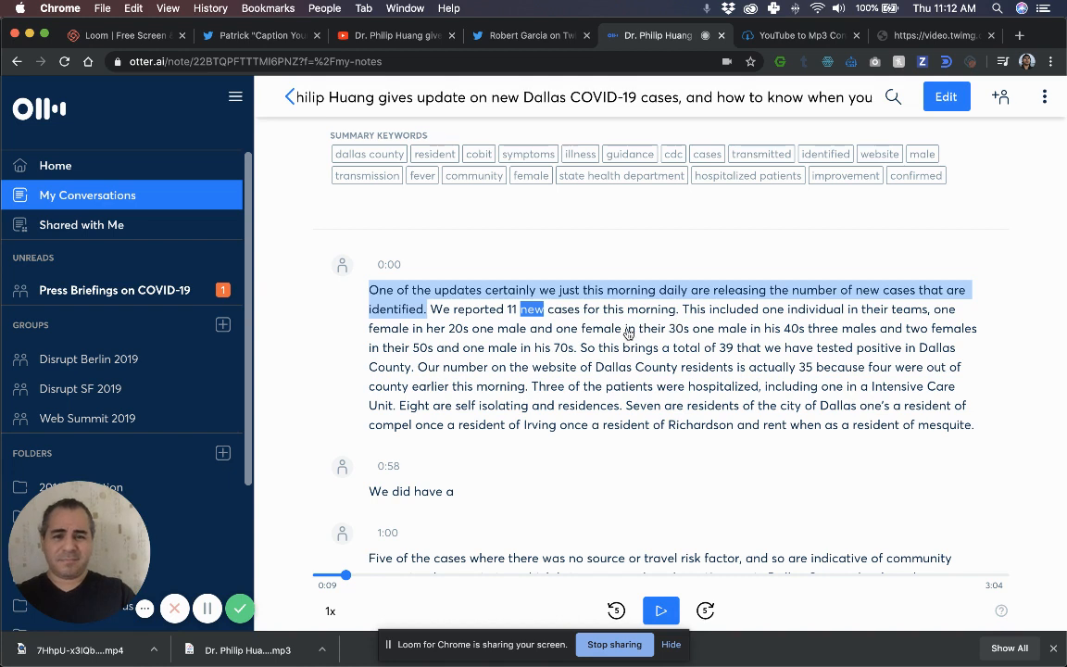
mouse_move(637, 409)
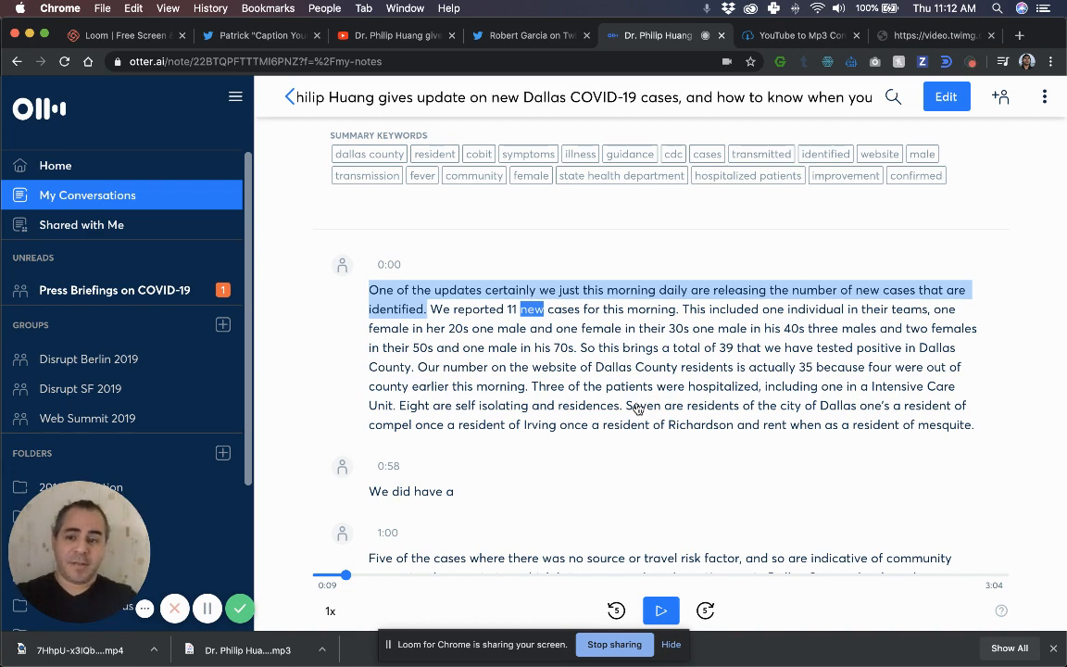
mouse_move(637, 389)
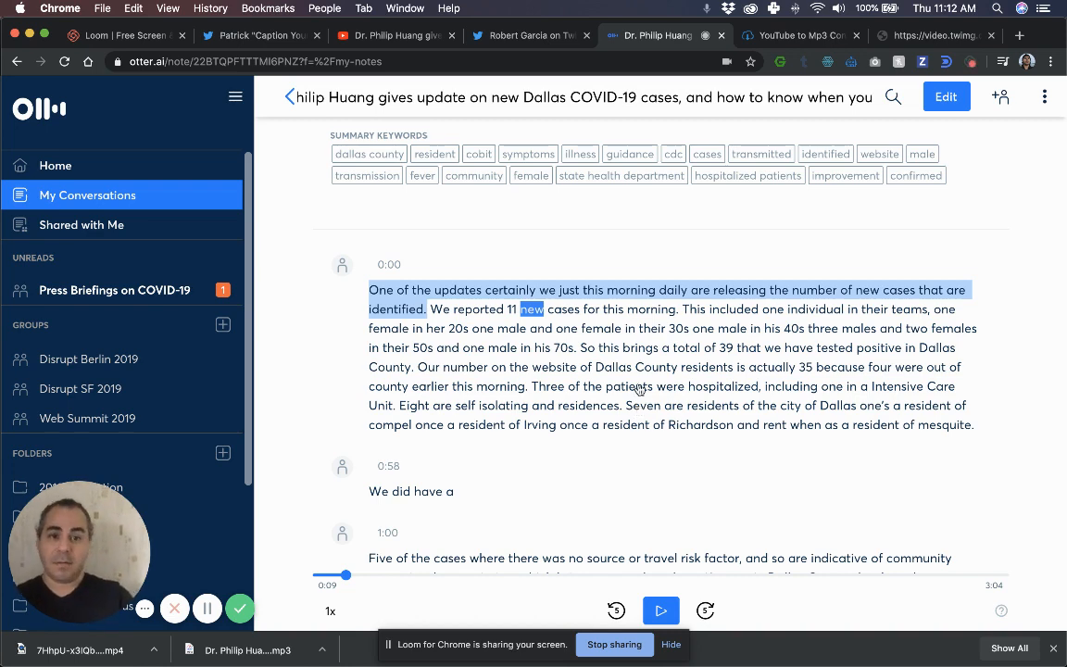
scroll("down", 3)
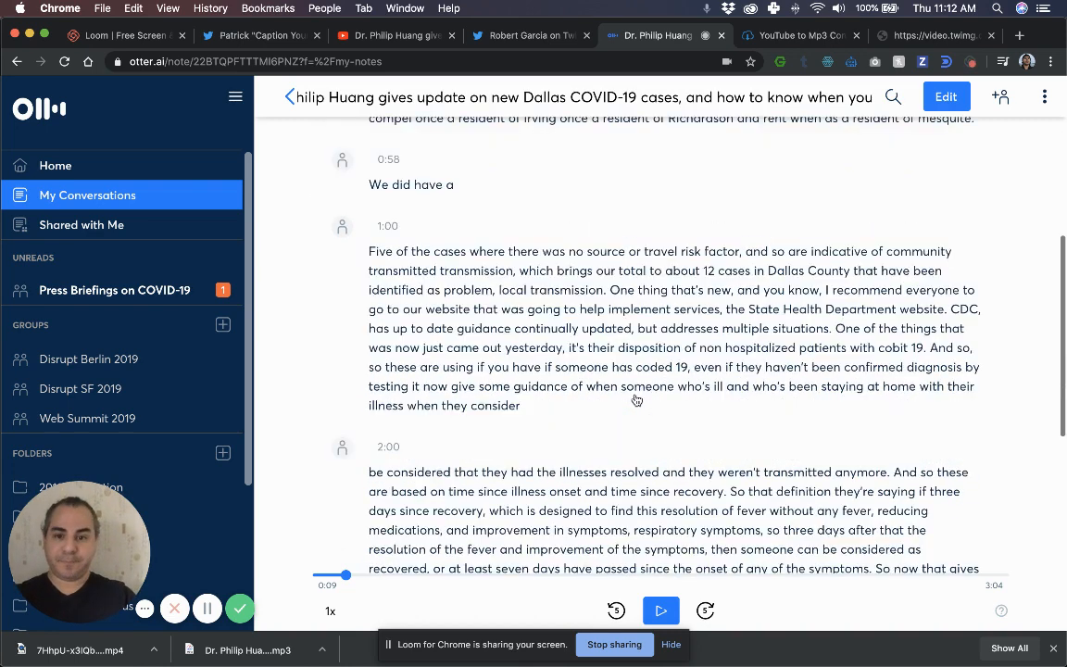
scroll("up", 3)
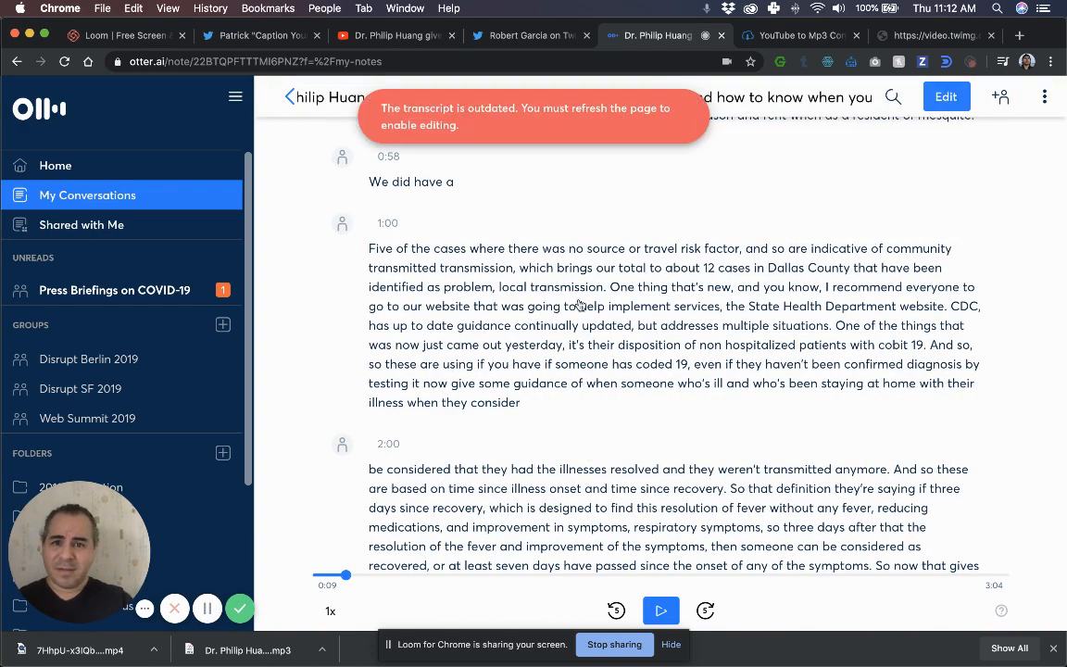
Play from 'total' and '12' in the 1:00 paragraph, then refresh the page to re-enable editing
left_click(659, 610)
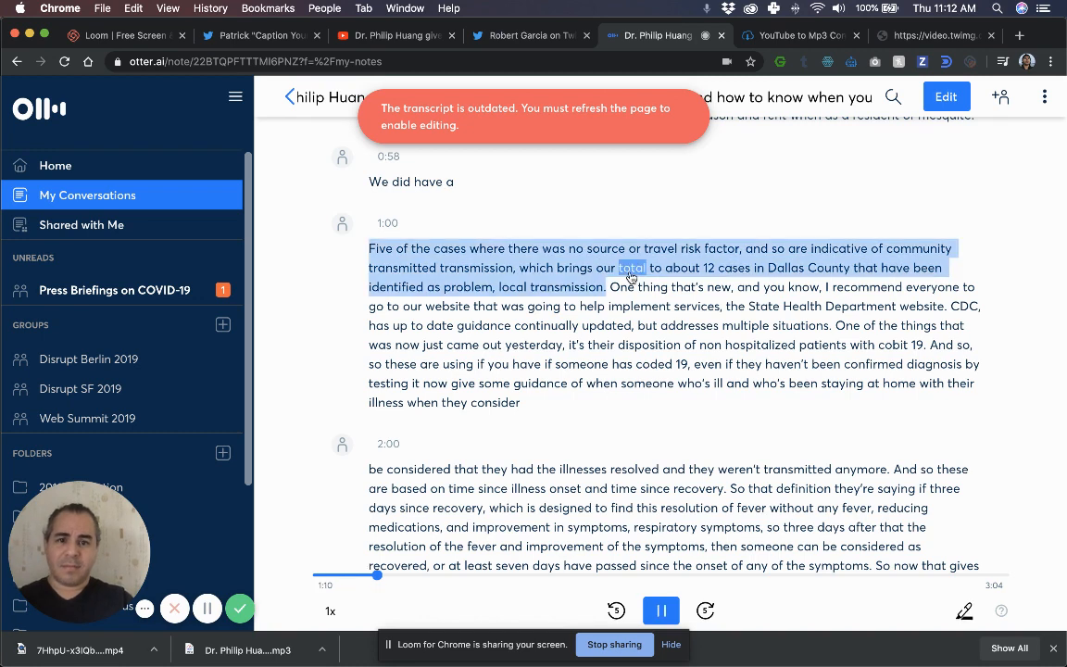
left_click(661, 609)
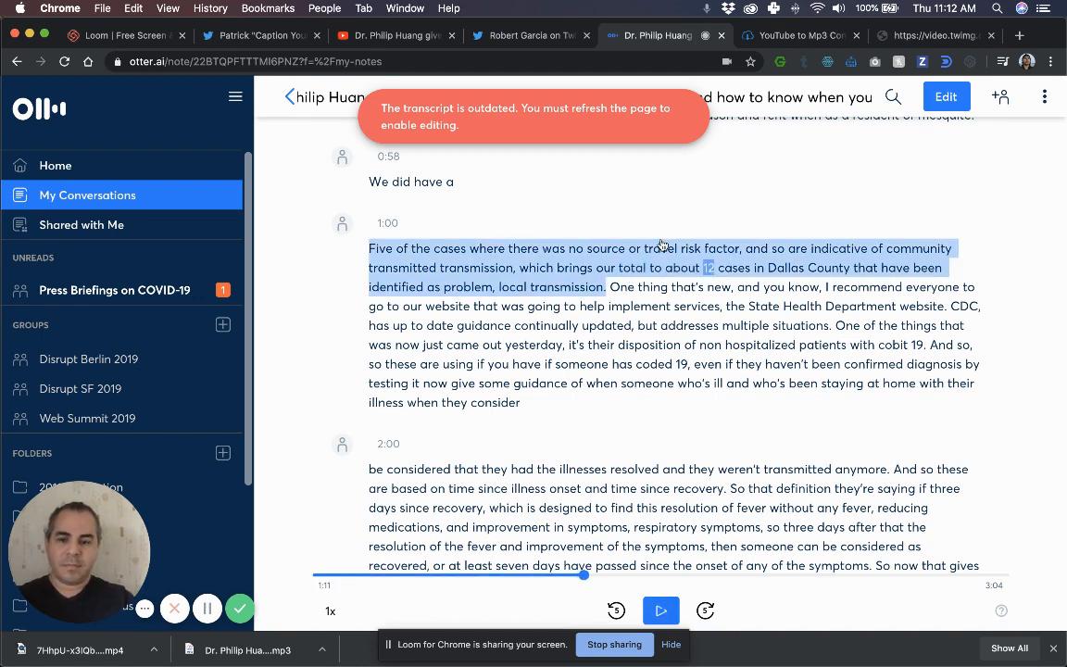
left_click(63, 61)
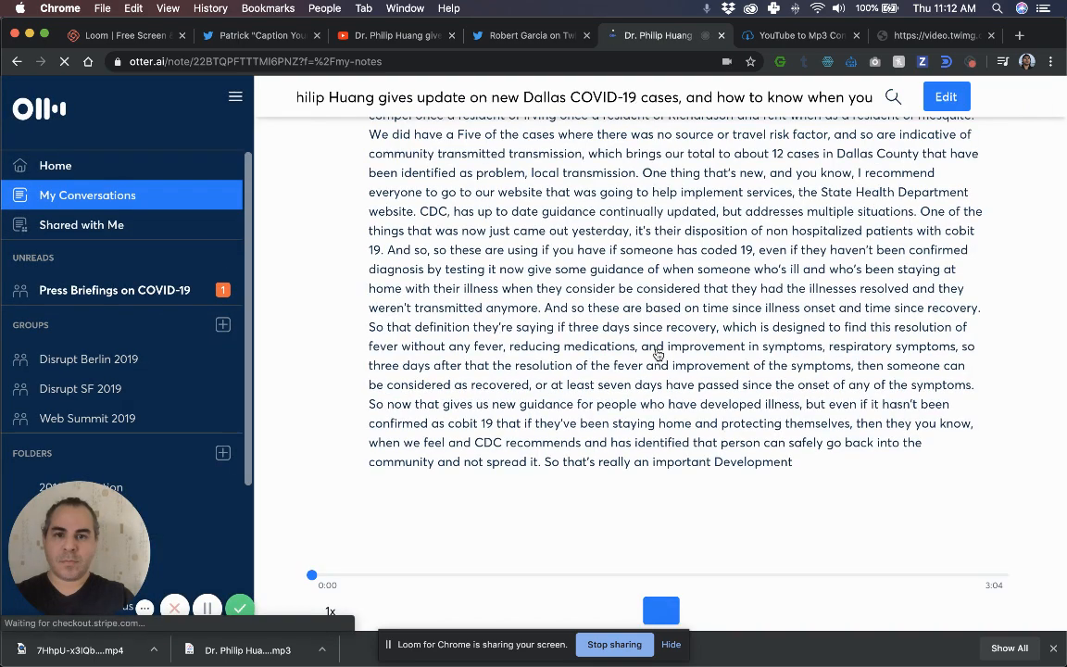
scroll("up", 3)
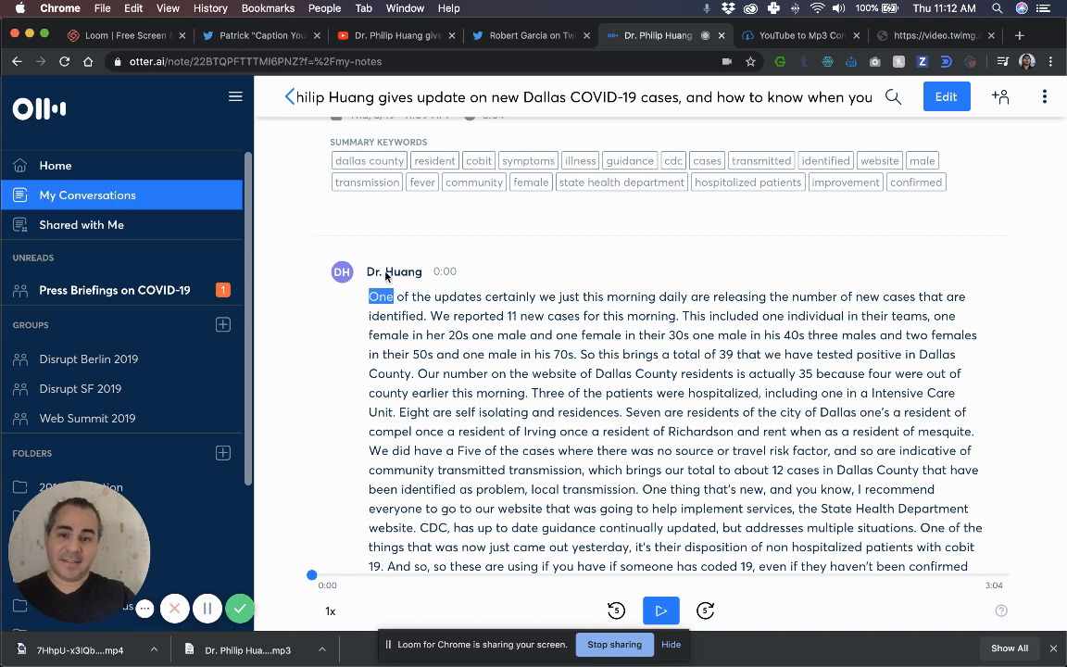
mouse_move(402, 289)
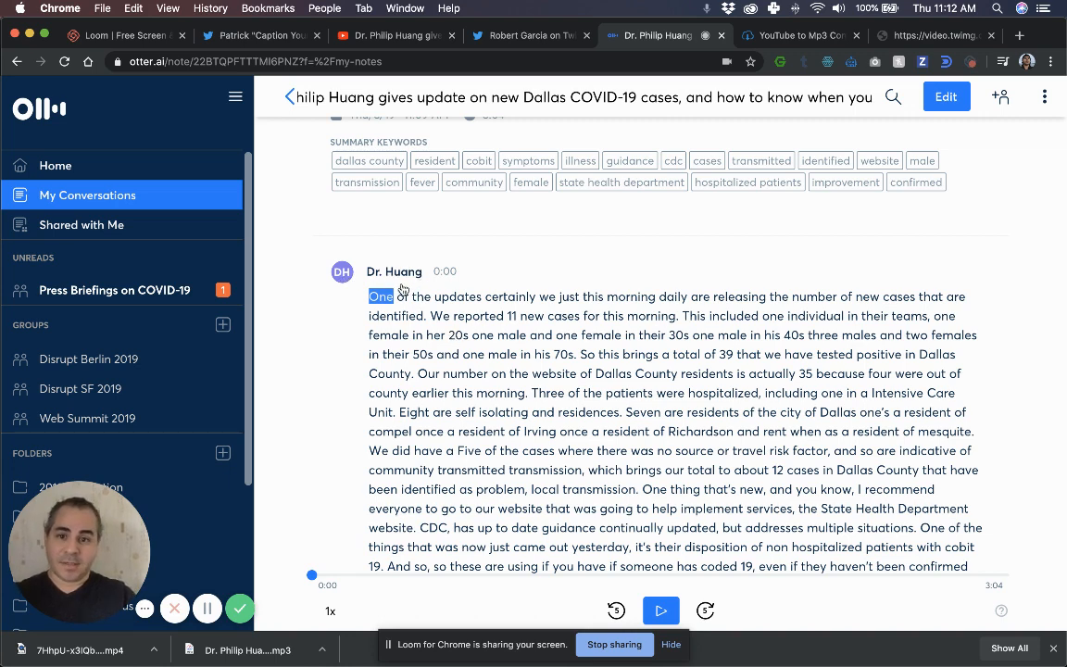
mouse_move(519, 369)
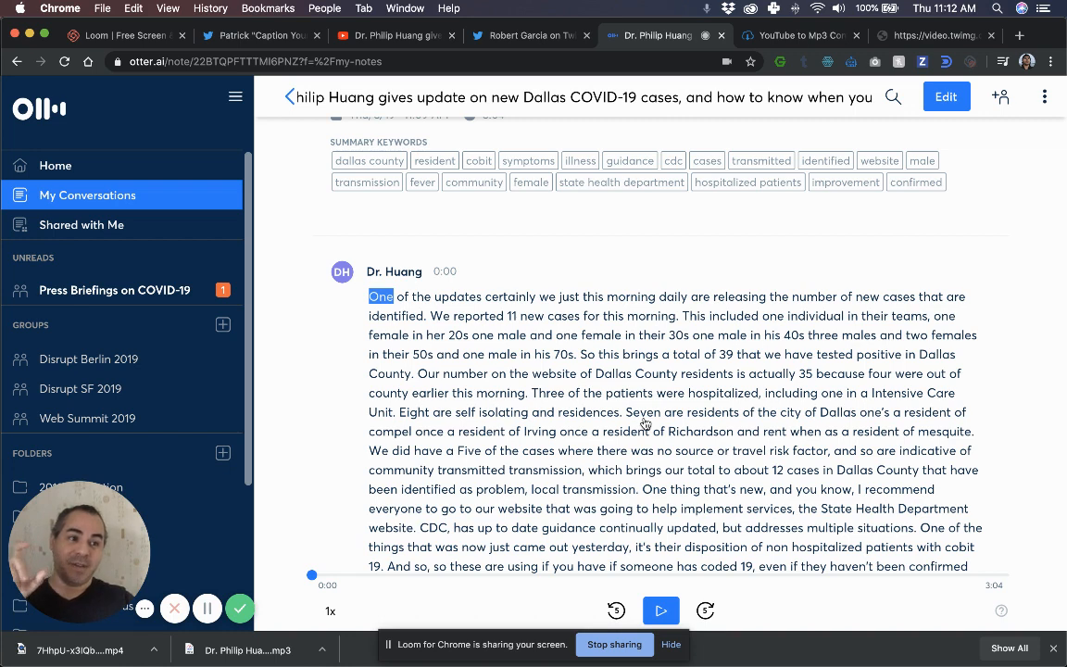
mouse_move(648, 450)
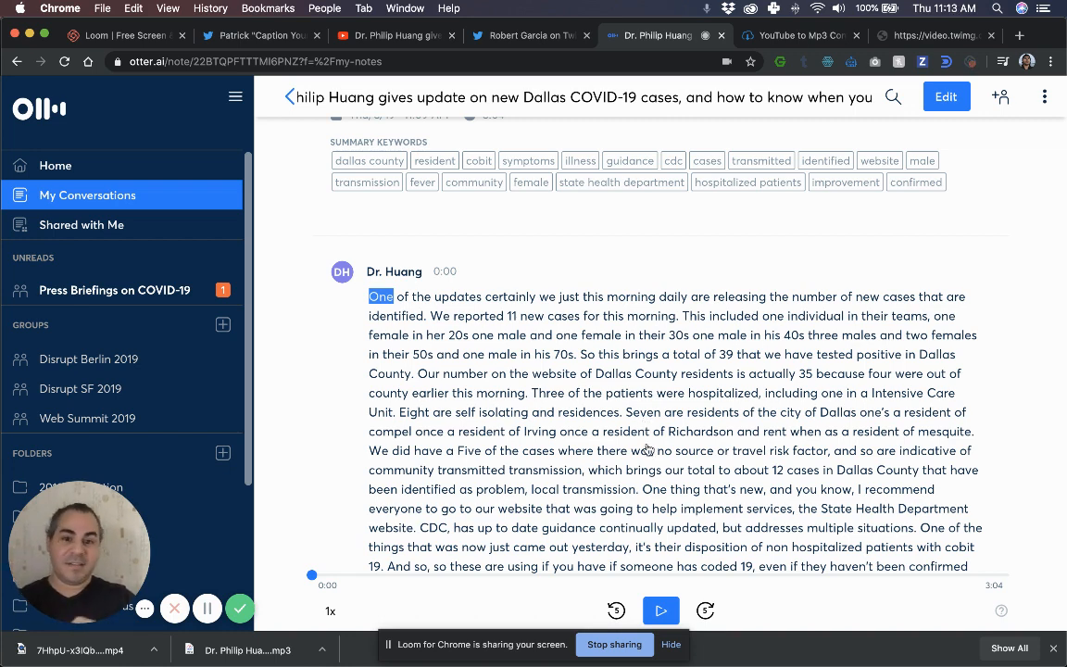
mouse_move(648, 393)
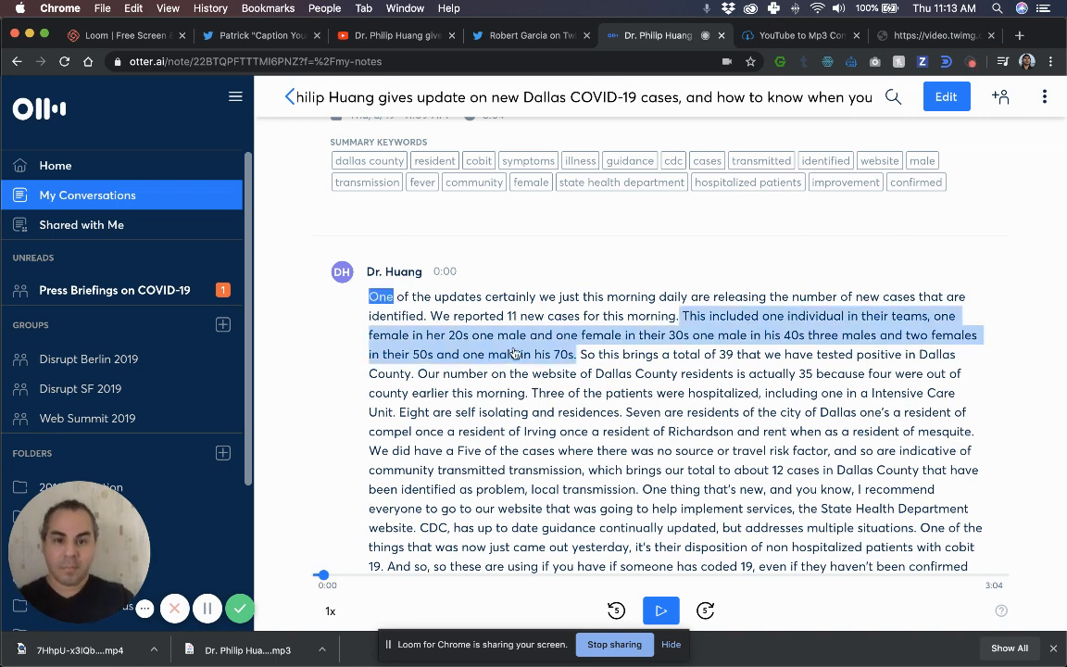
Play the sentence about the new cases' ages to about 0:25, then stop playback
left_click(660, 611)
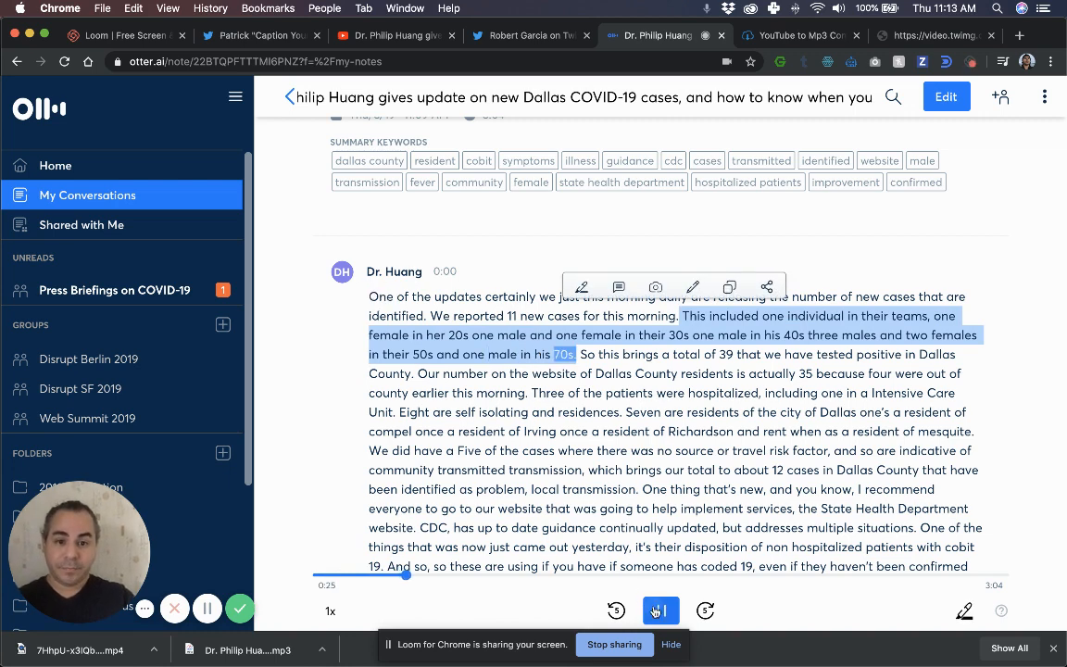
left_click(659, 611)
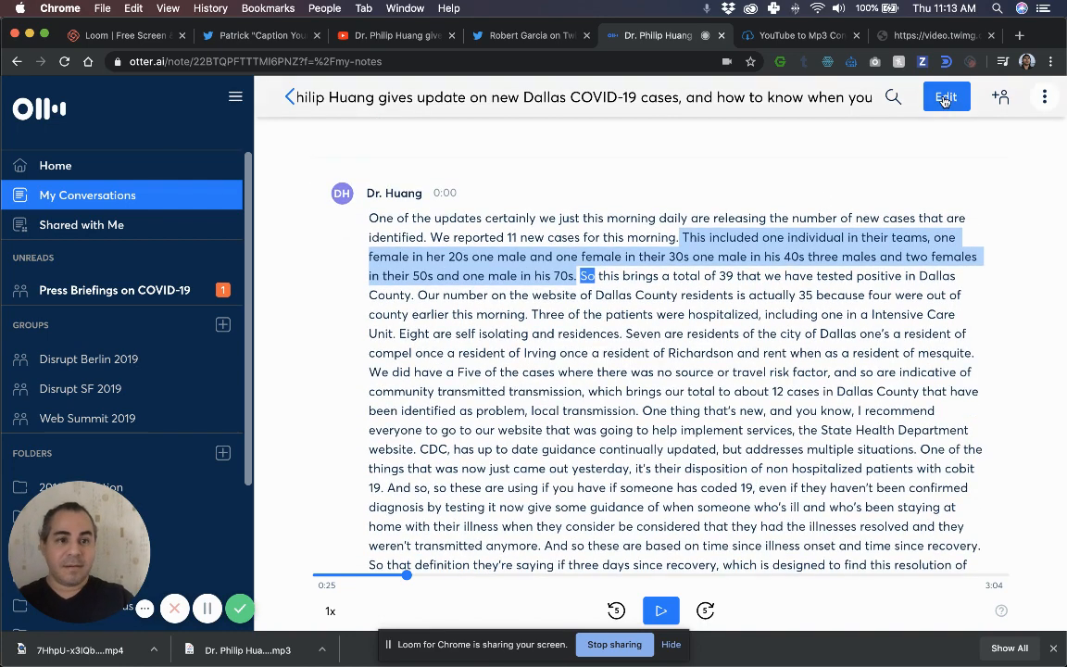
Enter Edit mode, add paragraph breaks at 0:47 and 1:35, and correct the final word to 'development.'
left_click(945, 96)
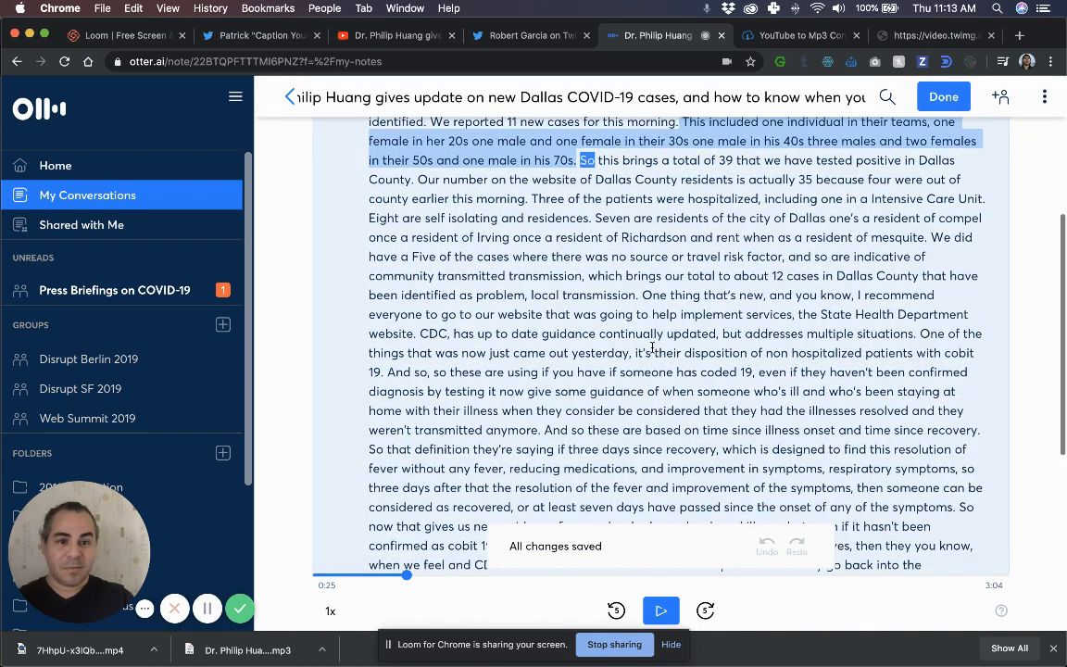
scroll("up", 3)
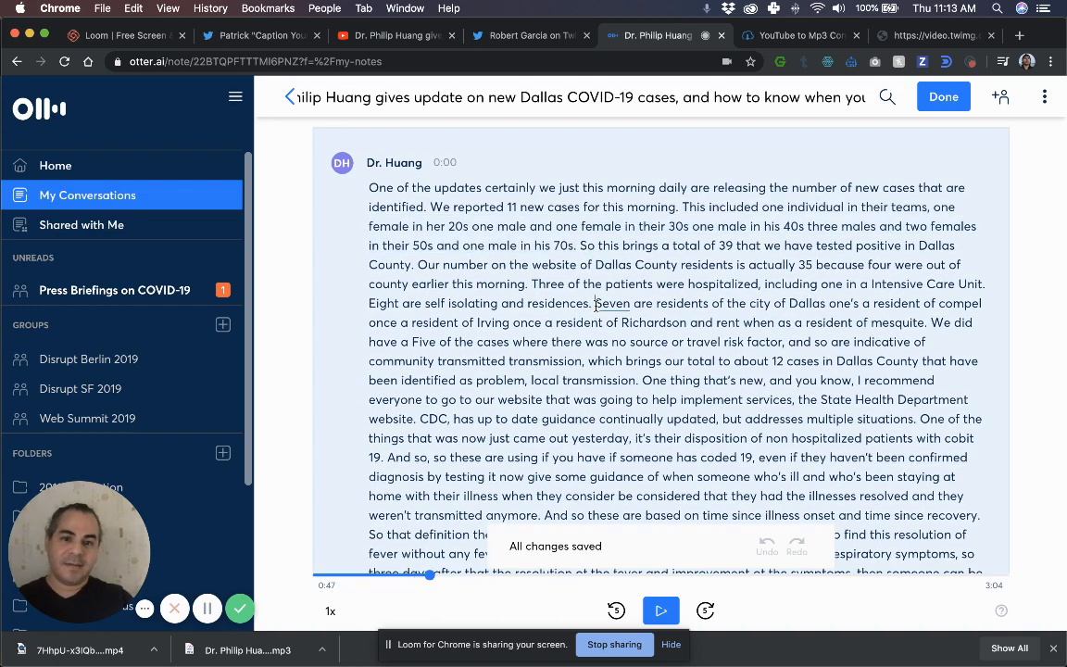
scroll("down", 3)
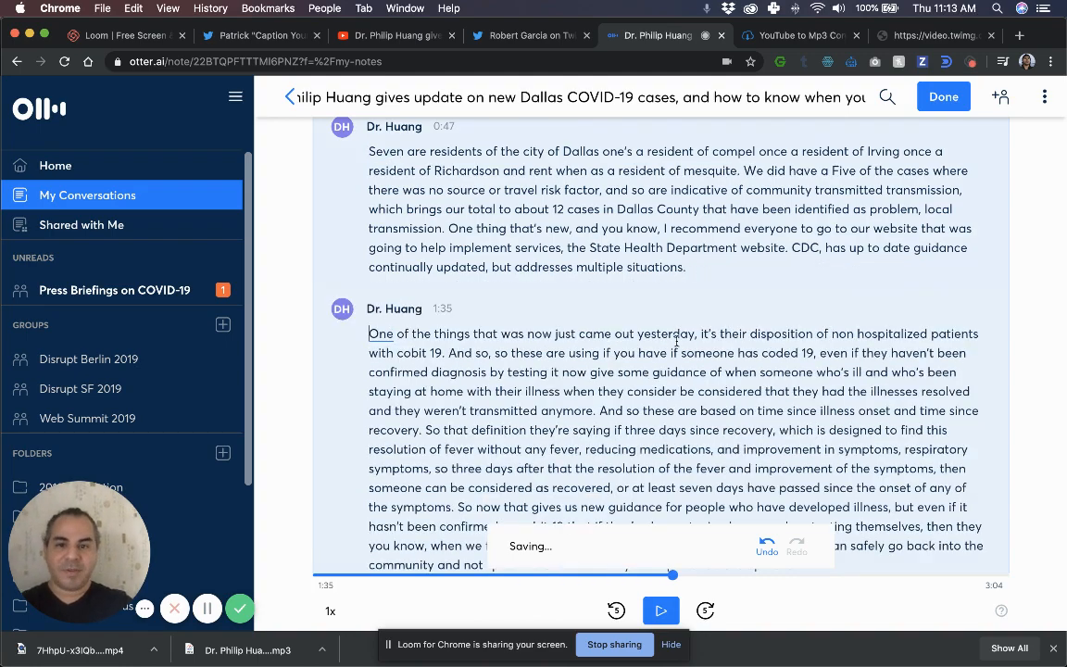
scroll("down", 3)
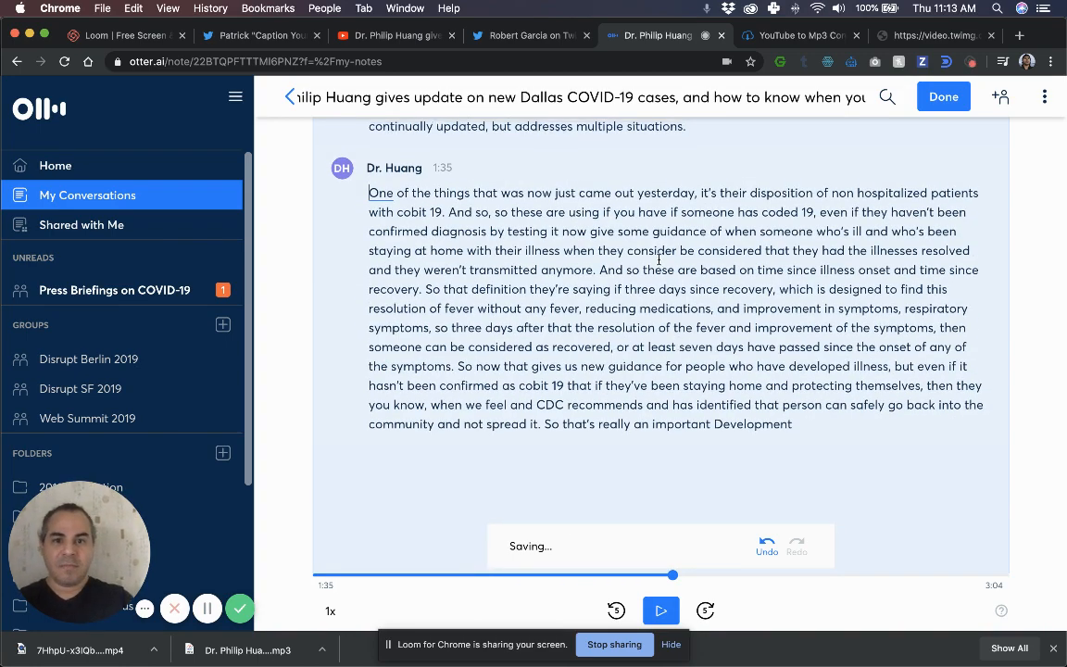
scroll("up", 3)
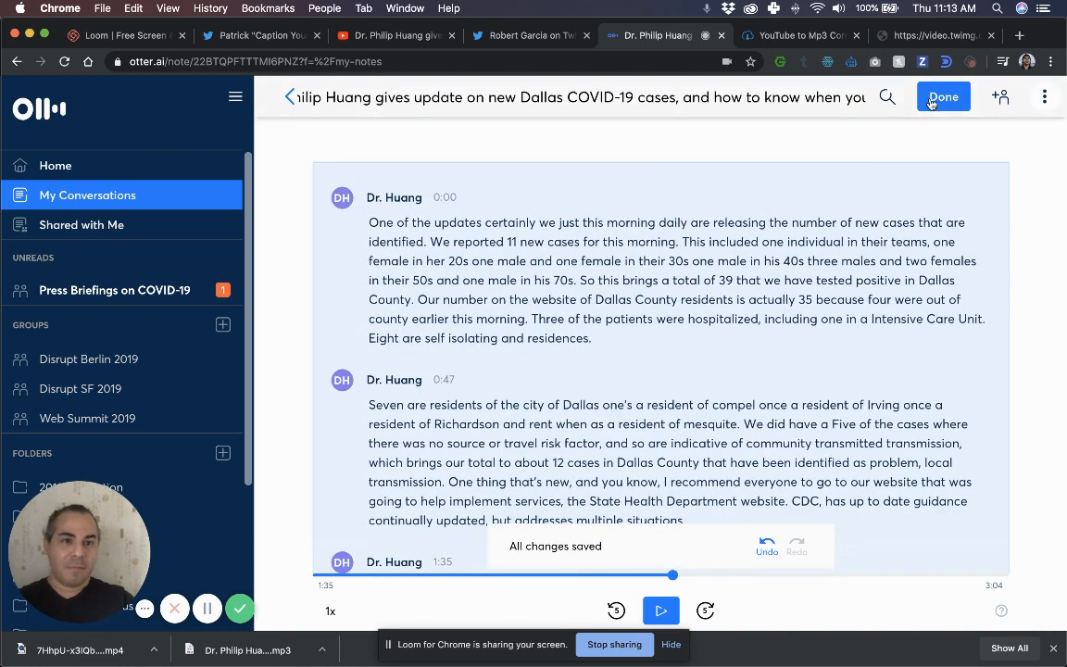
scroll("down", 3)
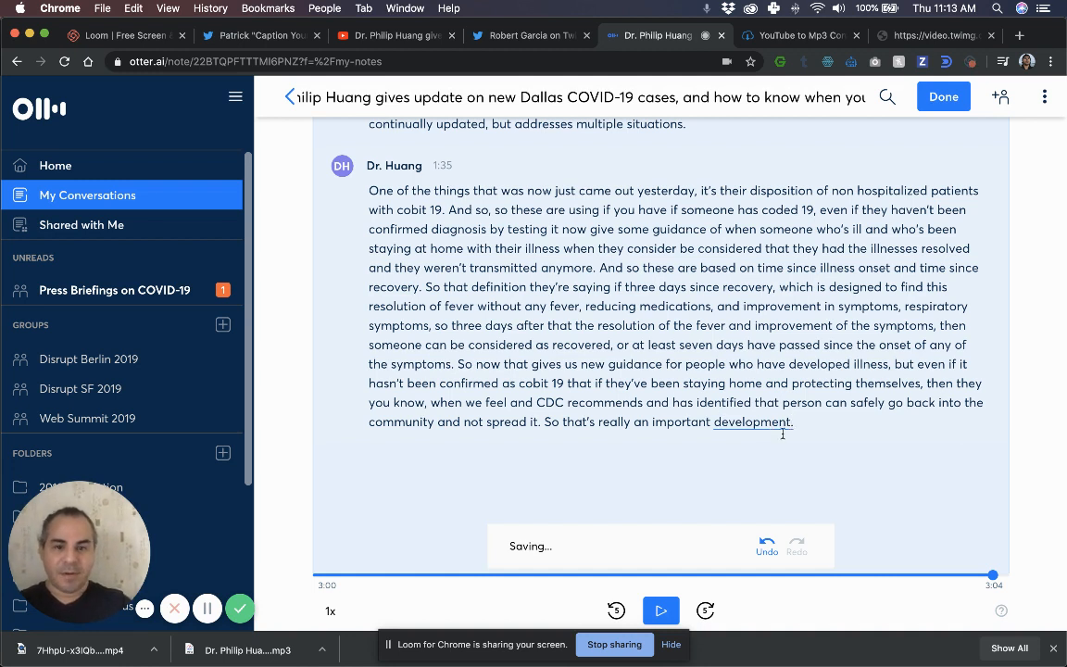
left_click(659, 612)
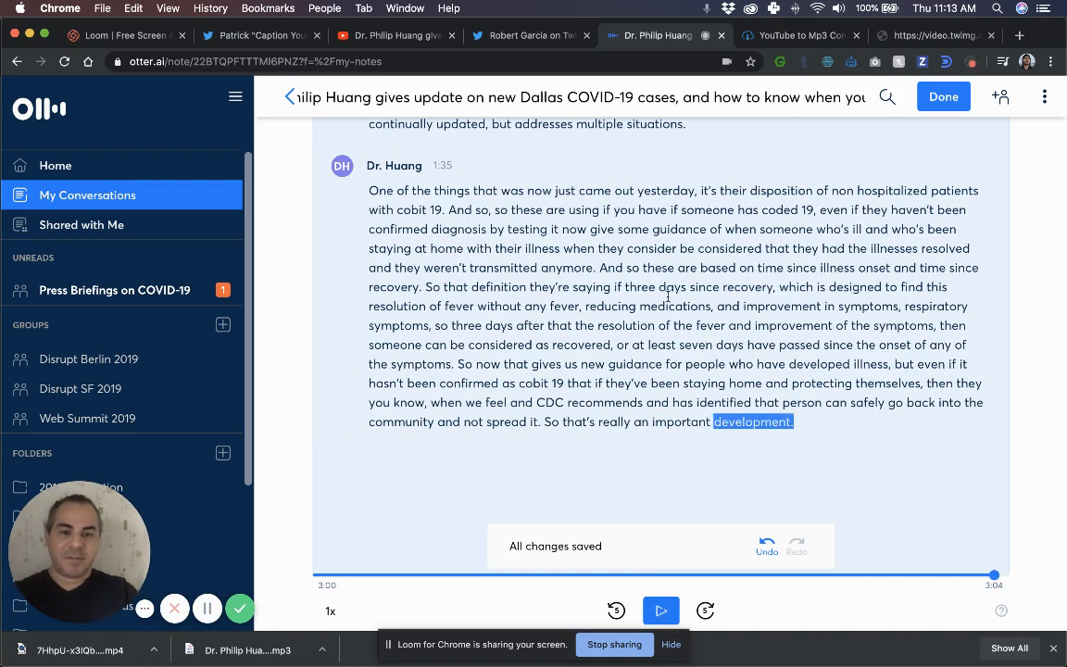
Save the transcript edits with Done, leaving it in three sections realigning with audio
scroll("up", 3)
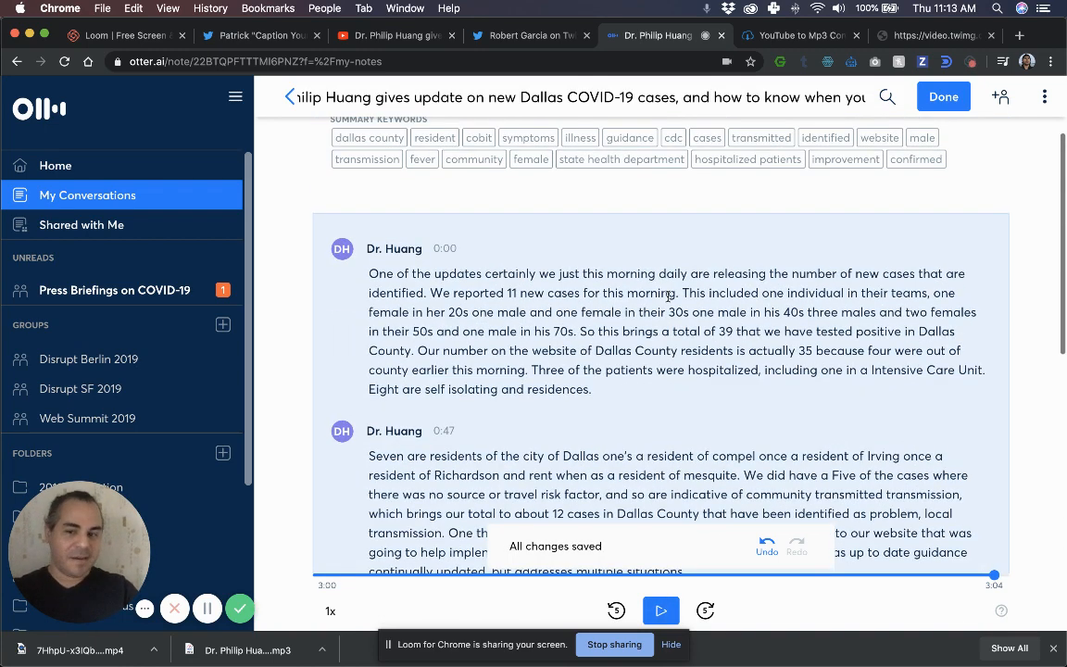
scroll("up", 3)
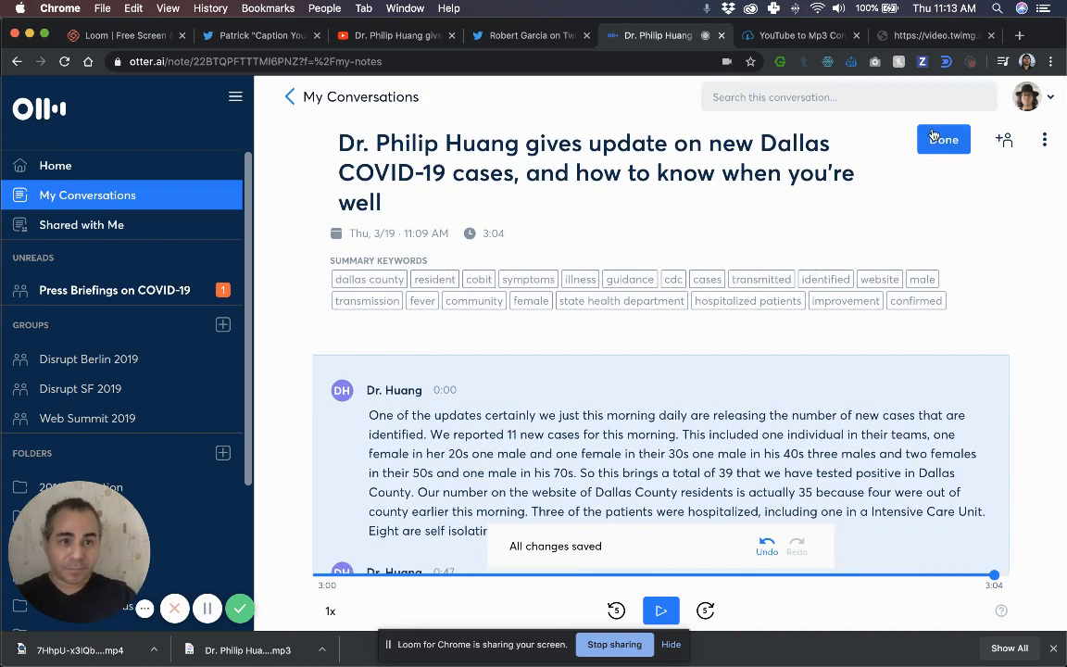
left_click(943, 139)
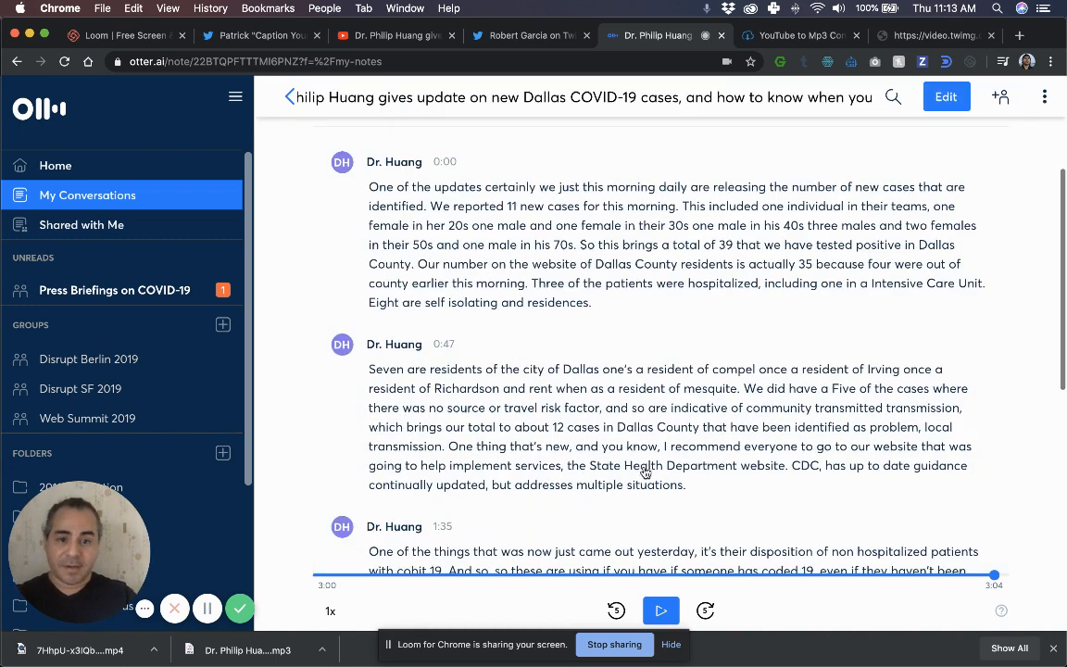
scroll("down", 3)
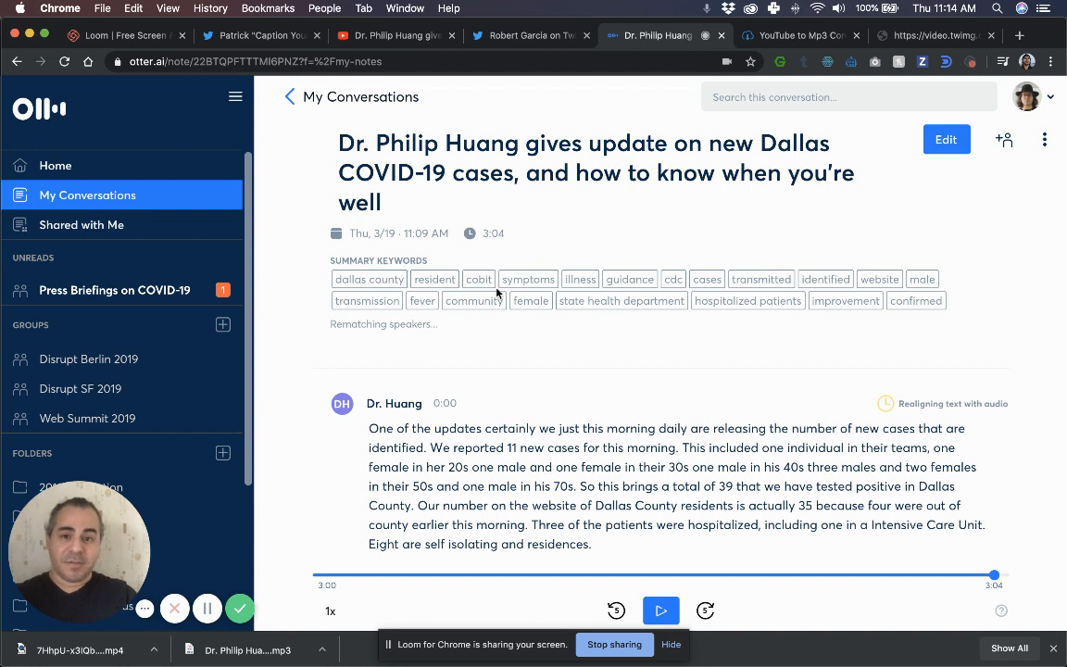
mouse_move(900, 319)
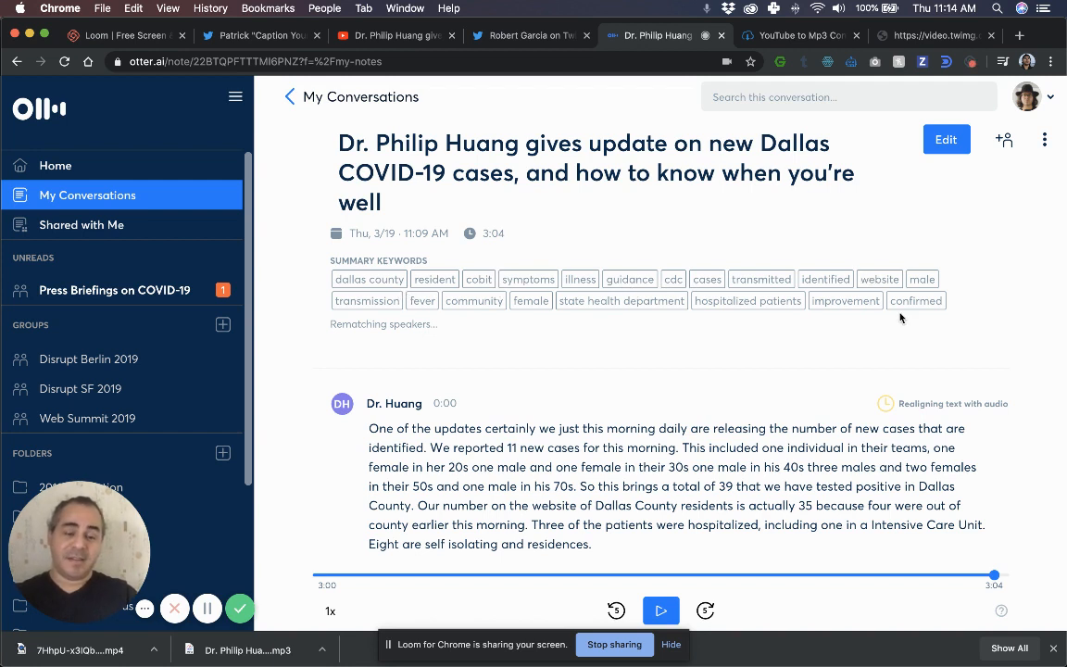
mouse_move(597, 315)
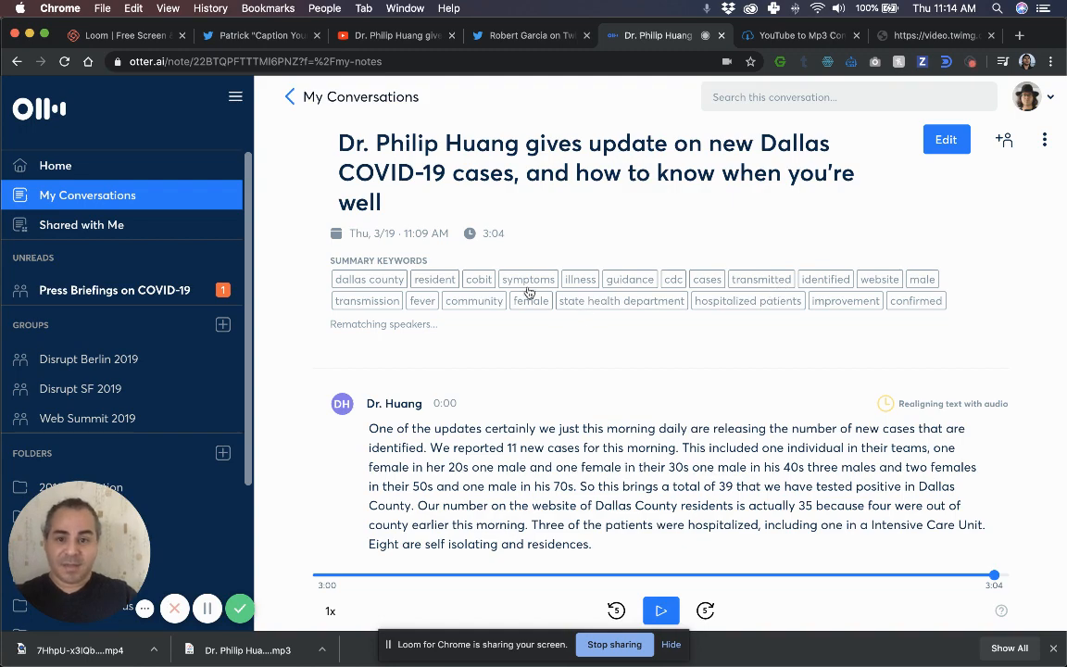
Jump to the transcript's mentions of the 'symptoms' keyword and browse the matches
left_click(528, 278)
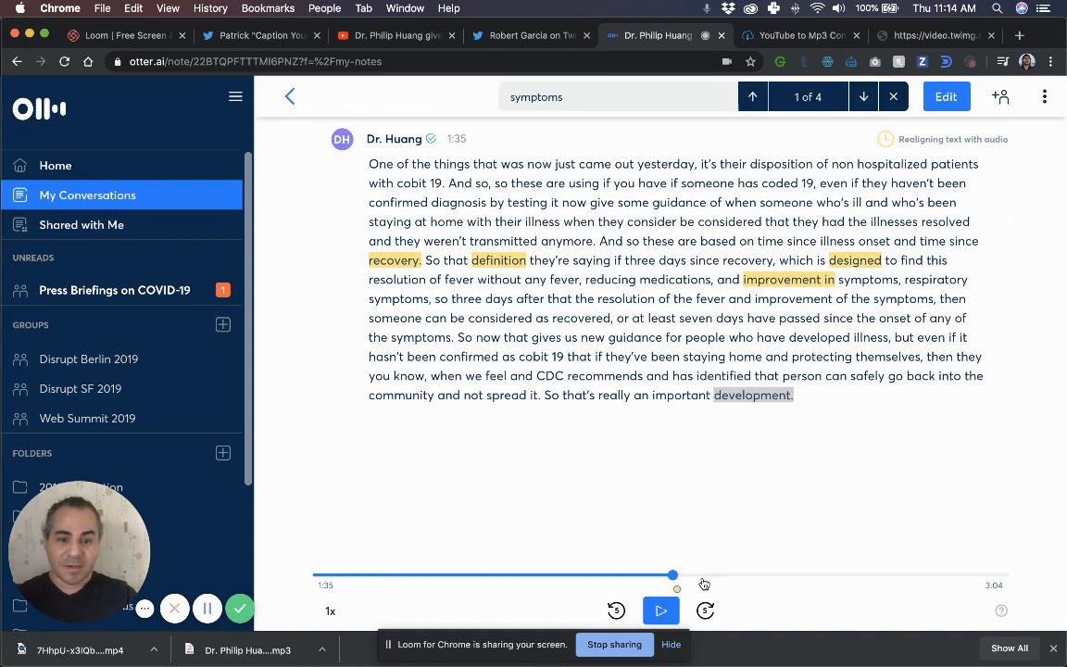
scroll("up", 3)
type("state health department")
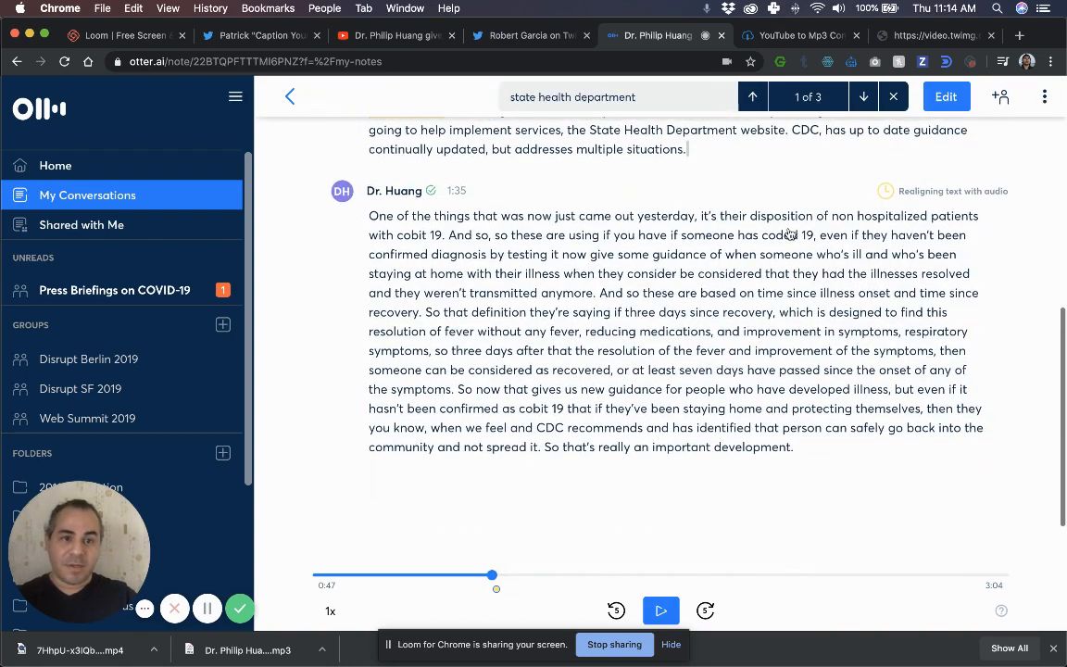
scroll("up", 3)
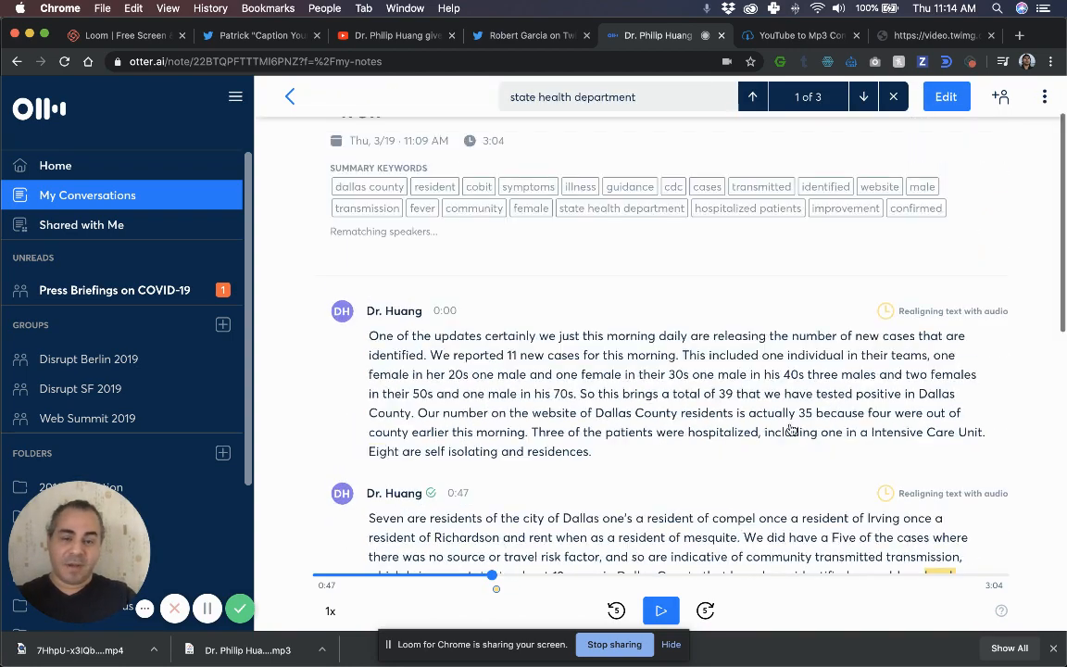
scroll("down", 3)
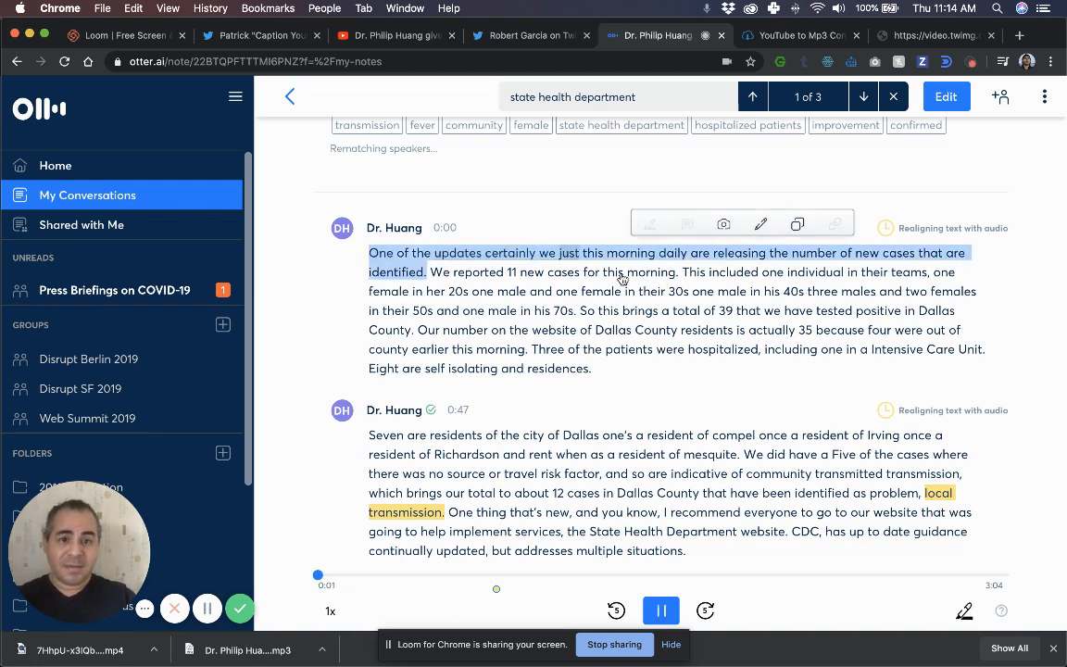
Highlight the sentence about three hospitalized patients in the transcript
left_click(661, 612)
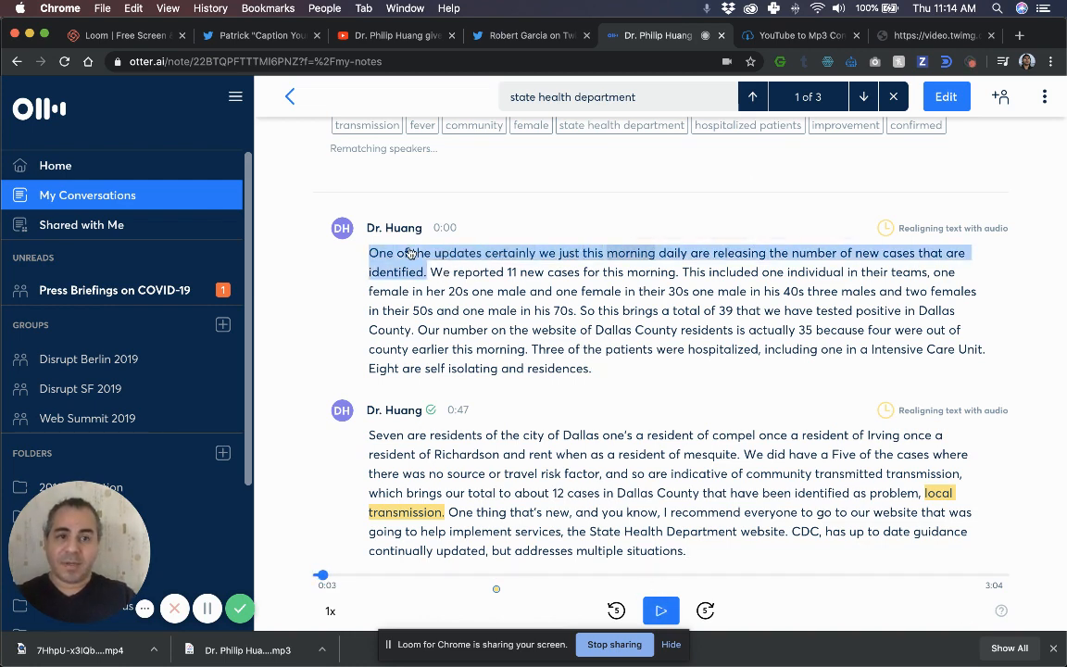
left_click(661, 611)
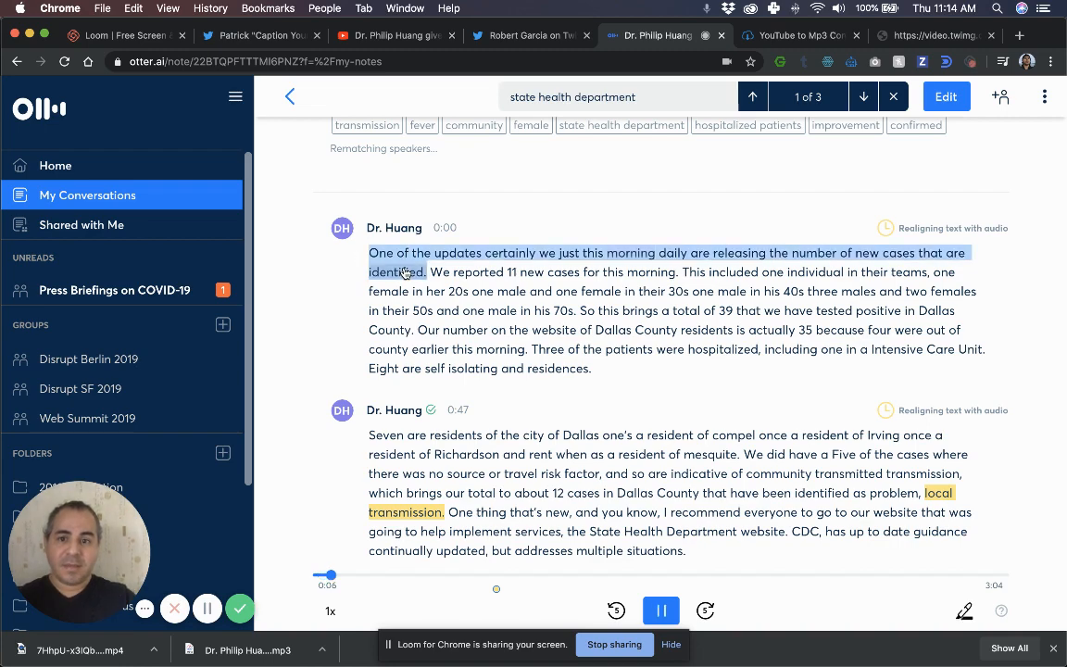
left_click(661, 611)
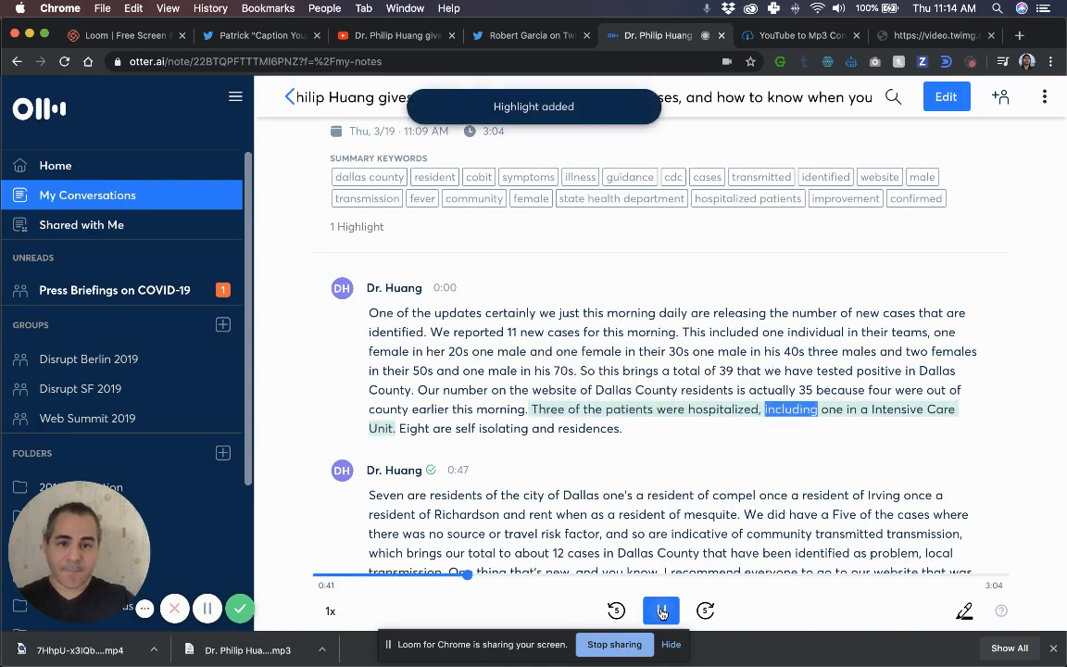
scroll("down", 3)
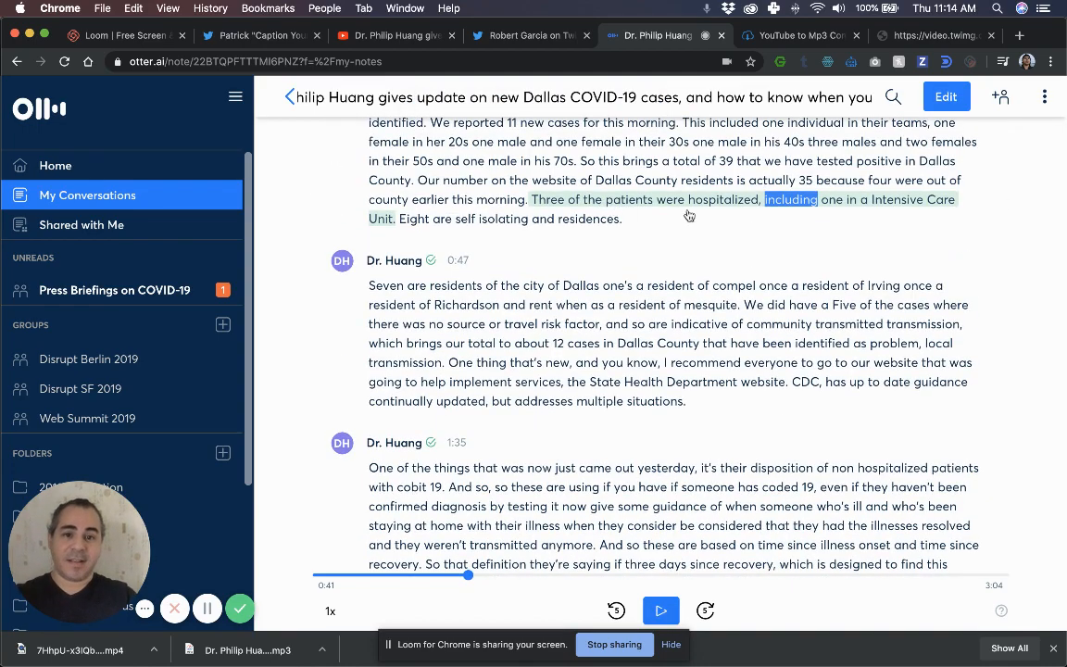
scroll("down", 3)
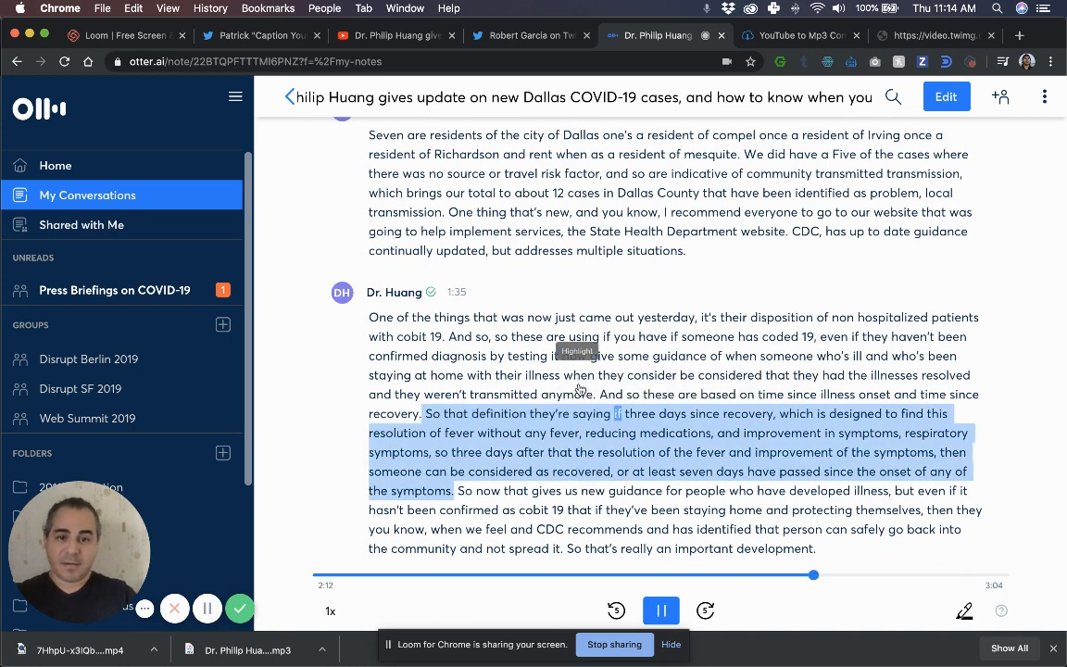
Highlight the recovery-definition passage and bring up the collected highlights
left_click(578, 350)
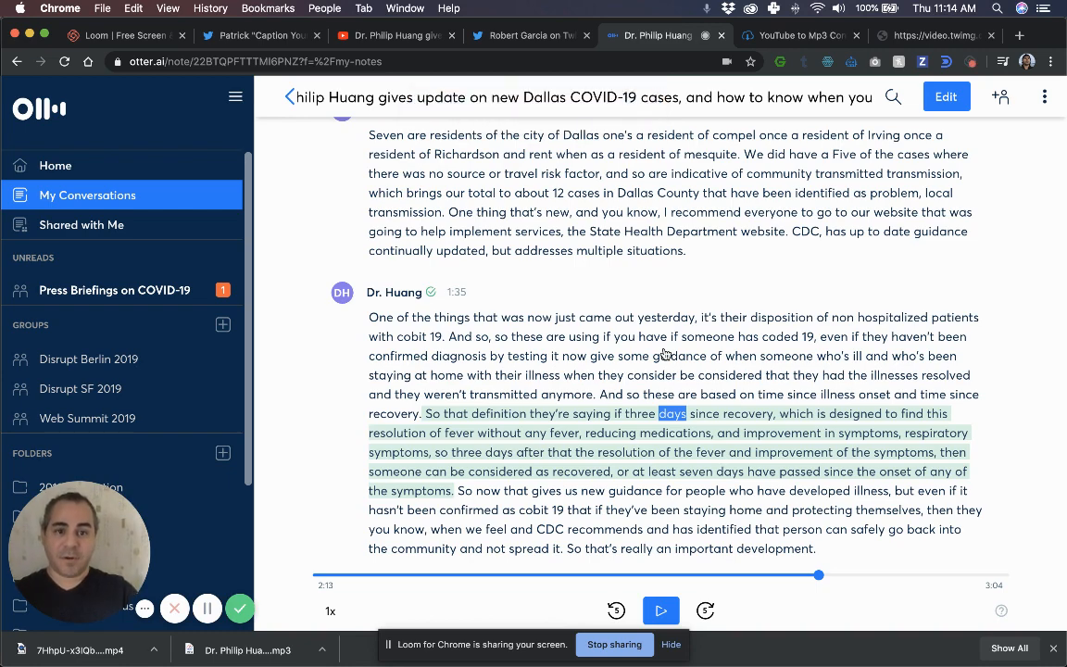
scroll("up", 3)
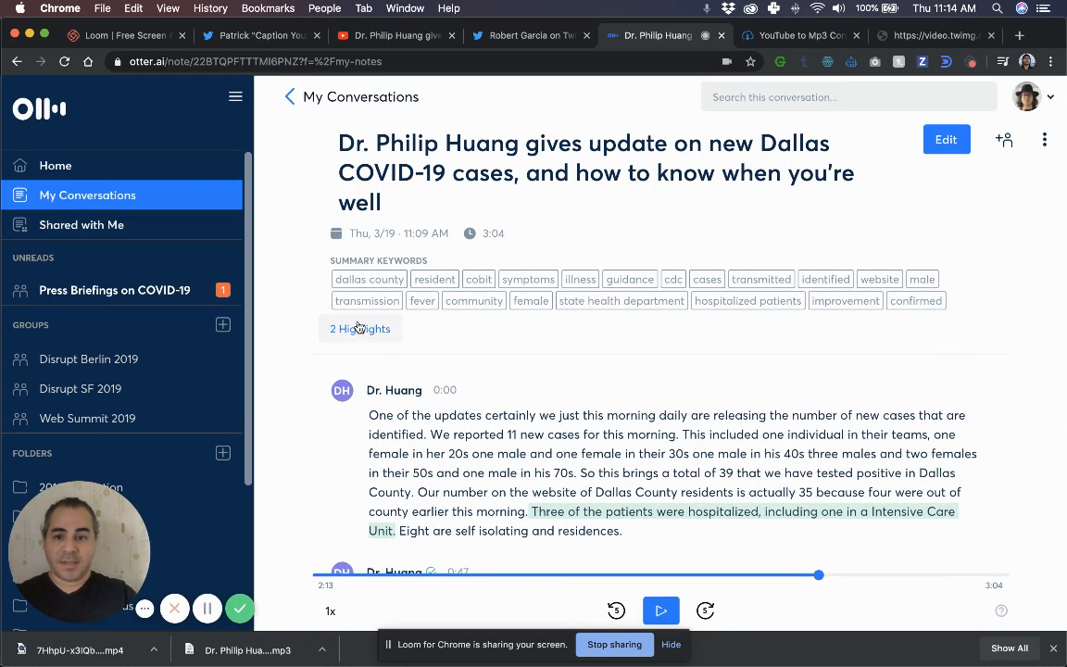
left_click(359, 330)
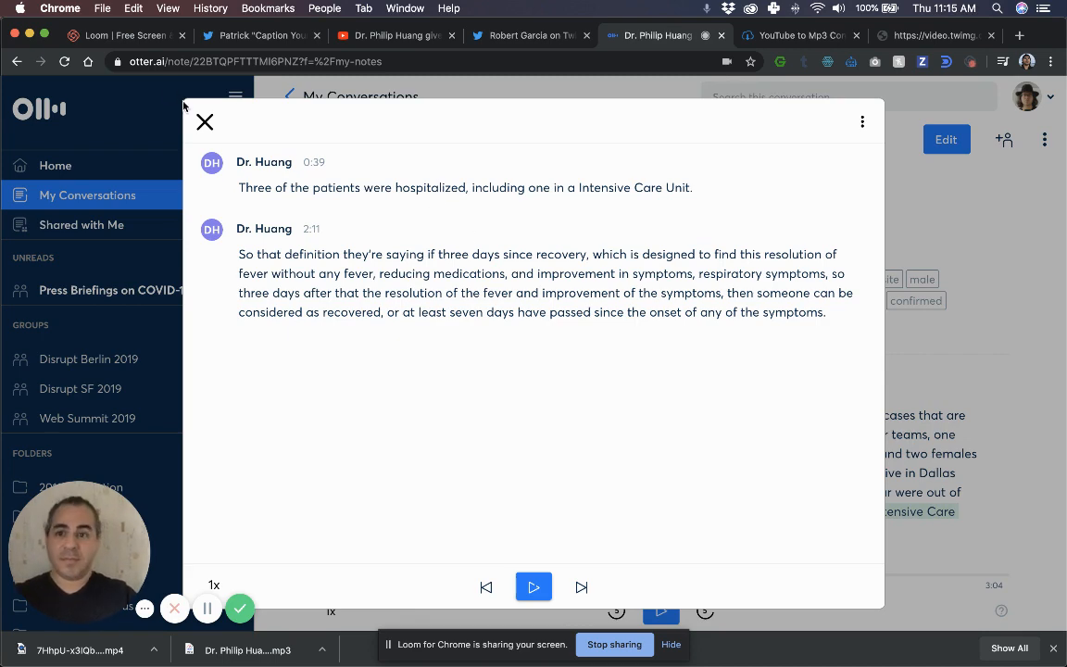
Leave the highlights view and go back to My Conversations
left_click(204, 122)
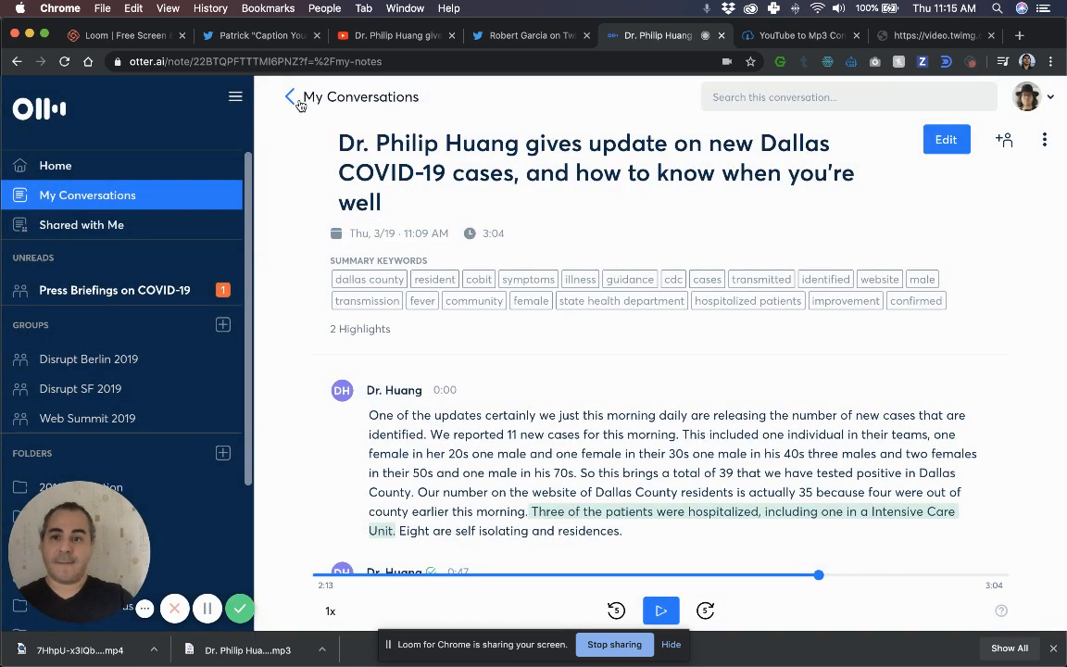
left_click(289, 97)
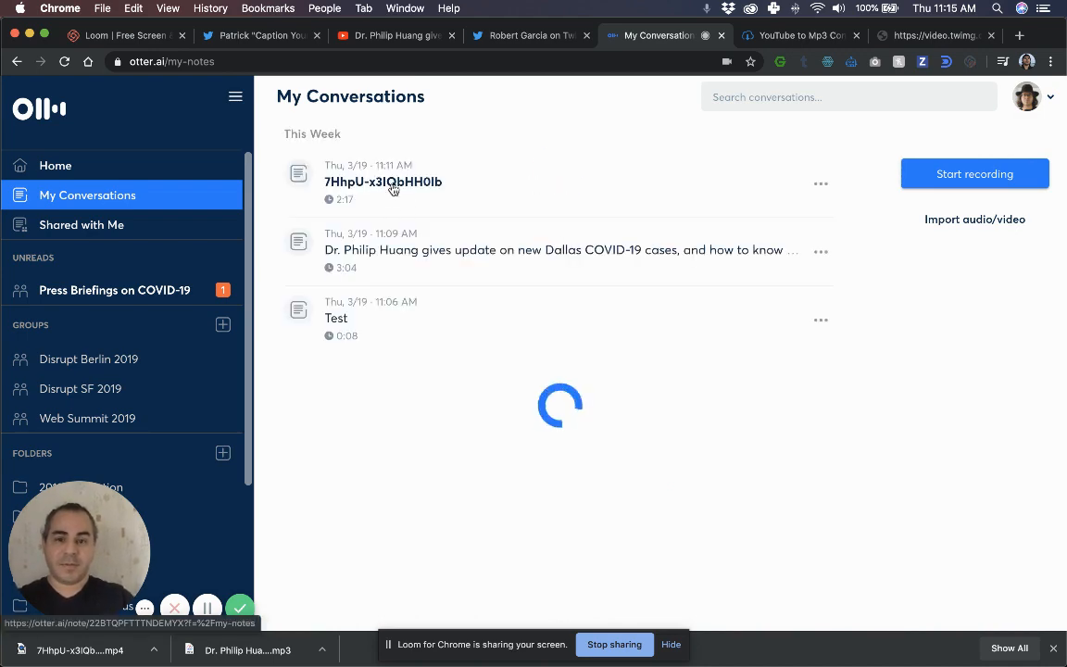
In the Mayor Garcia recording, untag the main passage's current speaker
left_click(383, 181)
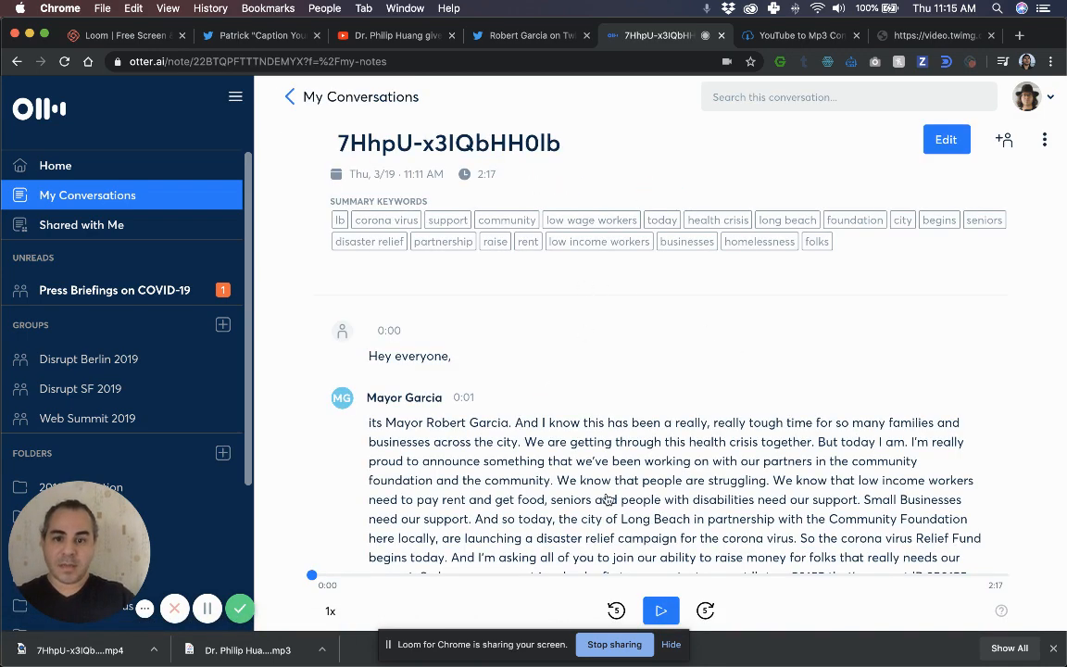
scroll("down", 3)
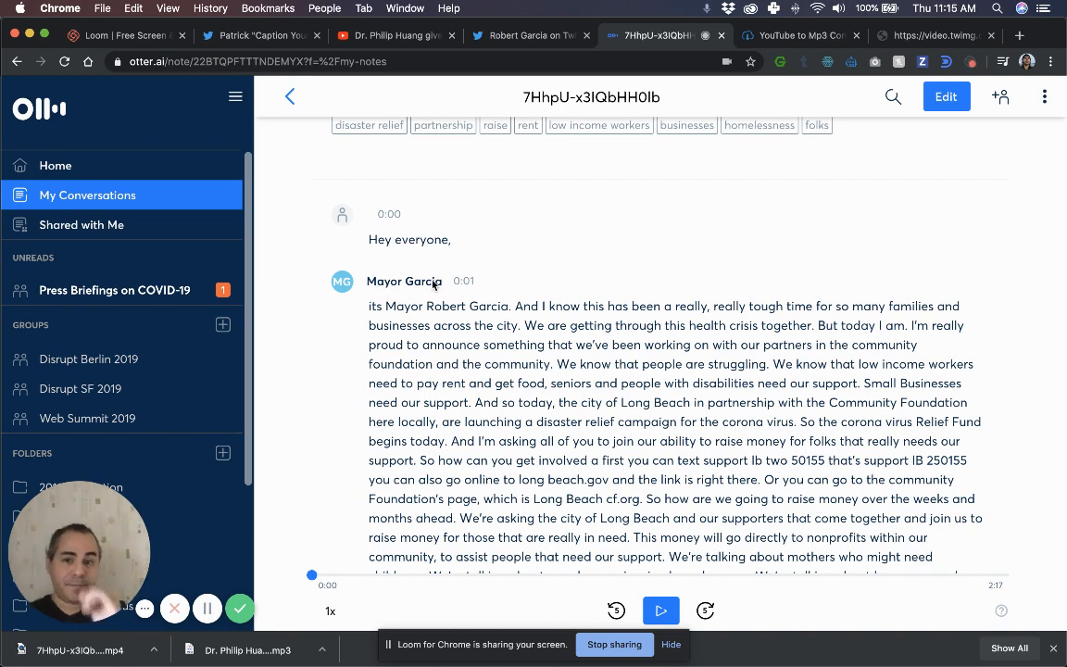
left_click(404, 282)
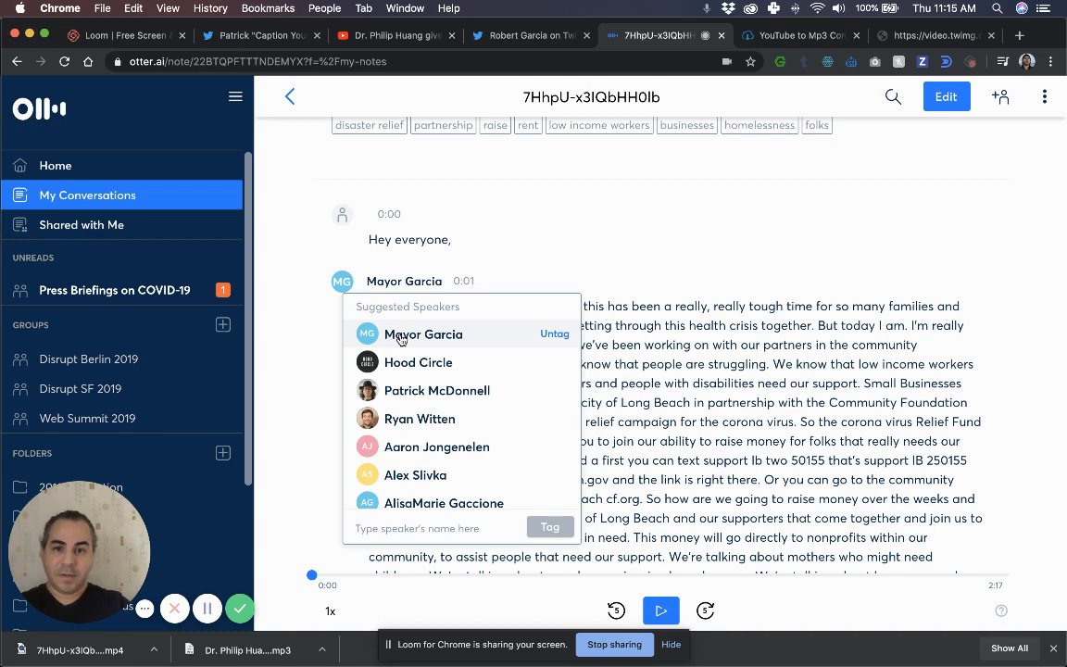
left_click(553, 334)
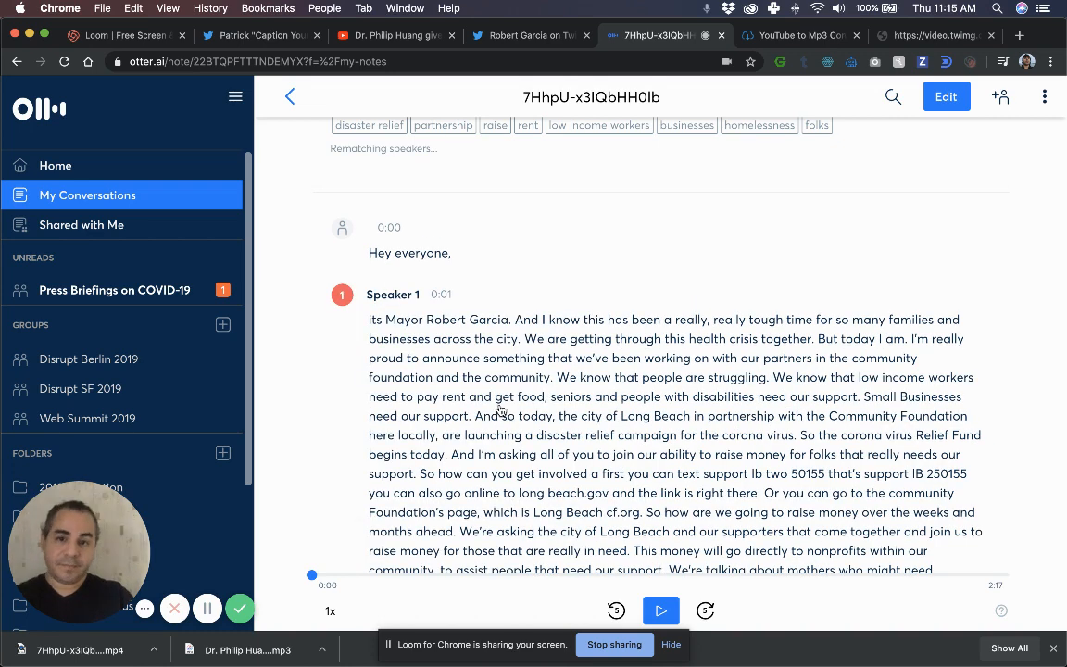
mouse_move(399, 374)
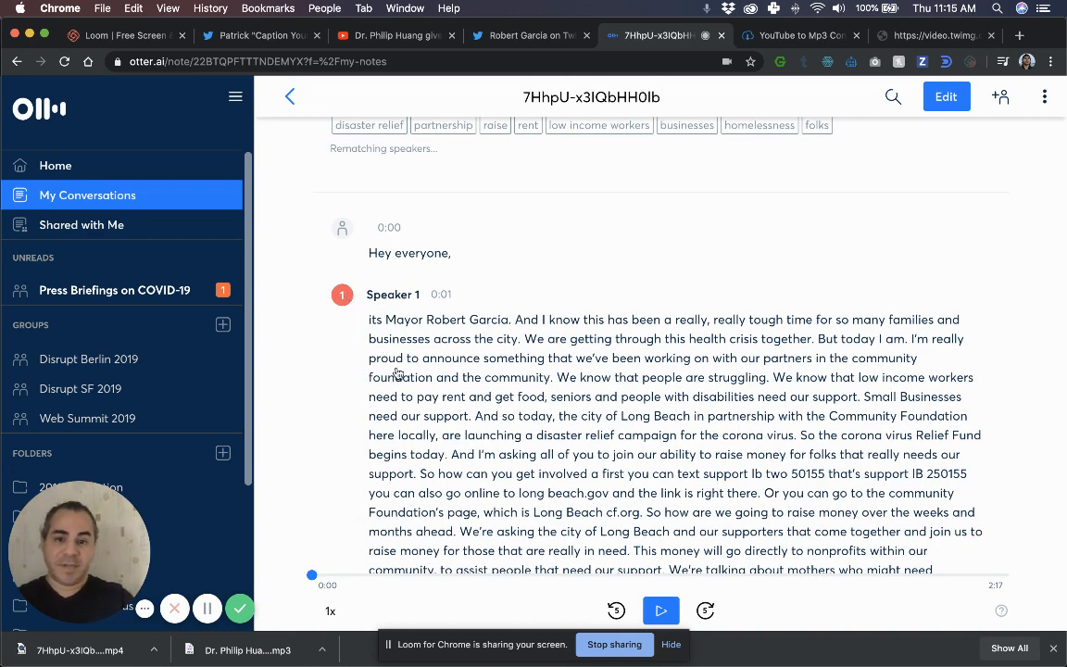
Tag the passage with the speaker Mayor Garcia
left_click(392, 295)
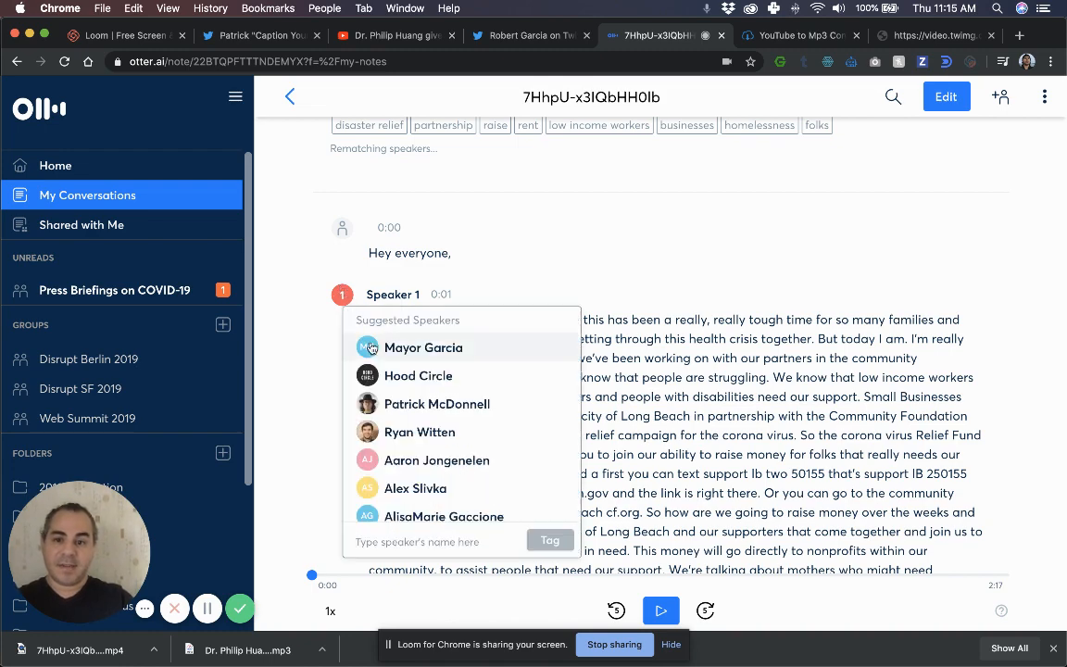
left_click(422, 349)
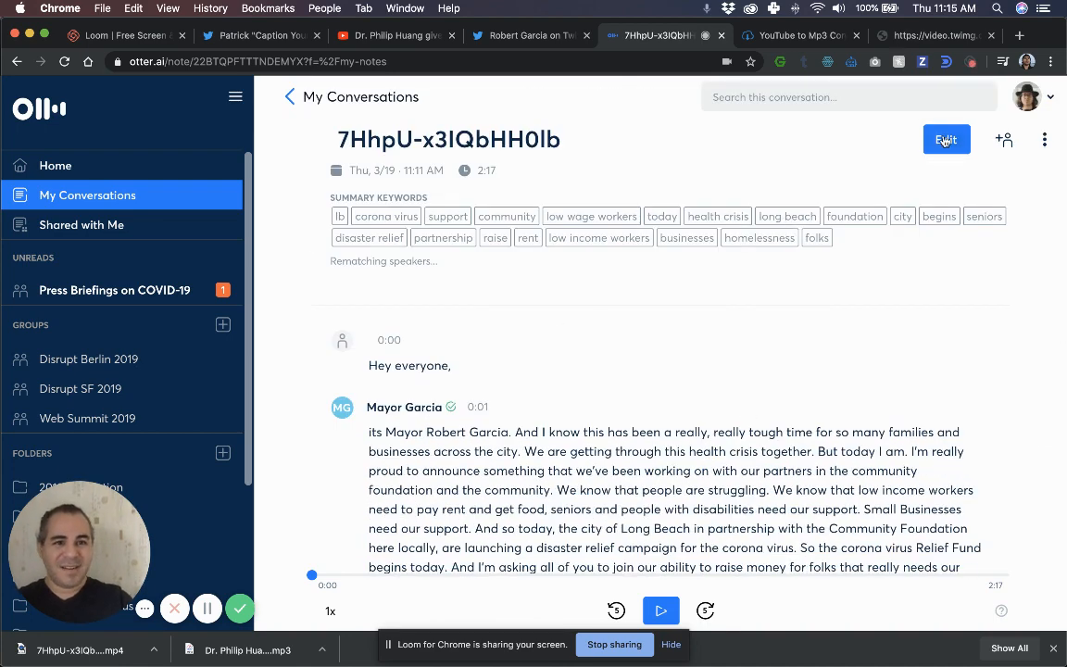
Join 'Hey everyone,' onto Mayor Garcia's paragraph and save the edit
left_click(946, 138)
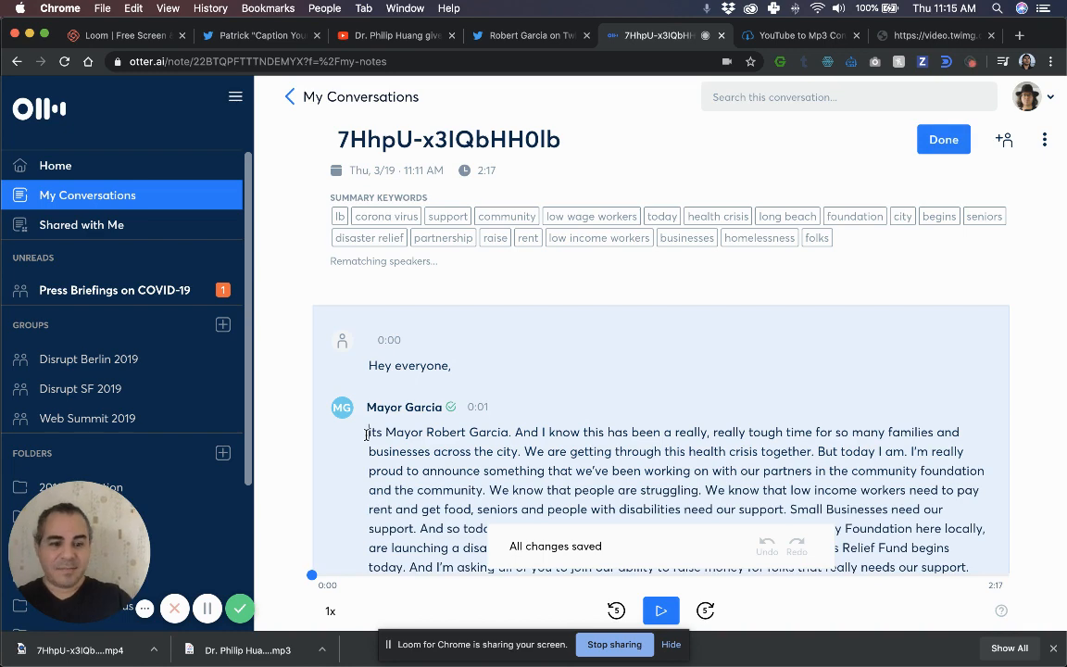
left_click(943, 138)
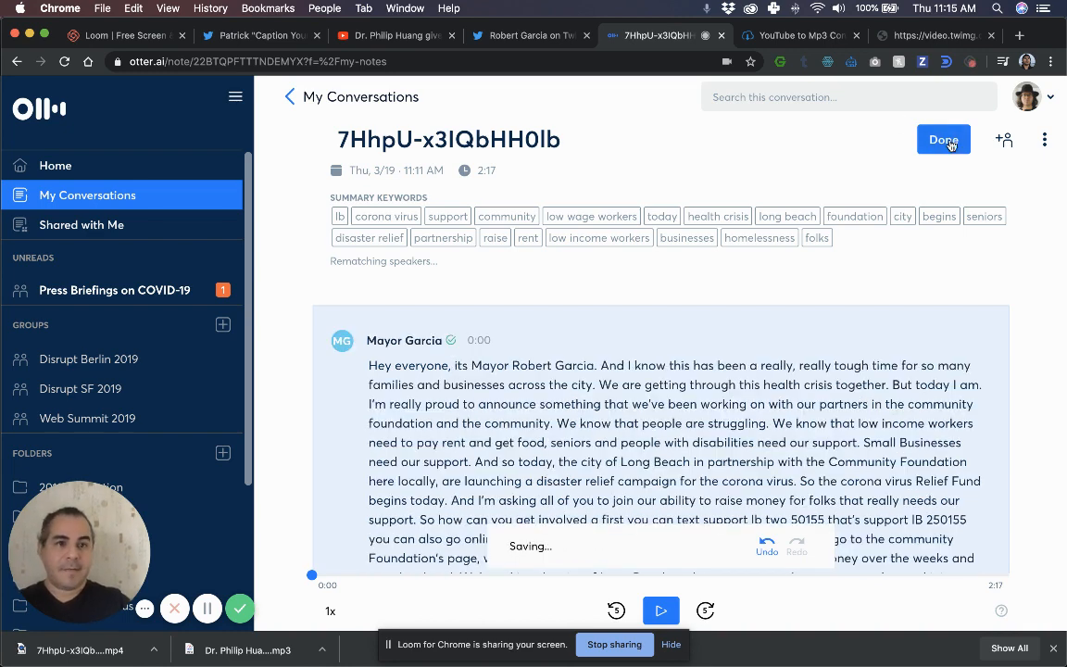
left_click(943, 139)
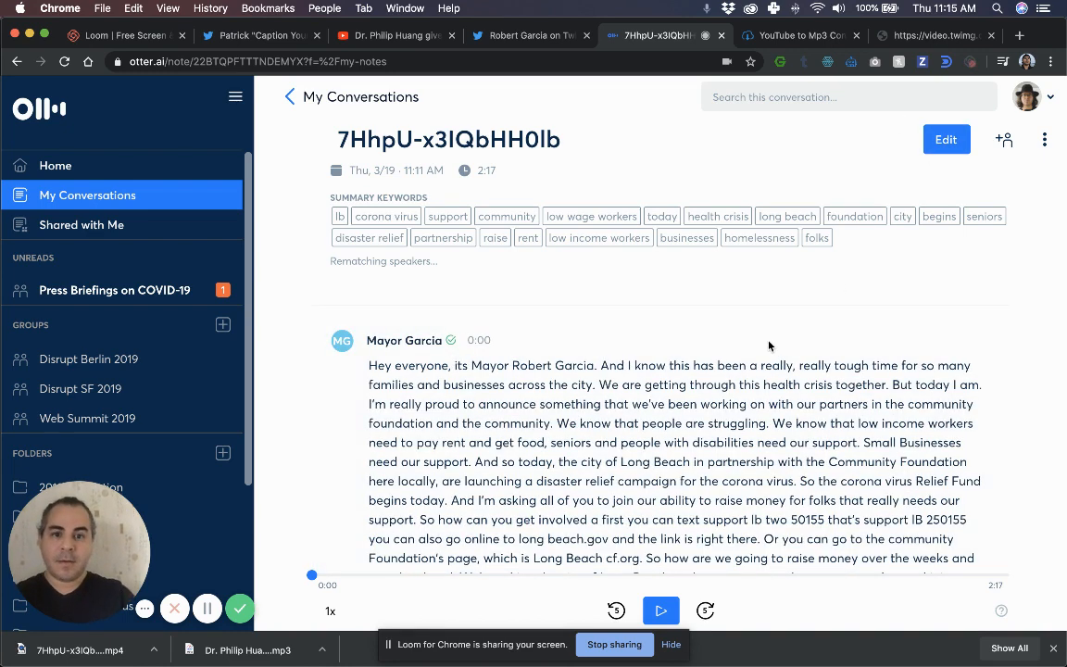
Create a public share link for the transcript and copy it
left_click(1004, 139)
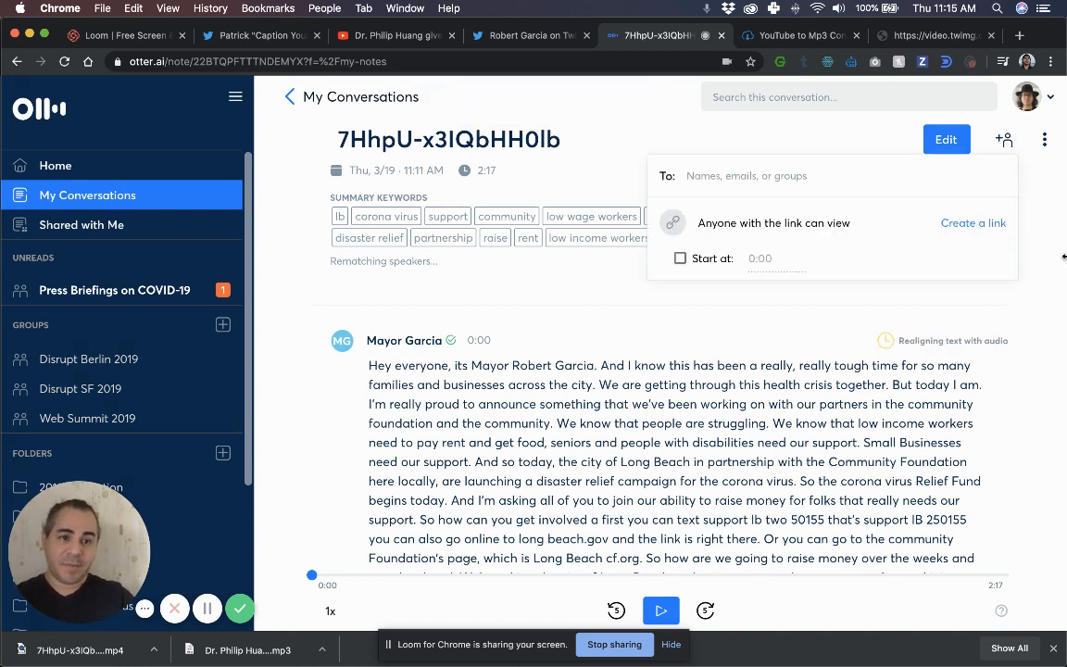
left_click(974, 222)
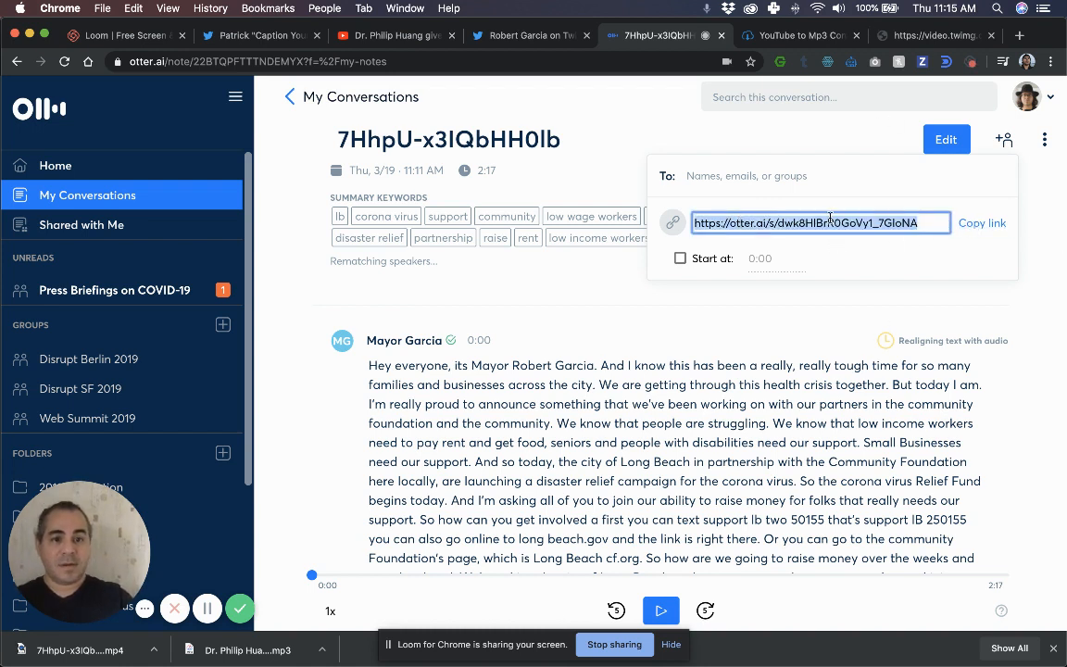
left_click(1018, 35)
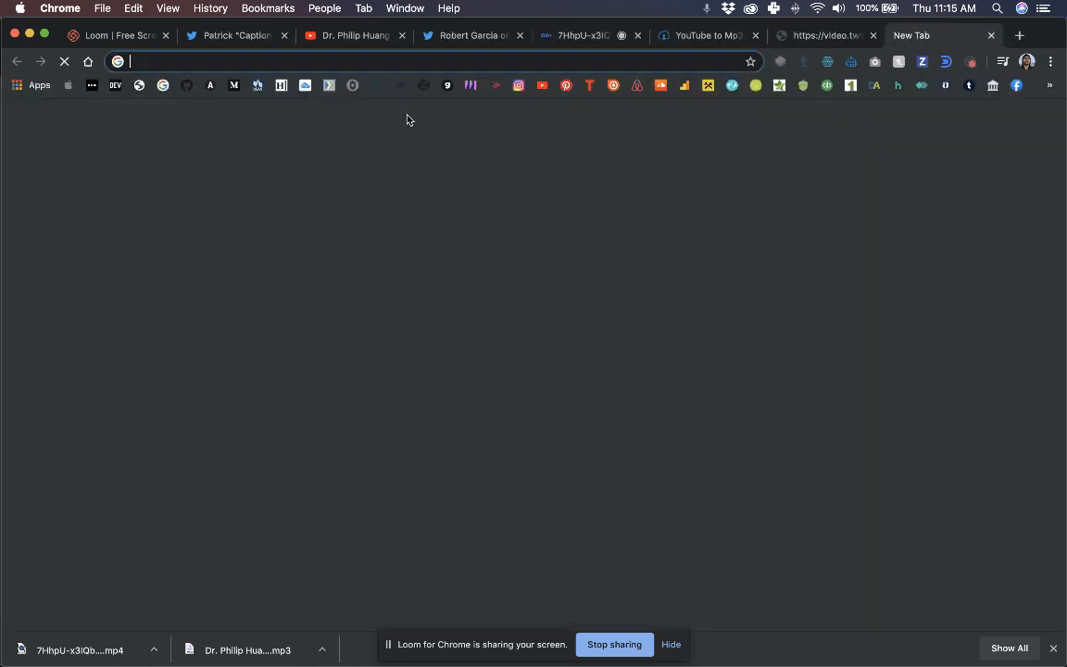
type("https://otter.ai/s/dwk8HlBrR0GoVy1_7GloNA\\")
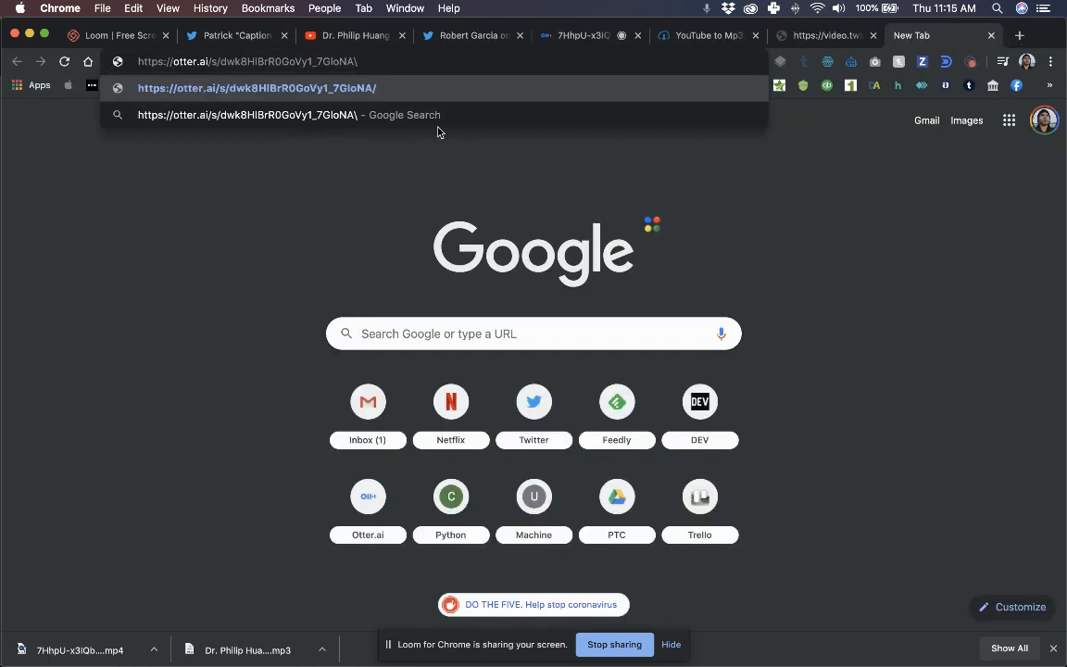
key("Return")
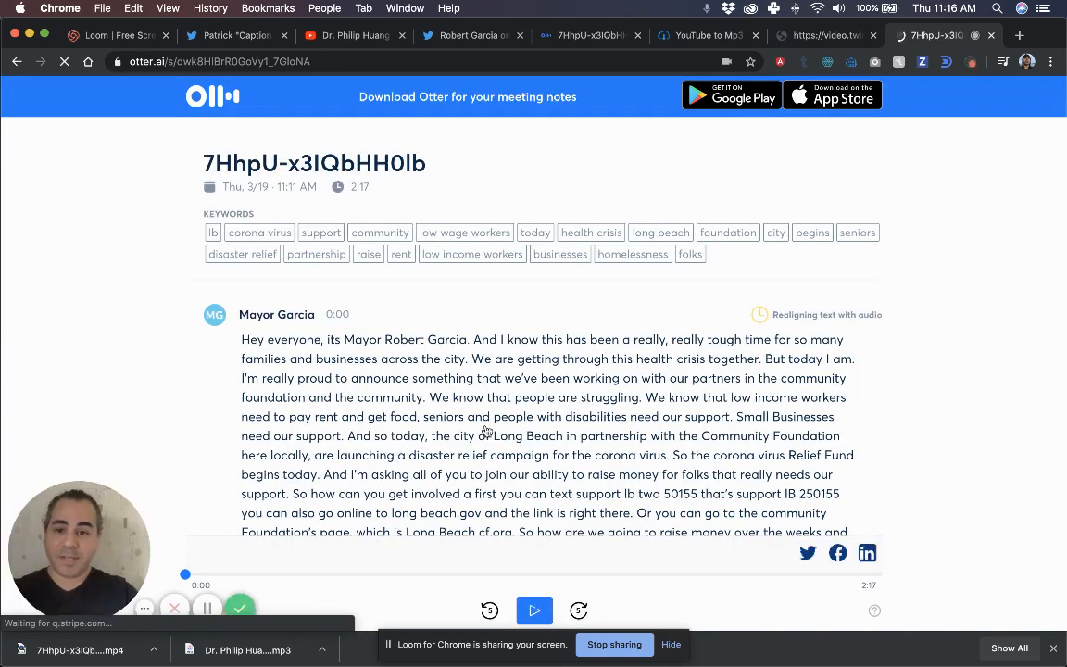
scroll("down", 3)
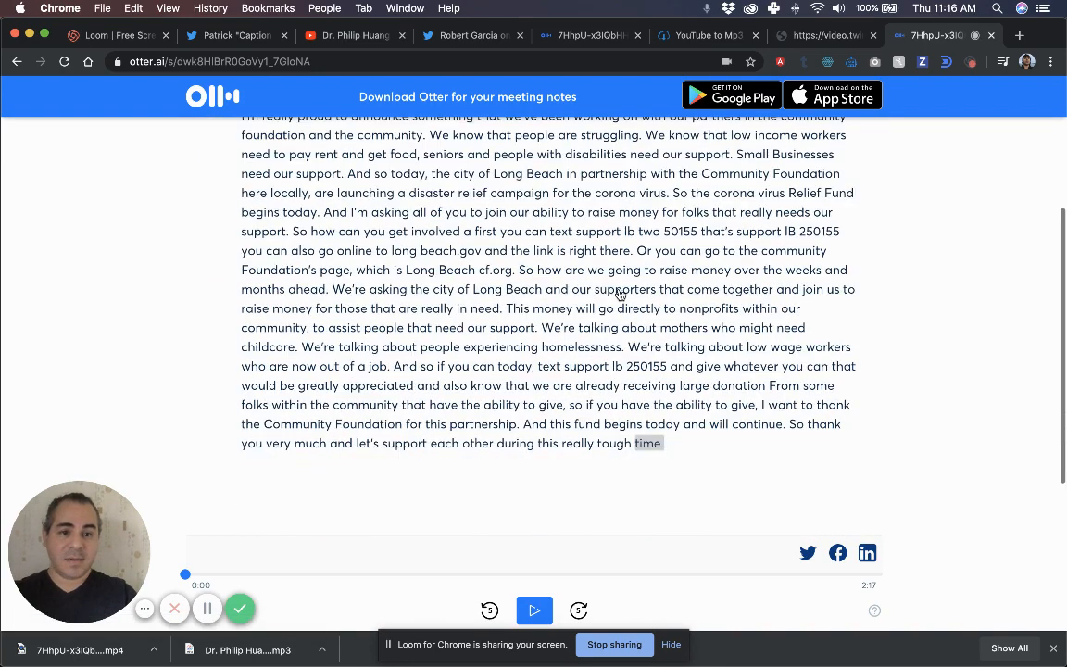
scroll("up", 3)
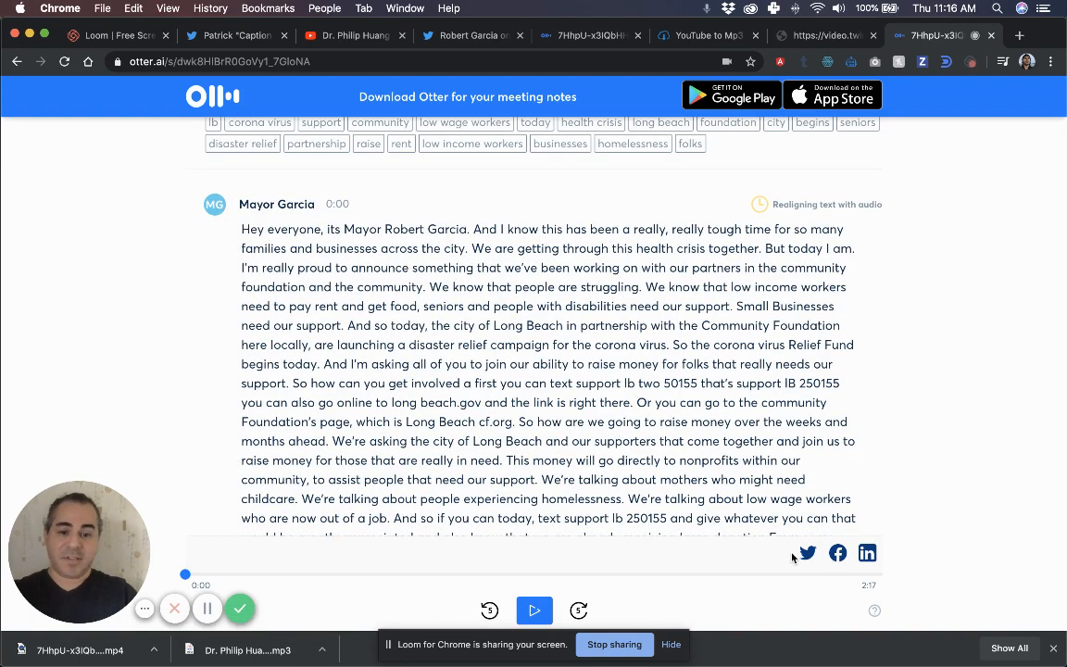
left_click(533, 609)
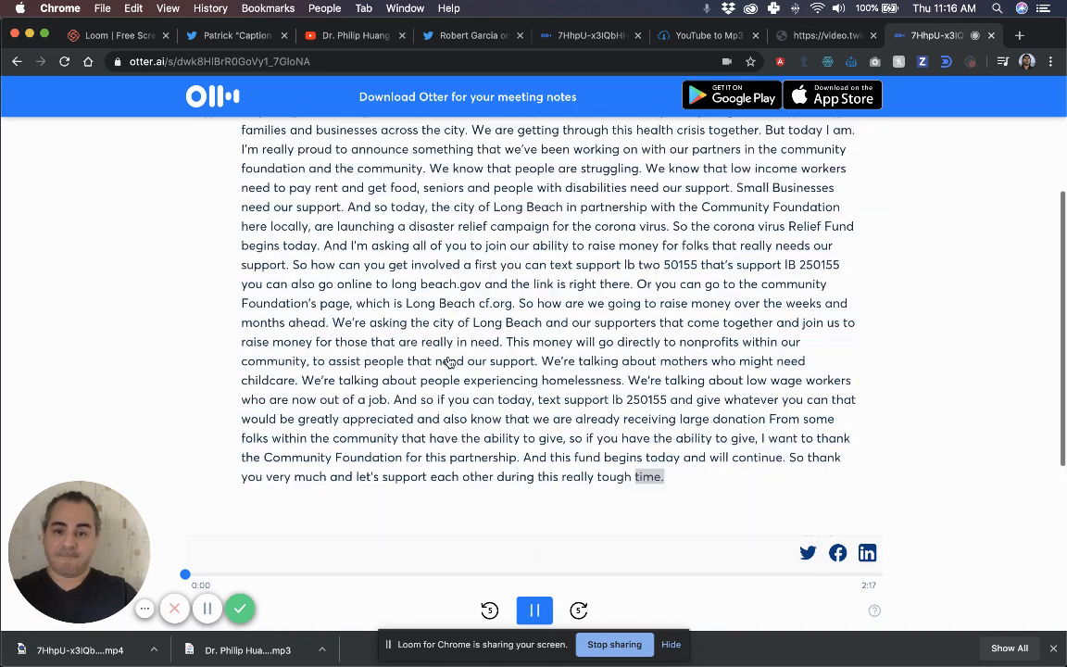
left_click(533, 609)
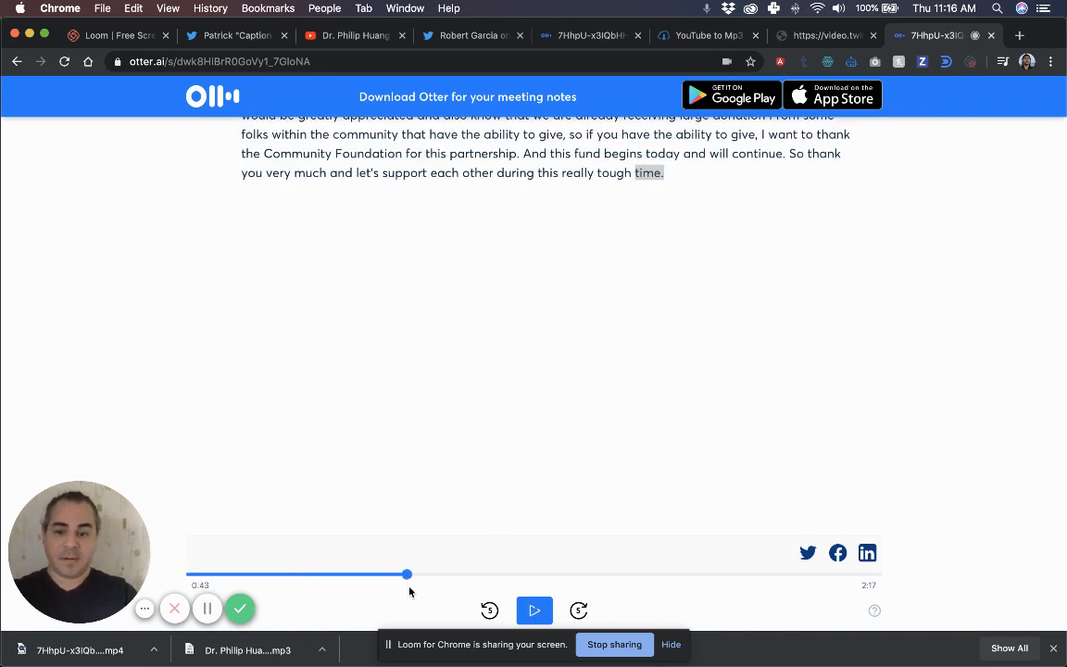
left_click(533, 611)
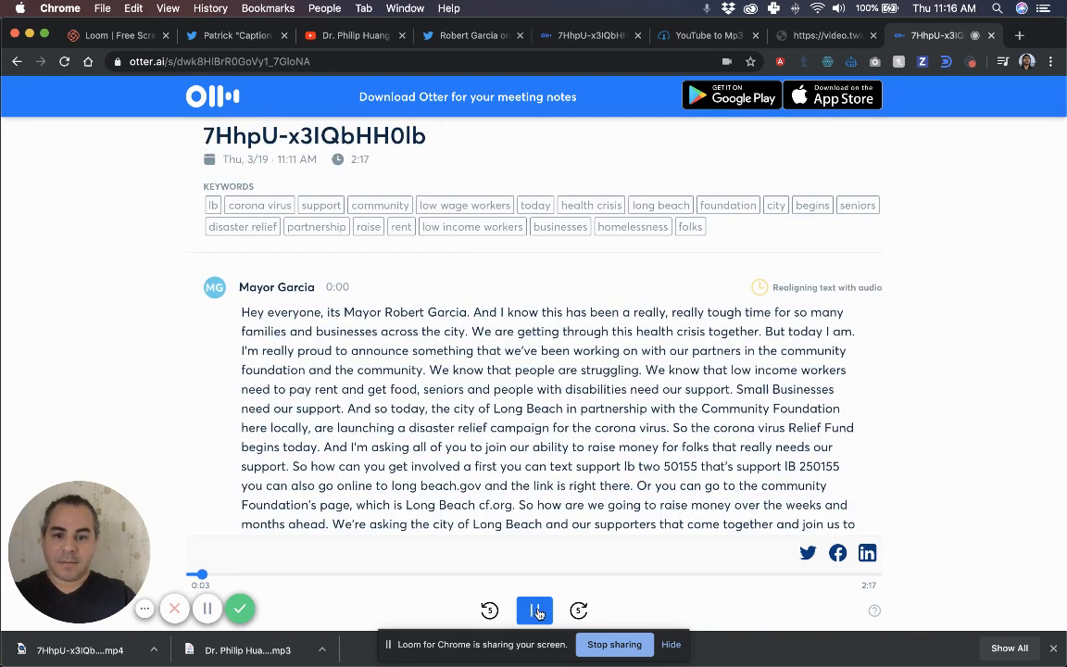
left_click(534, 611)
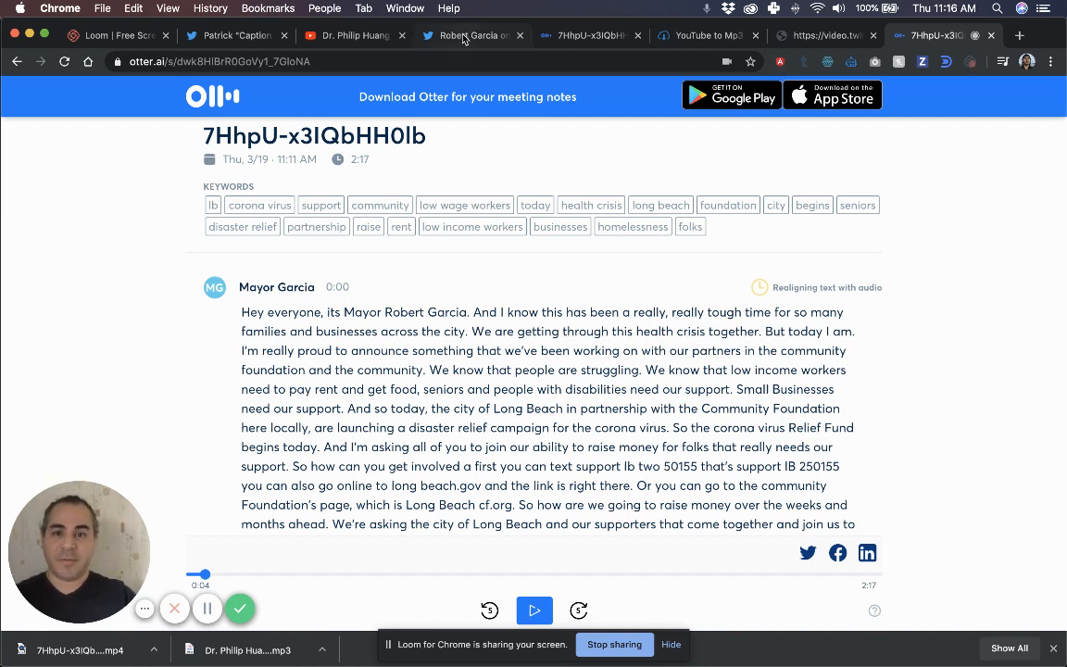
mouse_move(467, 35)
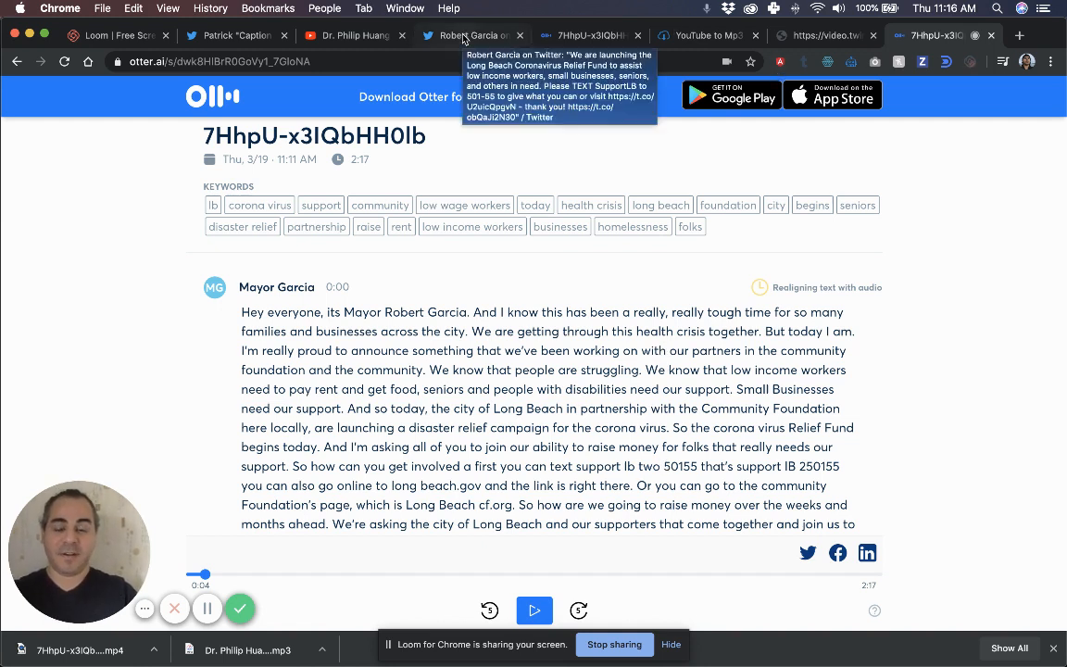
Under the mayor's relief fund tweet, play and pause the Otter.ai transcript embedded in a reply
left_click(463, 35)
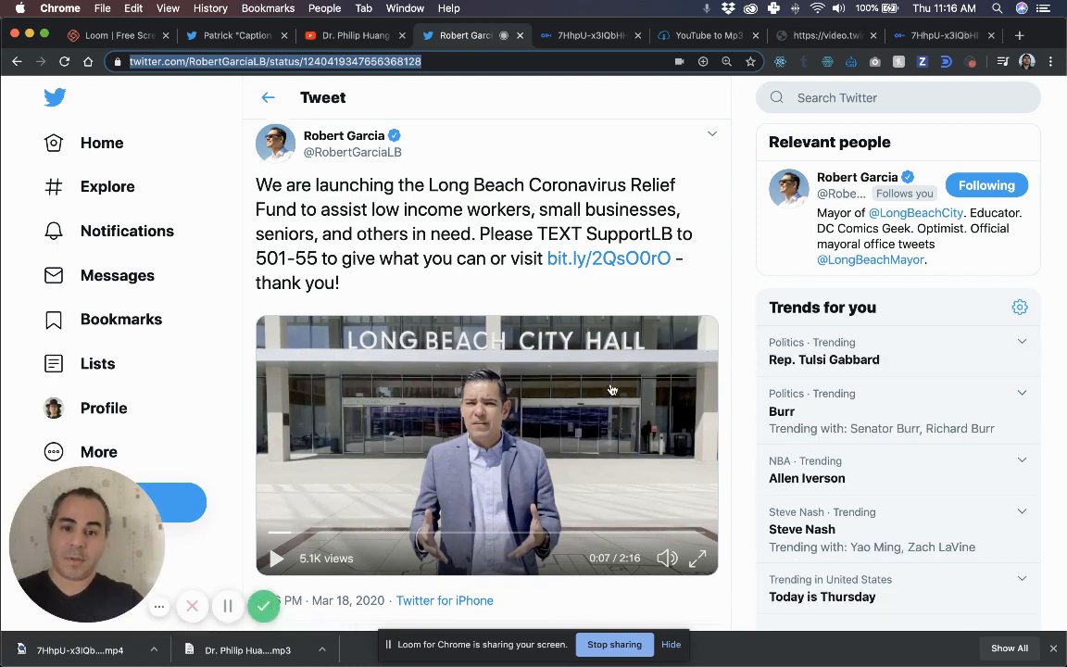
scroll("down", 3)
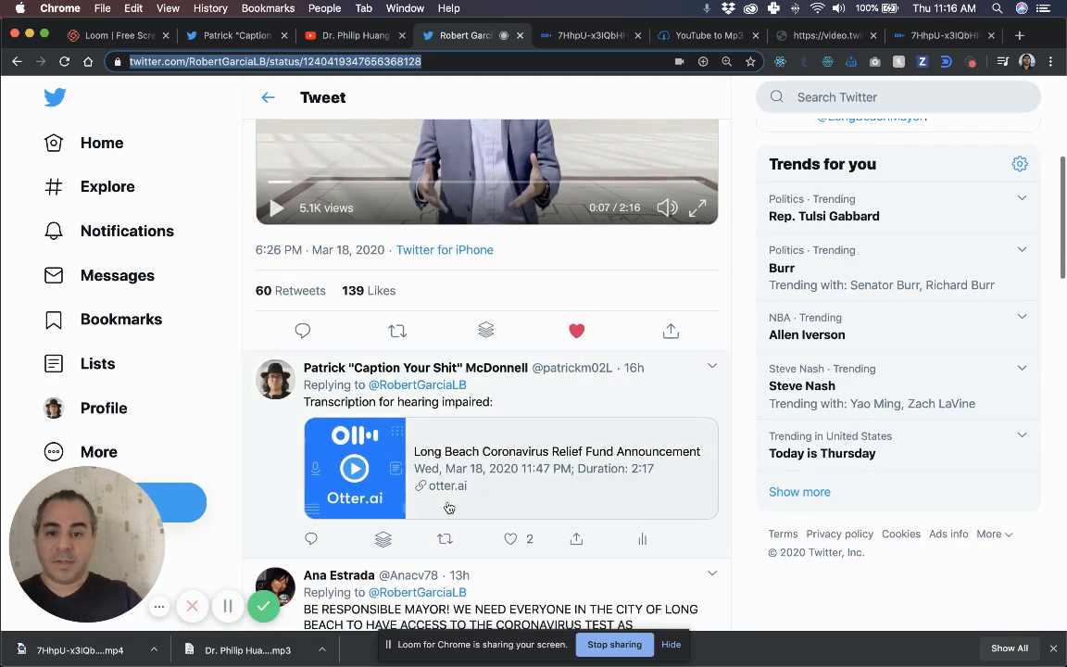
scroll("down", 3)
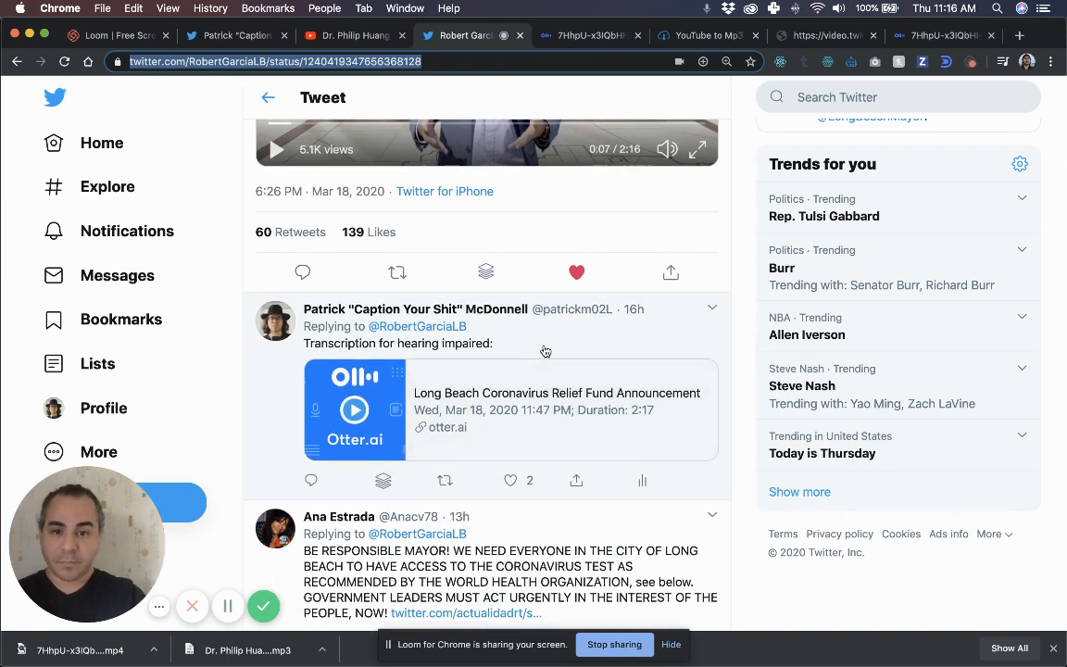
mouse_move(330, 352)
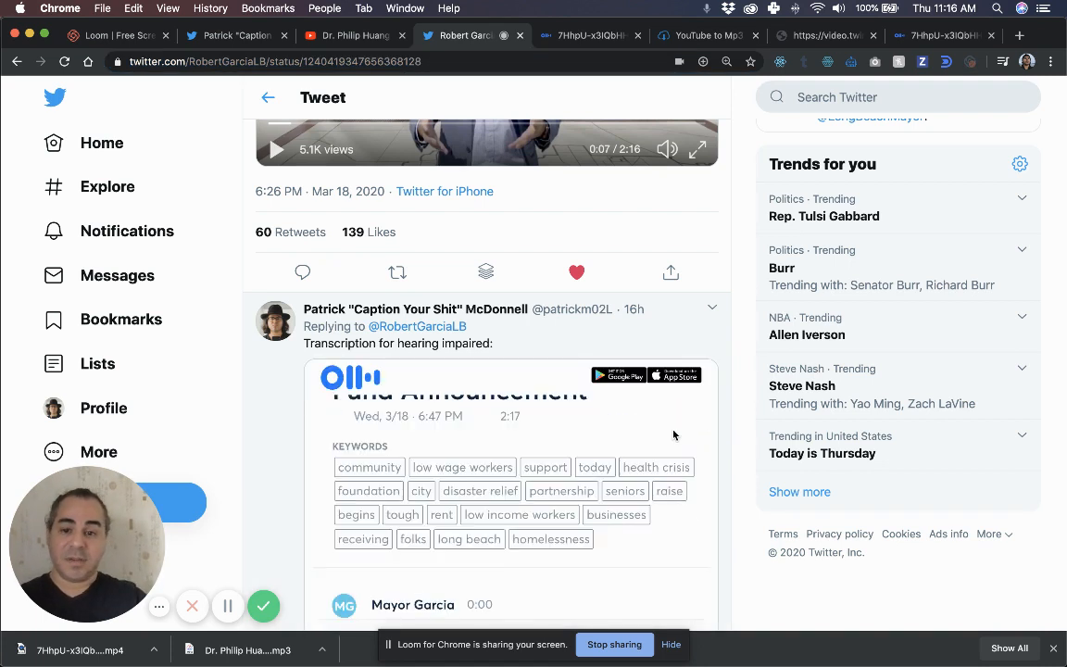
scroll("down", 3)
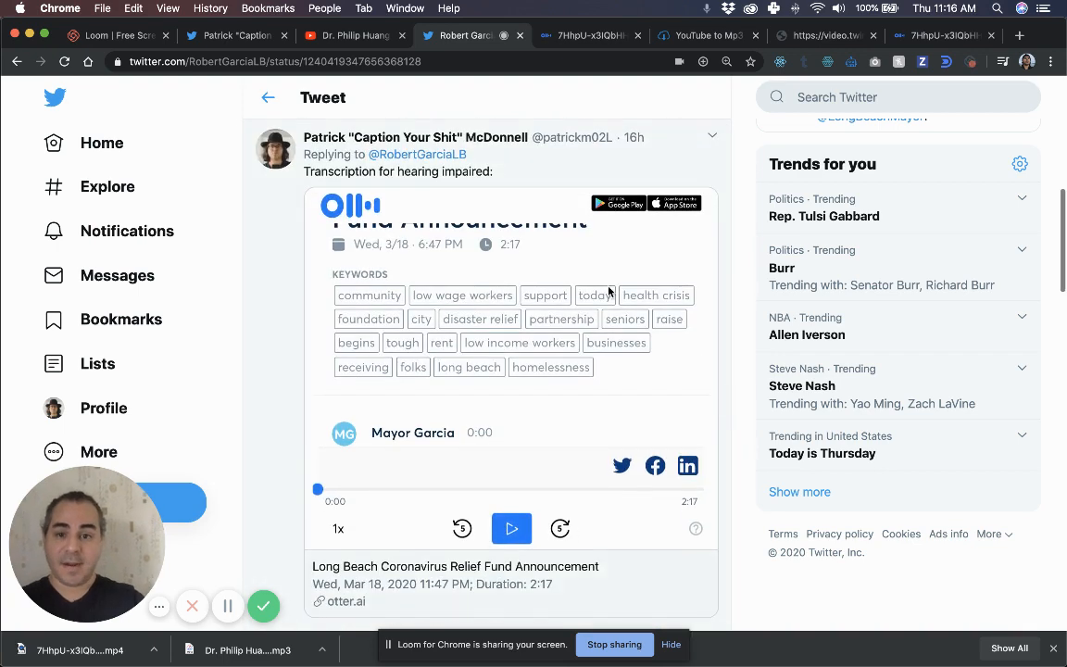
scroll("down", 3)
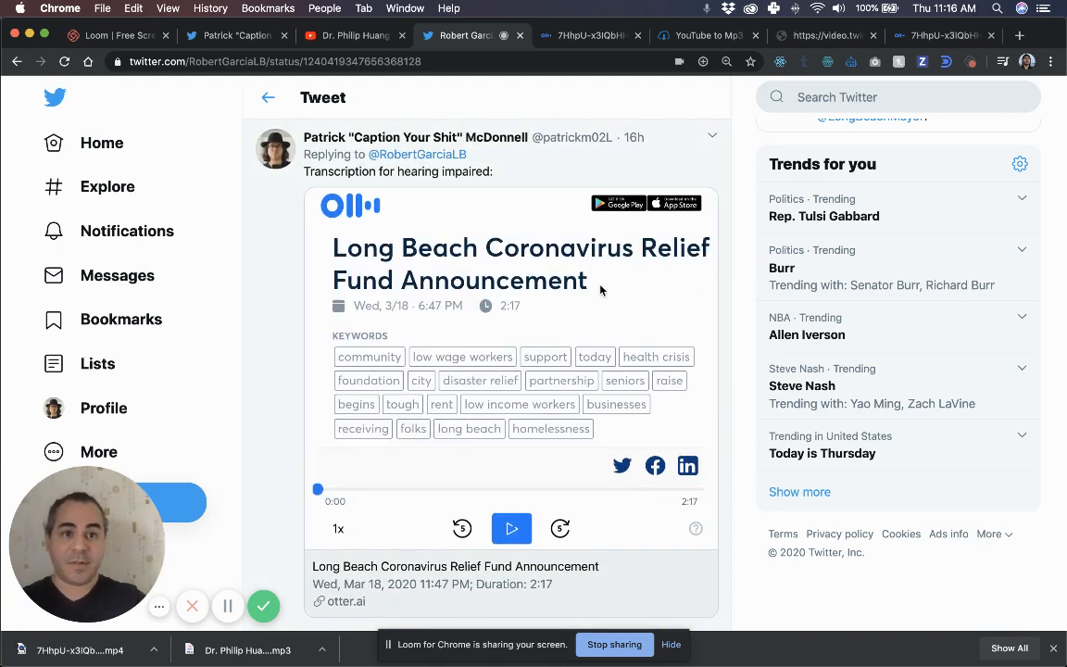
scroll("down", 3)
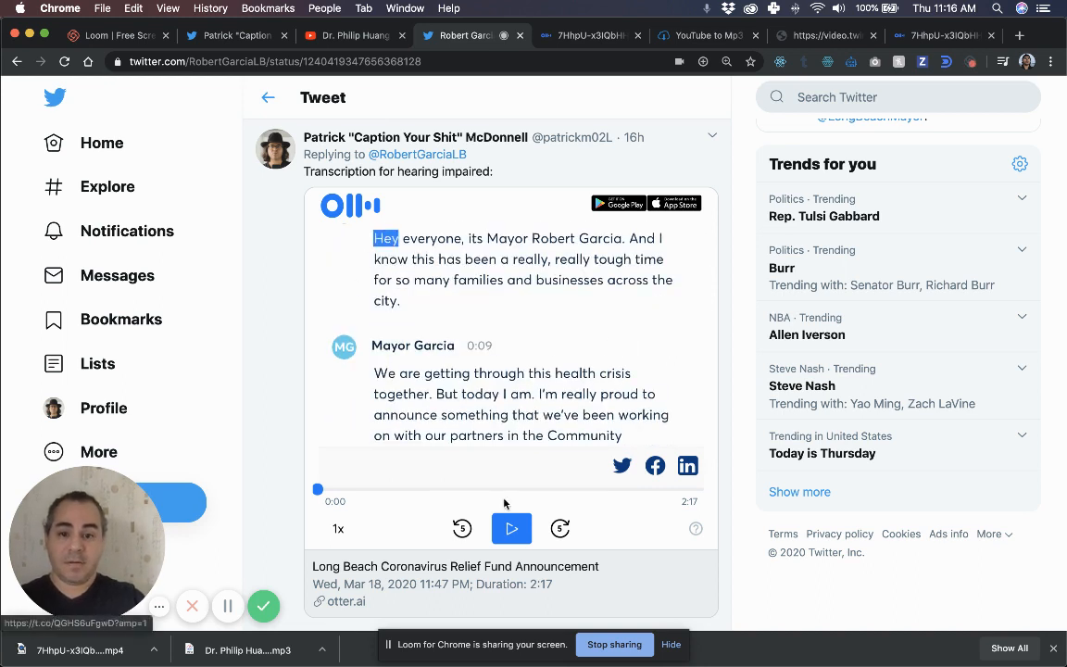
left_click(511, 527)
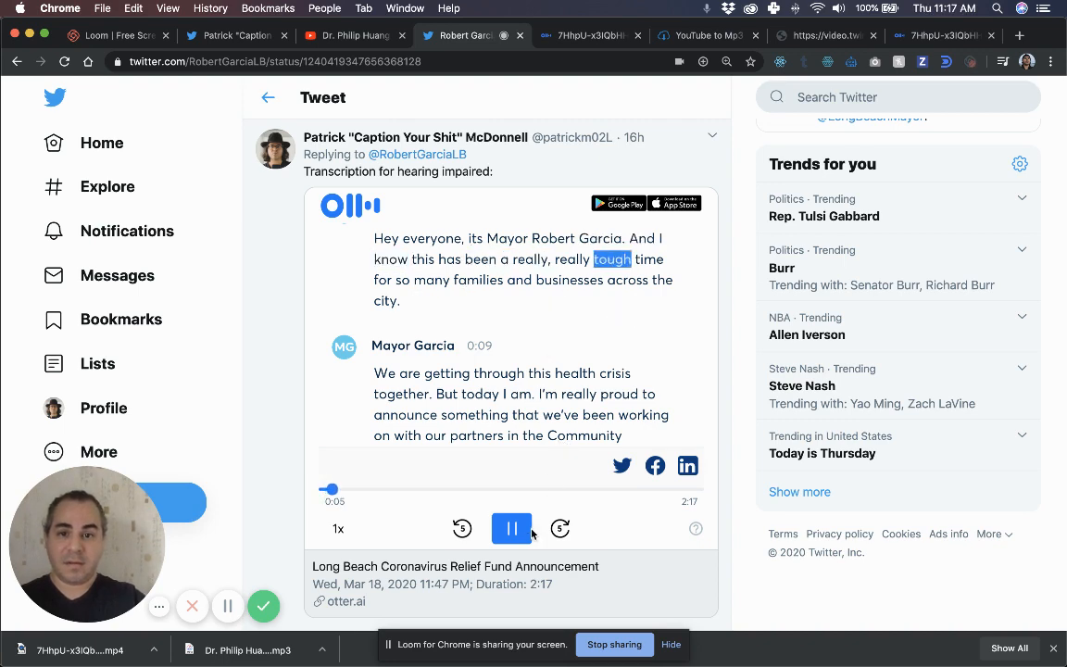
left_click(511, 528)
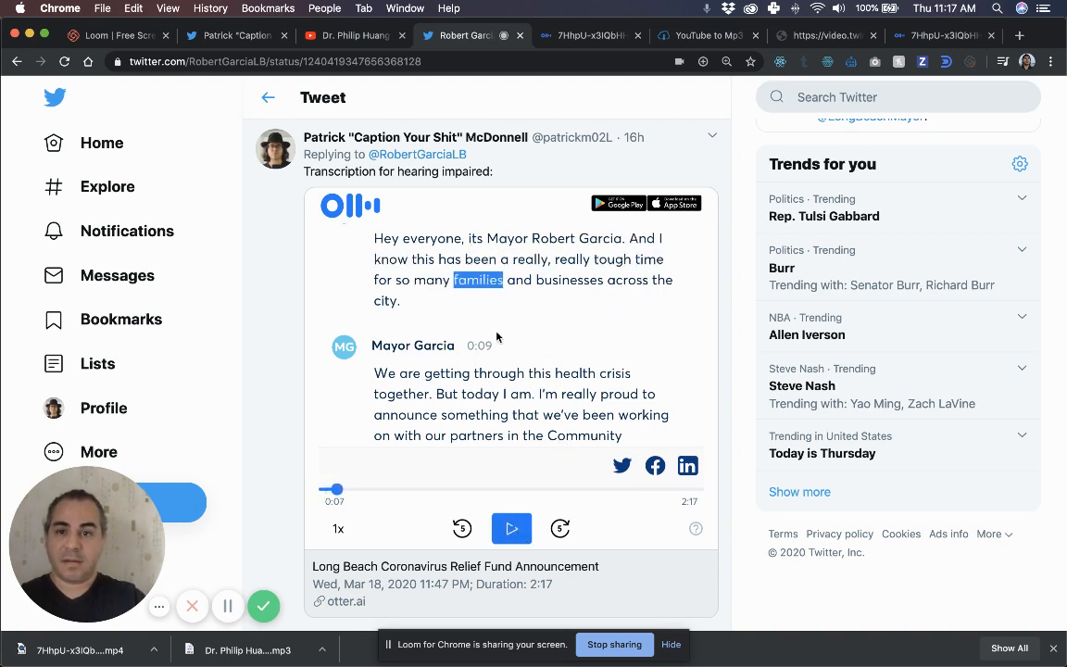
Play the mayor's announcement video in the original tweet
scroll("up", 3)
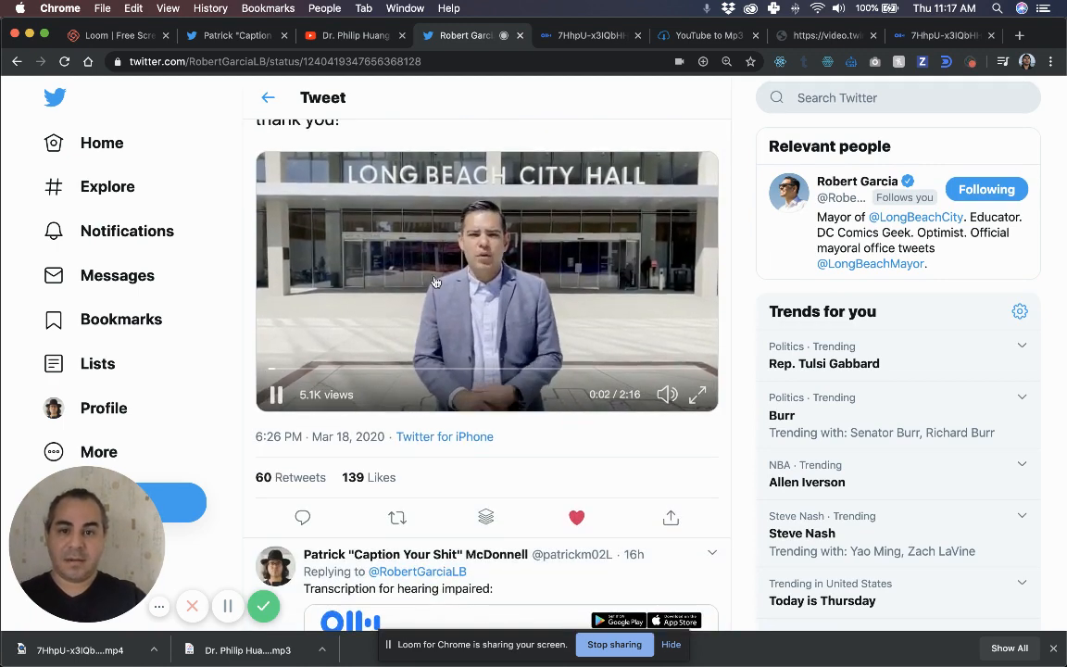
left_click(274, 395)
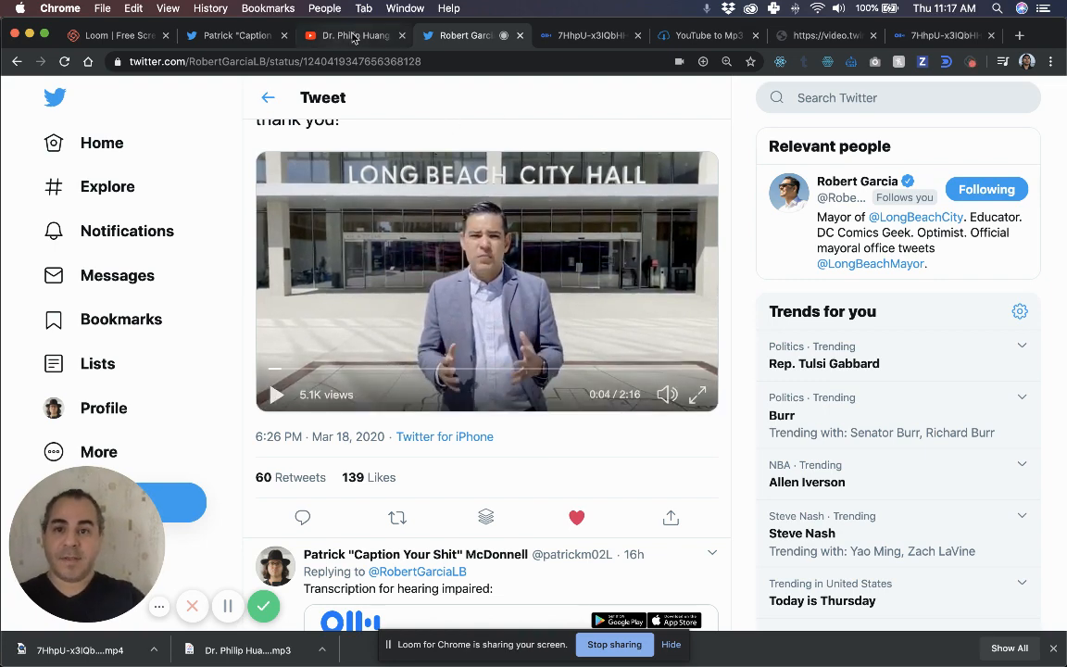
Show the Dr. Philip Huang YouTube video's comments containing the Otter.ai transcript link
left_click(352, 35)
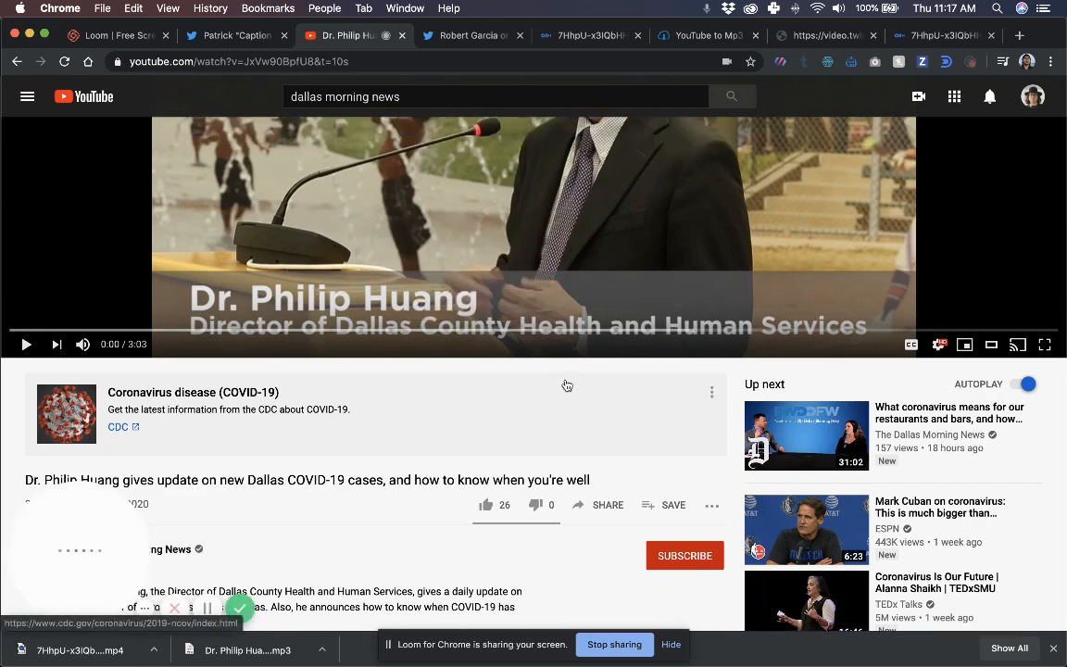
scroll("down", 3)
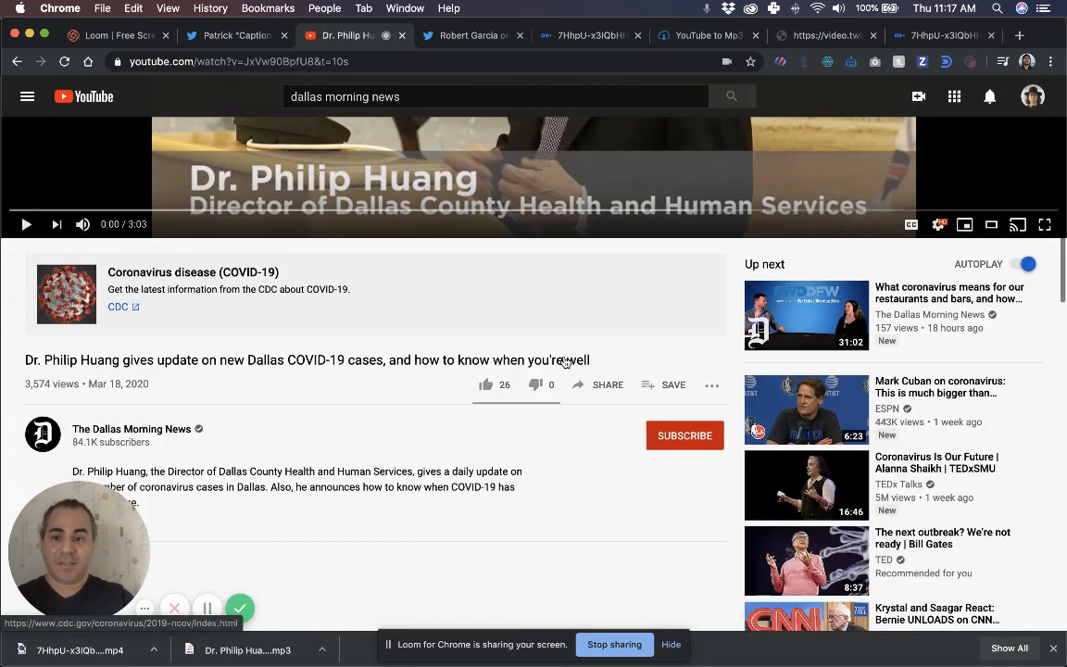
scroll("down", 3)
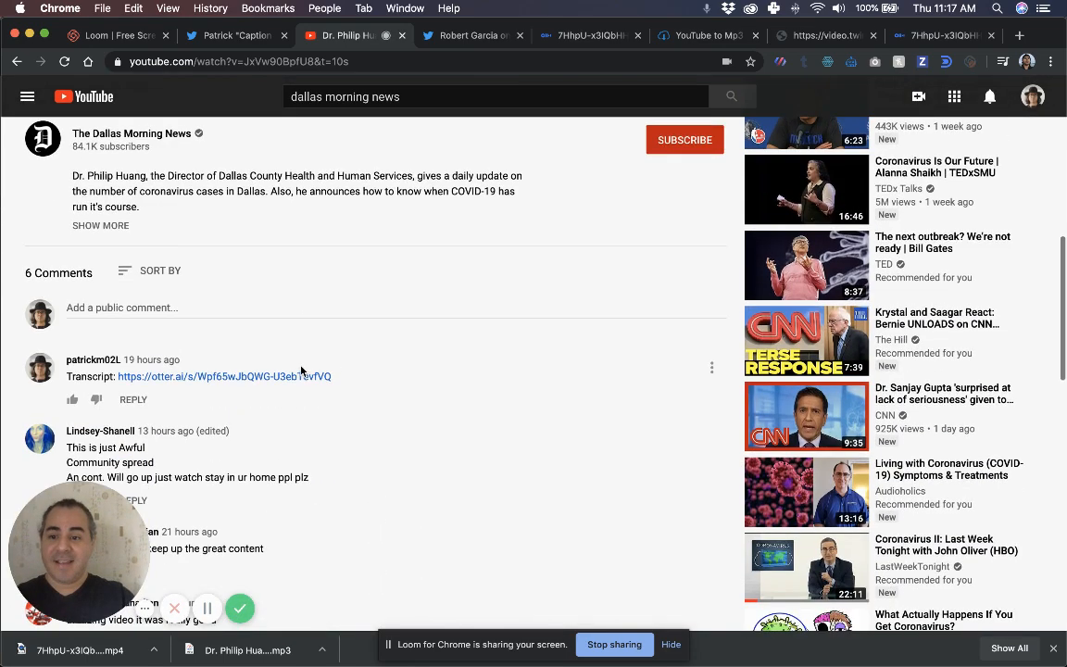
mouse_move(200, 382)
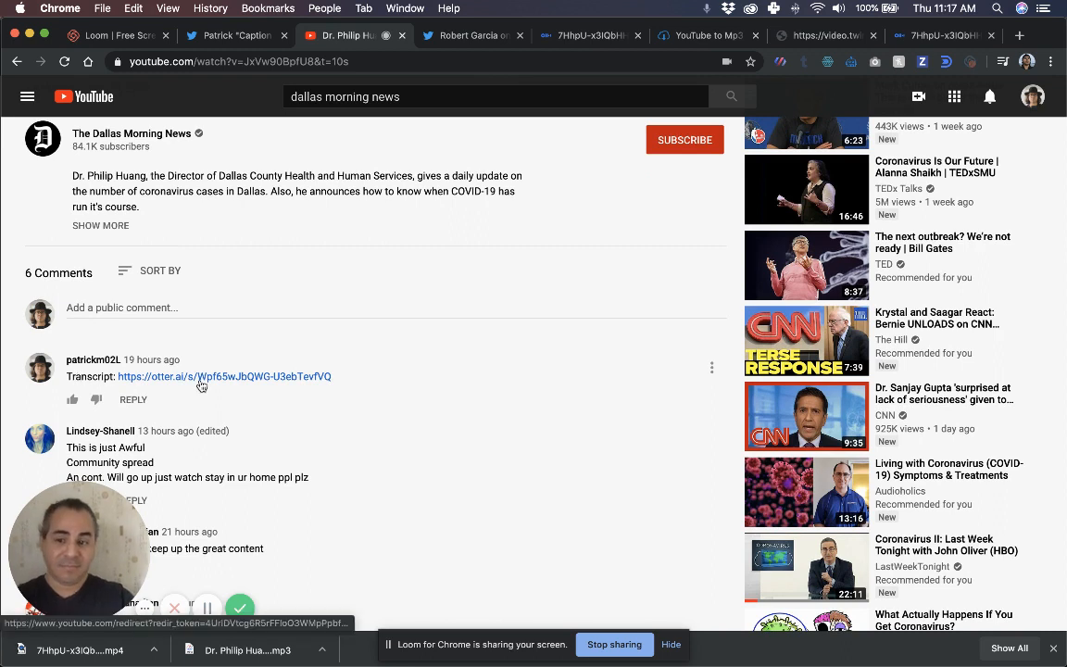
mouse_move(211, 356)
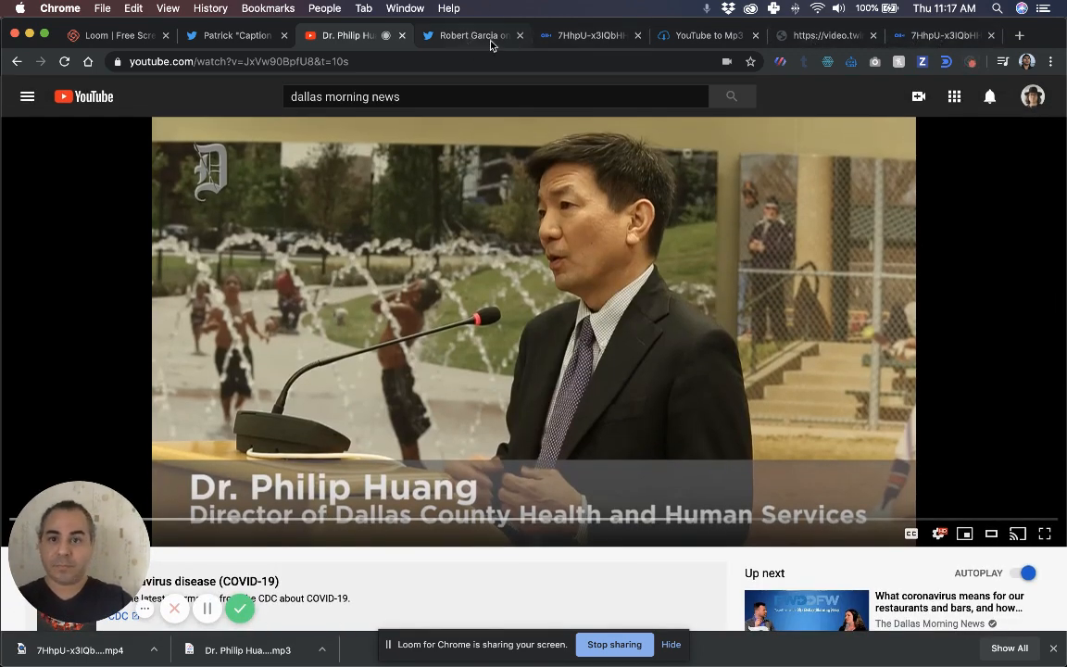
left_click(467, 35)
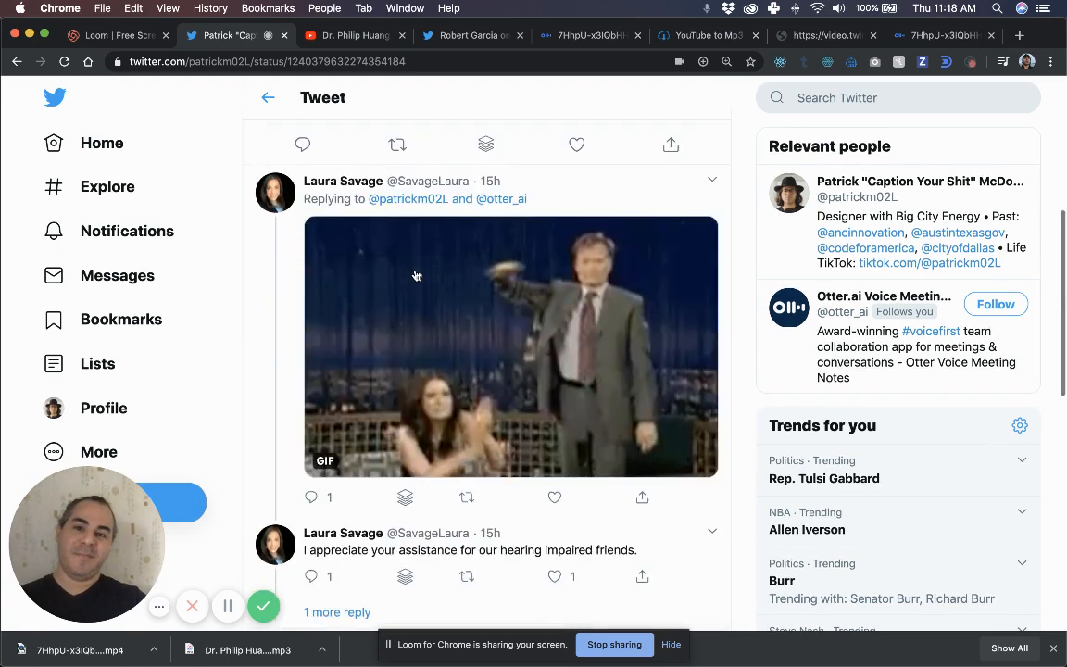
scroll("up", 3)
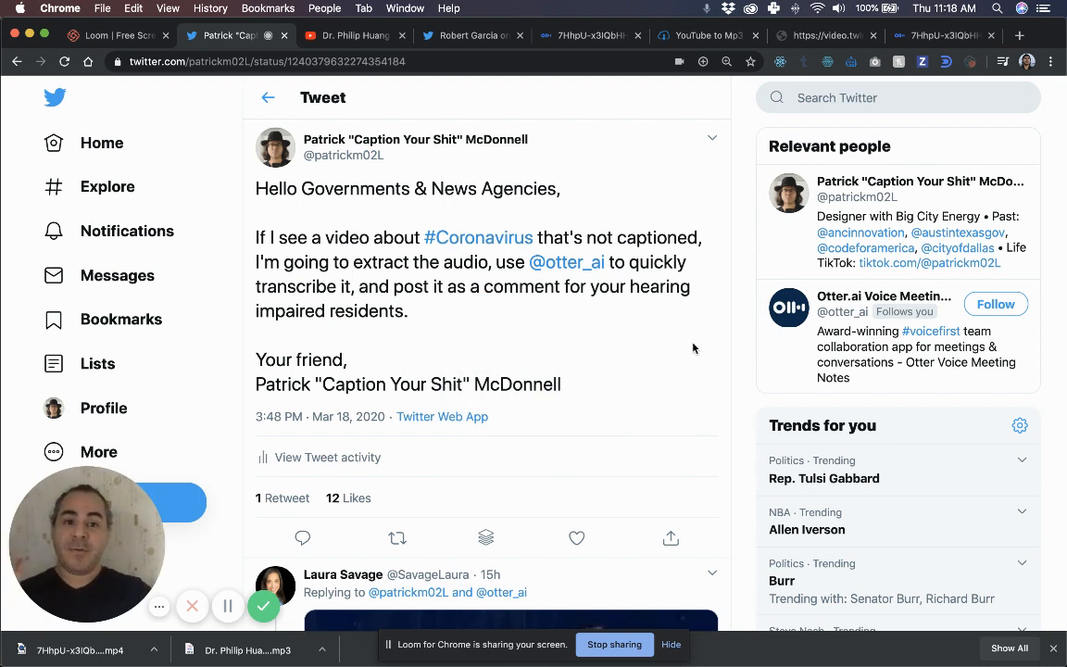
mouse_move(391, 482)
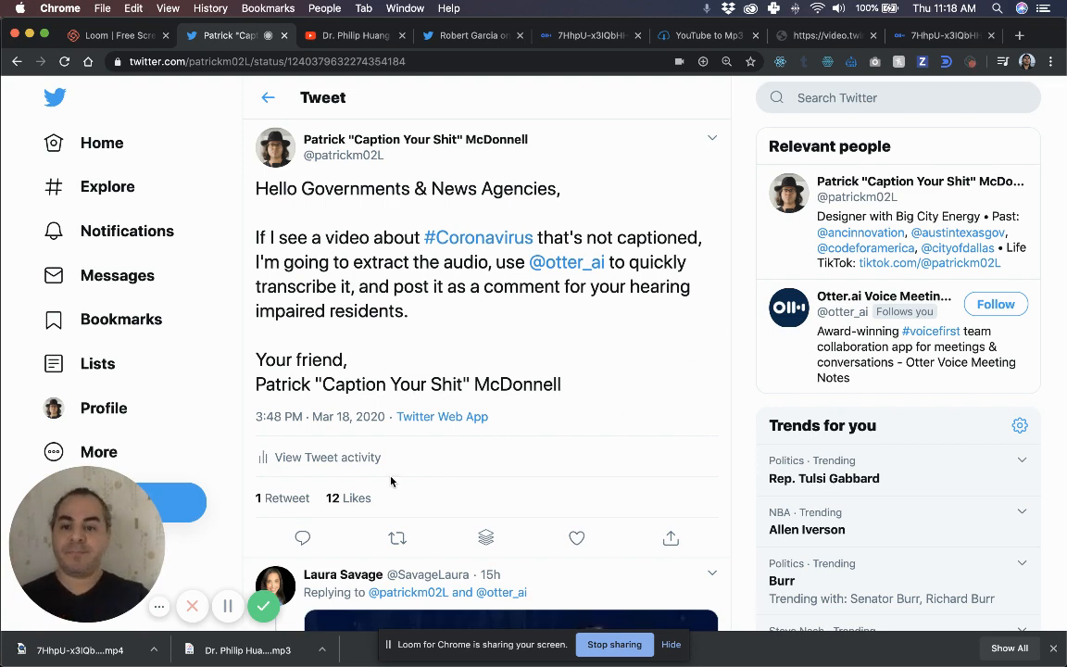